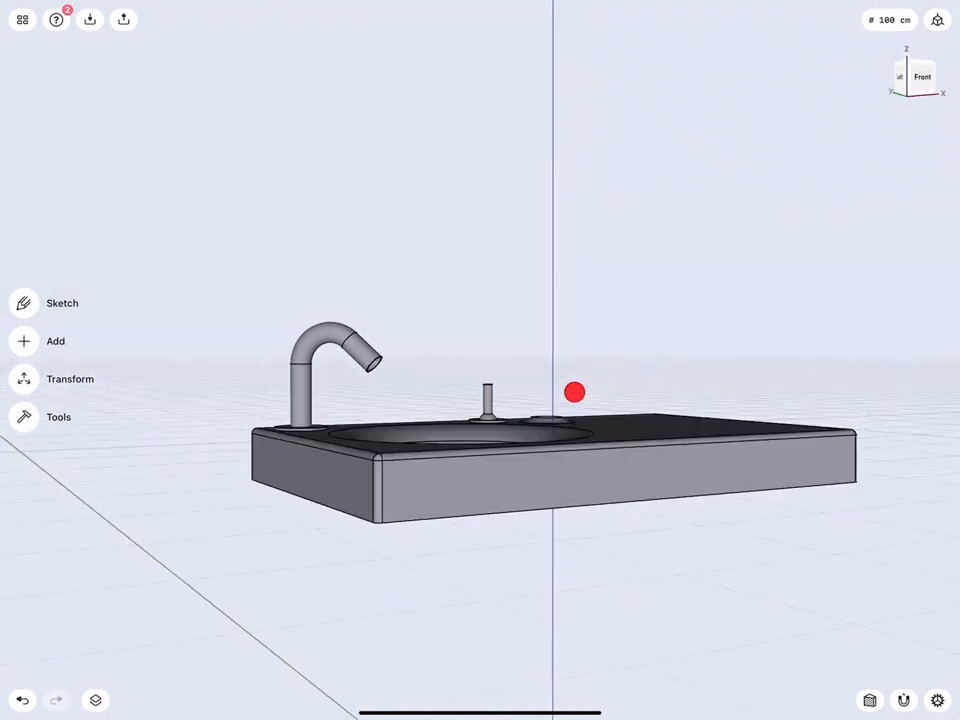
Offset the sink body's inner wall faces by 1 cm and its floor faces by 0.5 cm.
drag(575, 392, 635, 238)
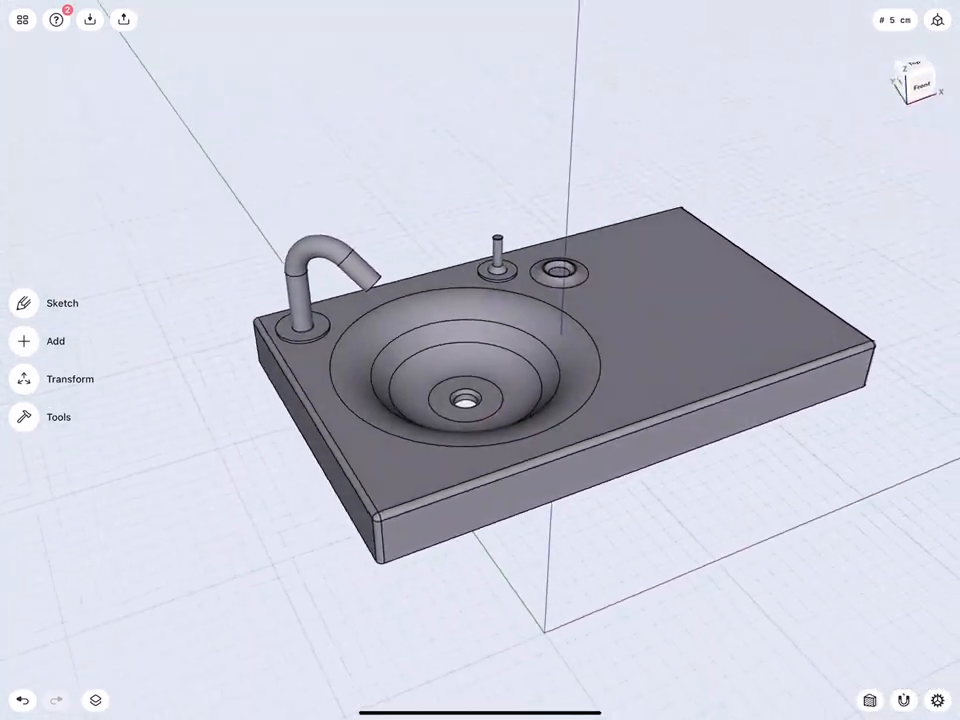
click(22, 19)
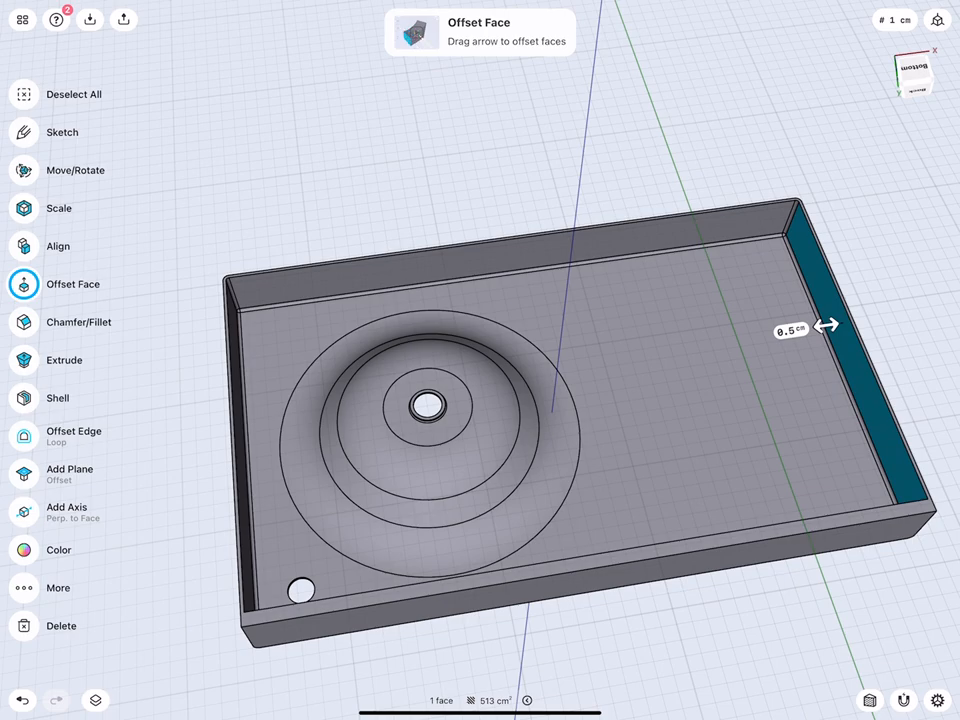
click(790, 330)
text(1)
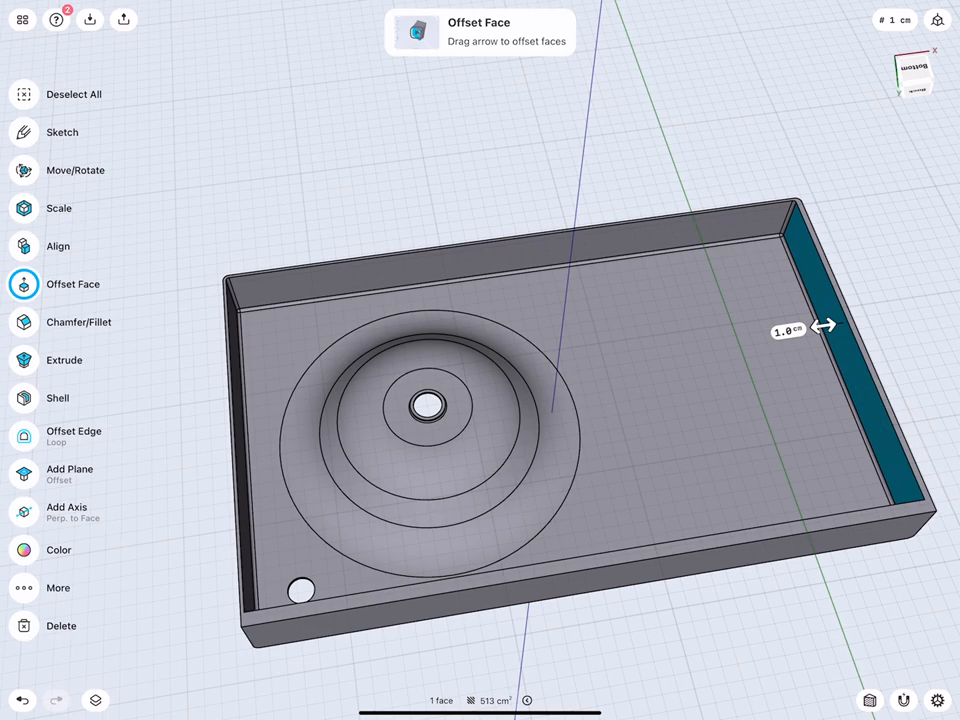
drag(823, 325, 700, 340)
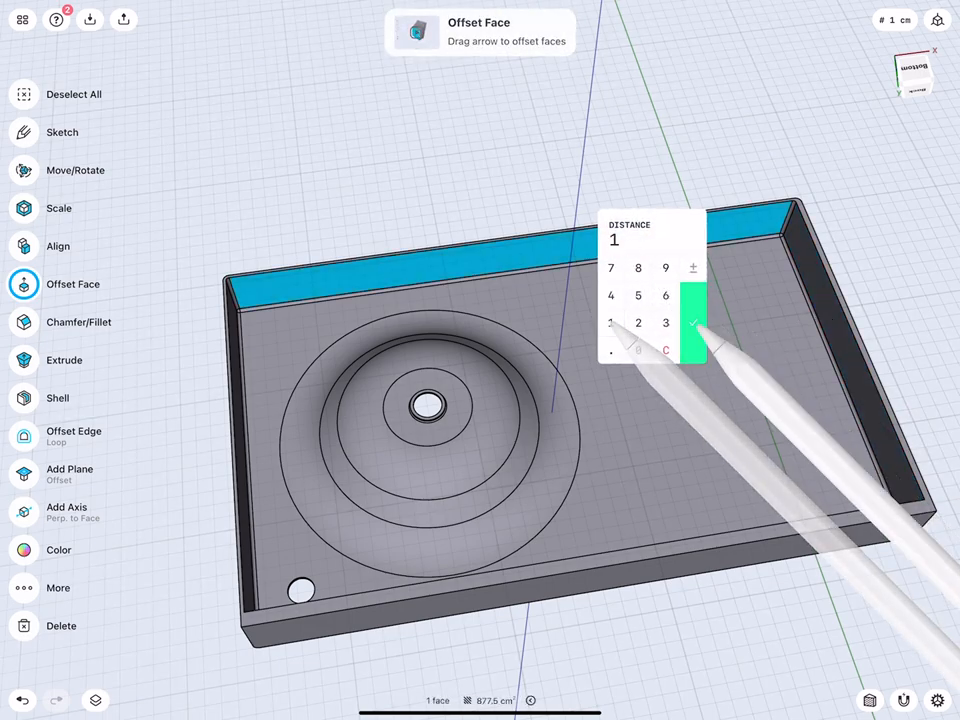
click(690, 322)
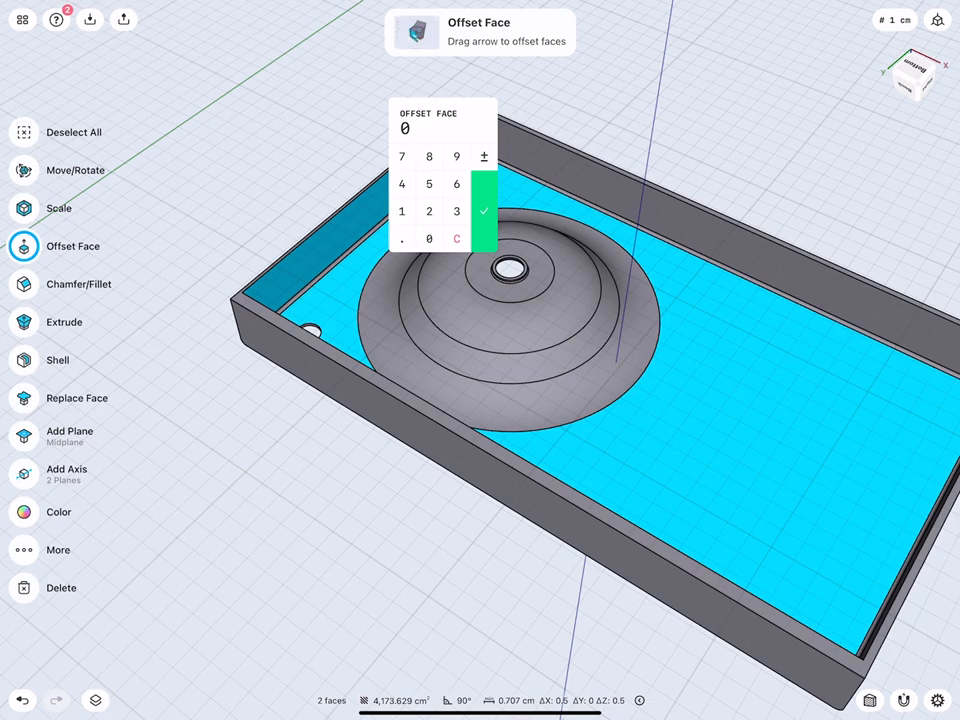
click(429, 183)
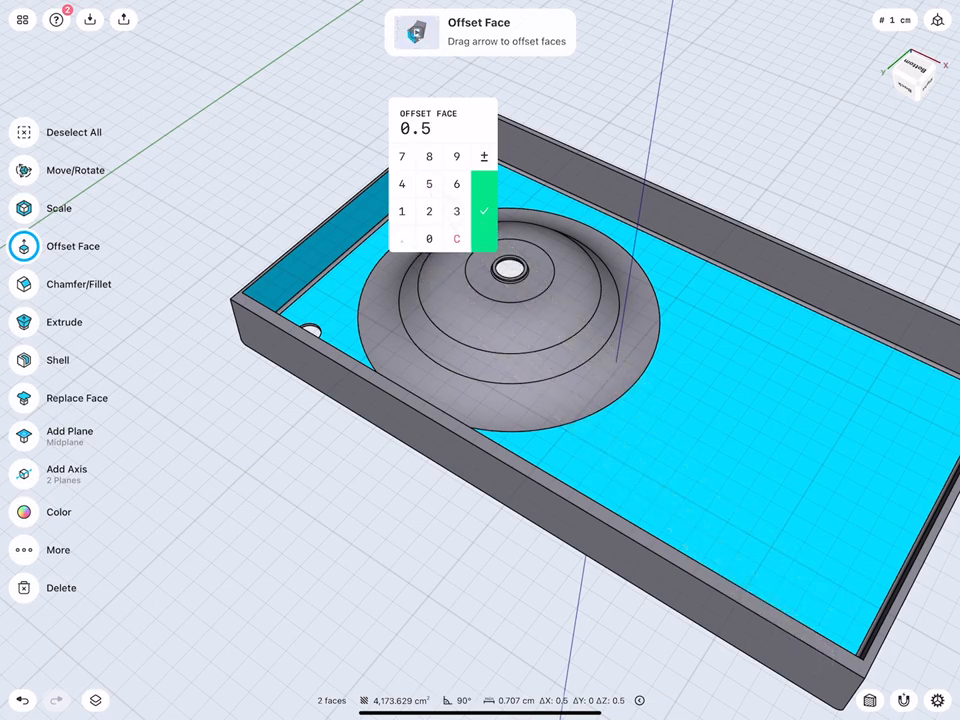
click(456, 211)
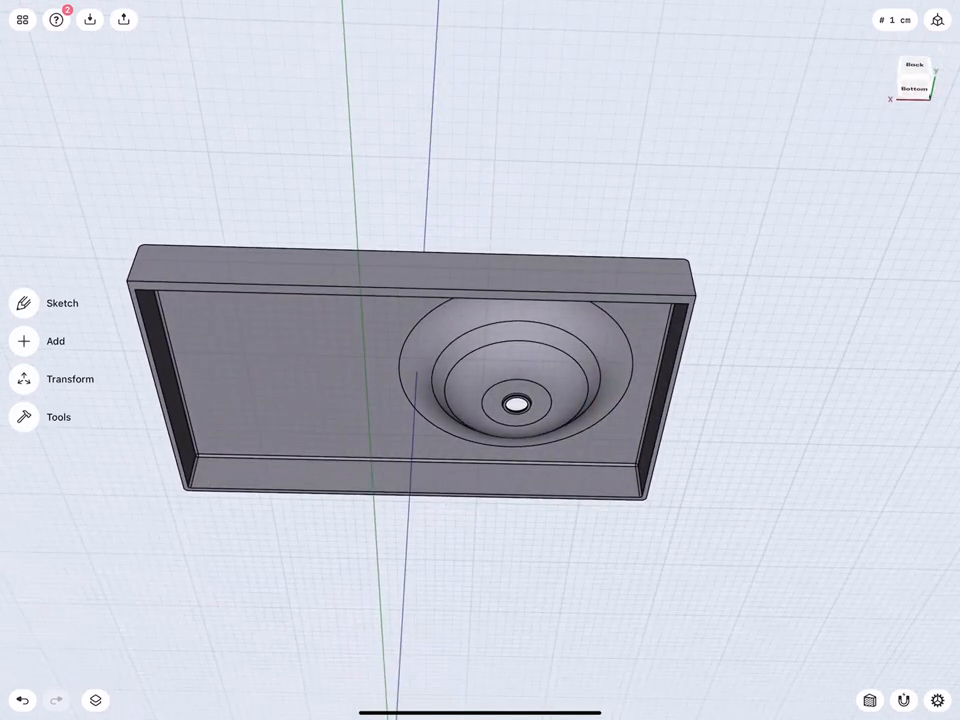
click(520, 400)
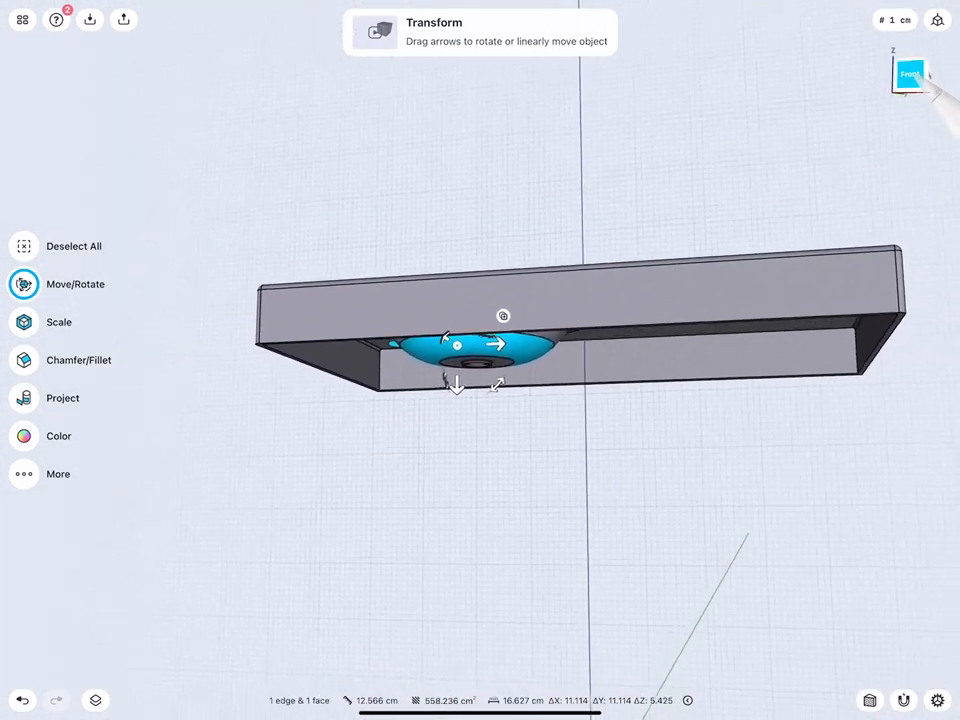
click(909, 75)
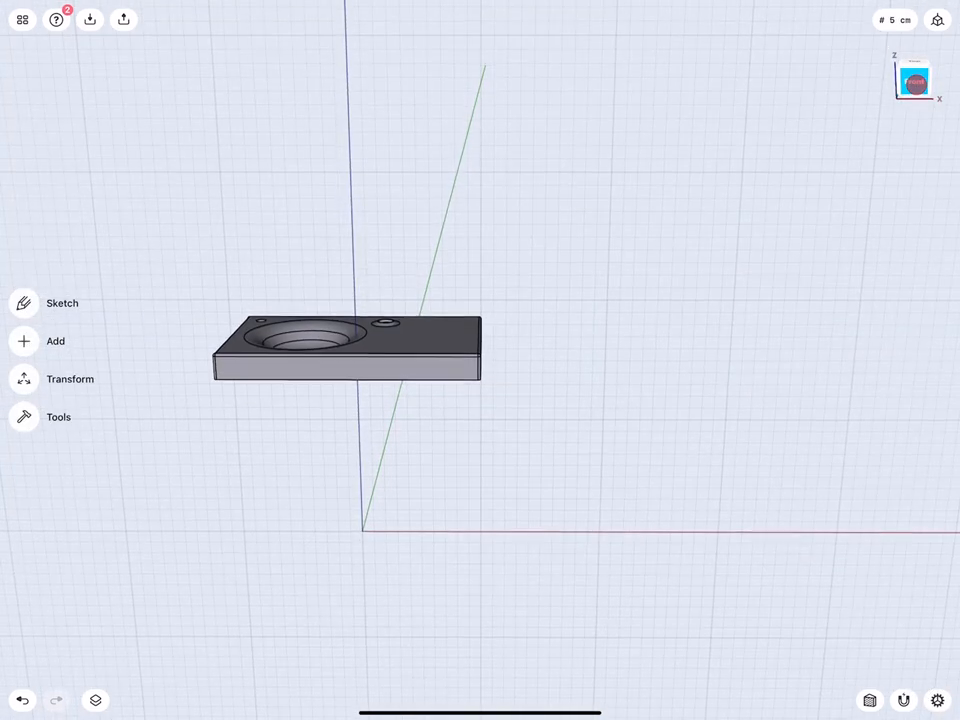
click(914, 80)
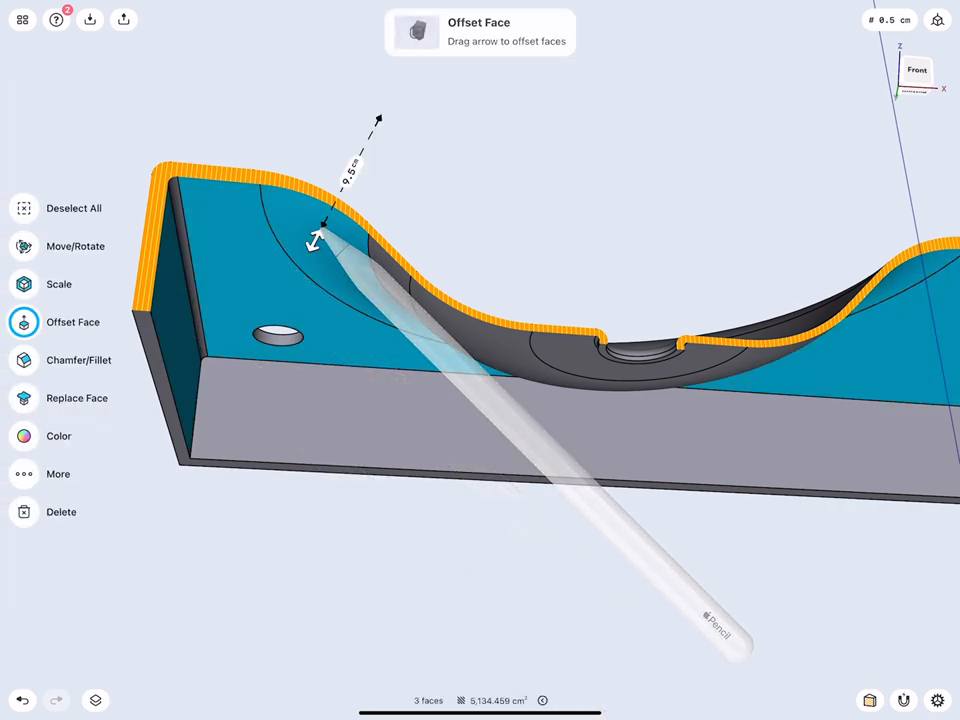
In section view, offset the curved basin faces to thicken the basin walls.
drag(318, 238, 568, 375)
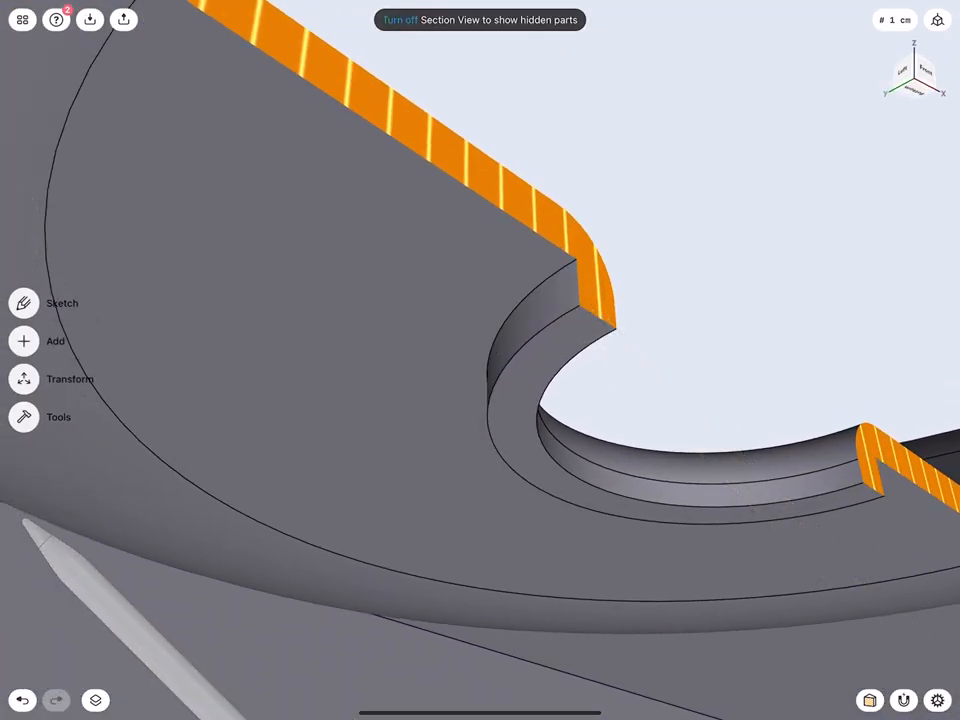
click(540, 300)
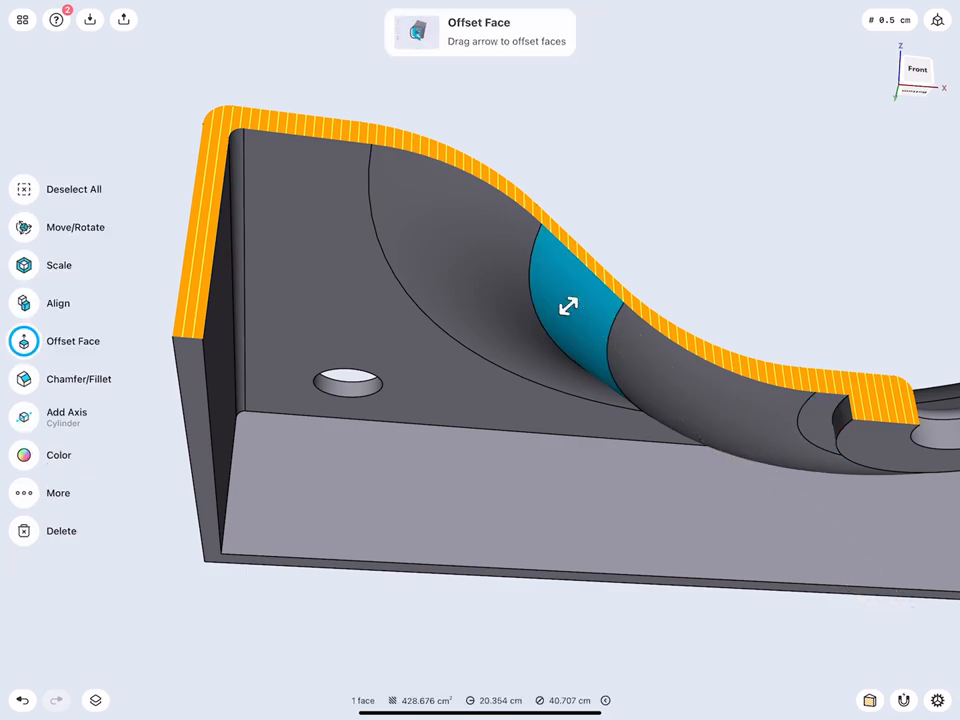
click(568, 306)
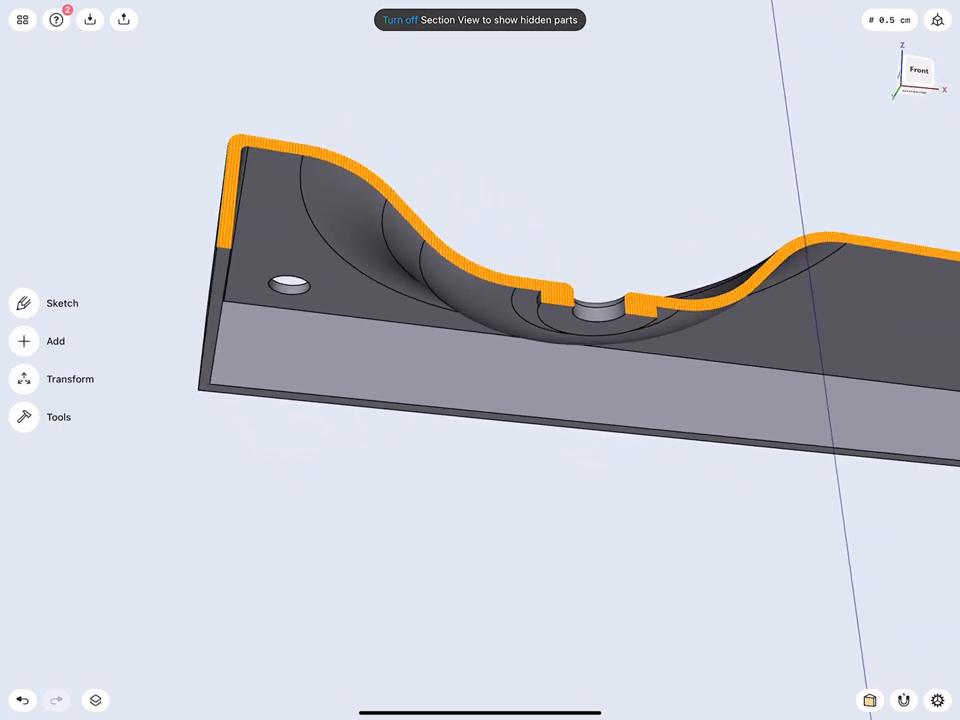
click(390, 247)
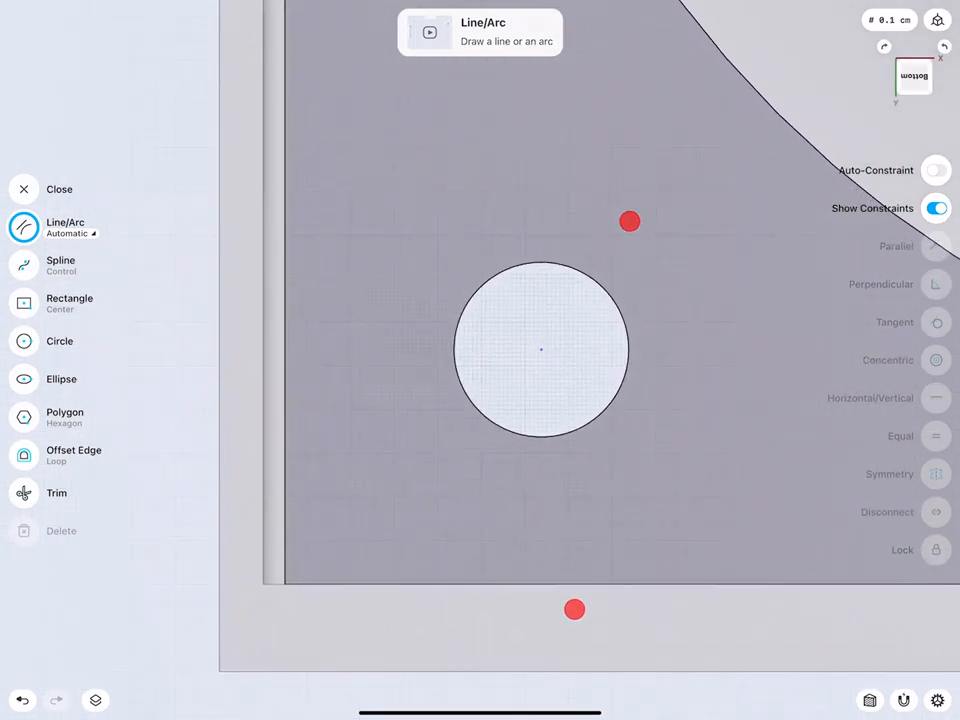
Sketch a circle around the drain hole and extrude the ring 1 cm.
click(59, 341)
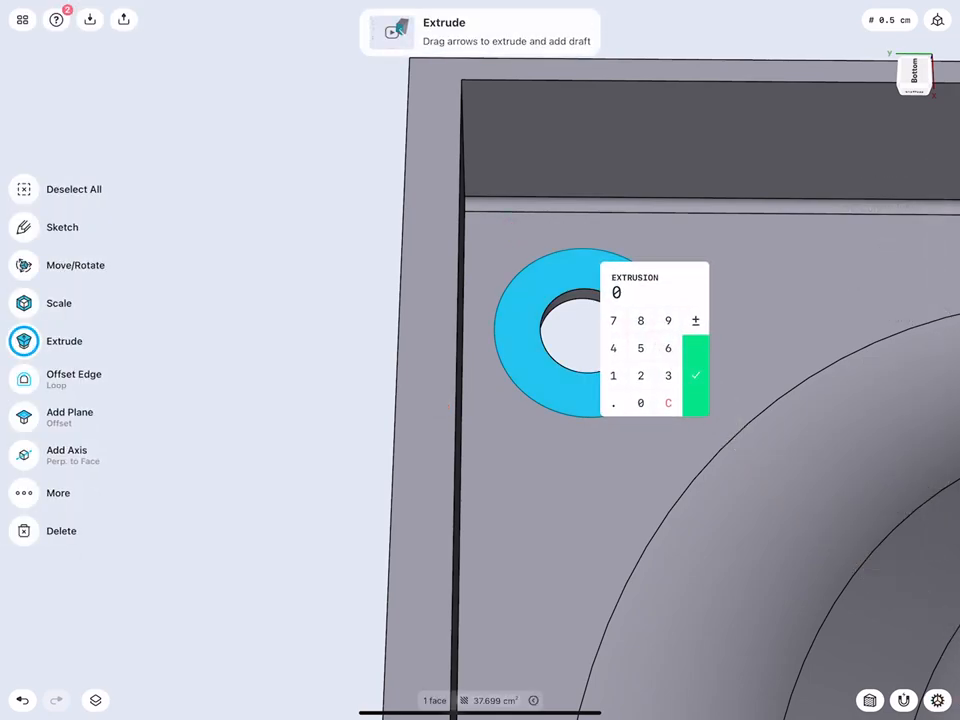
click(697, 374)
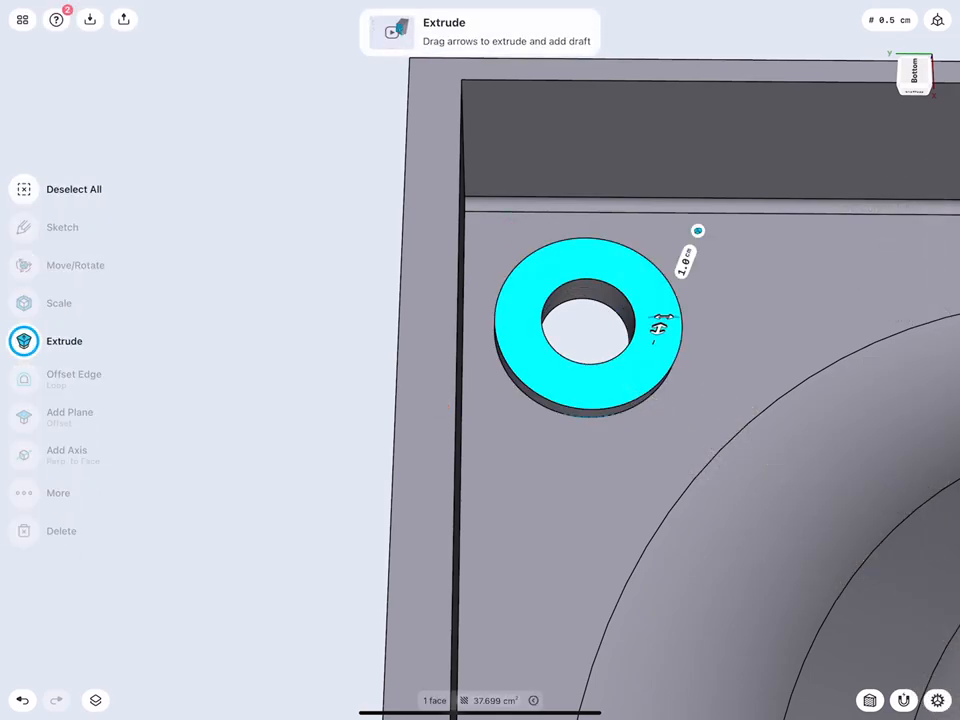
click(22, 18)
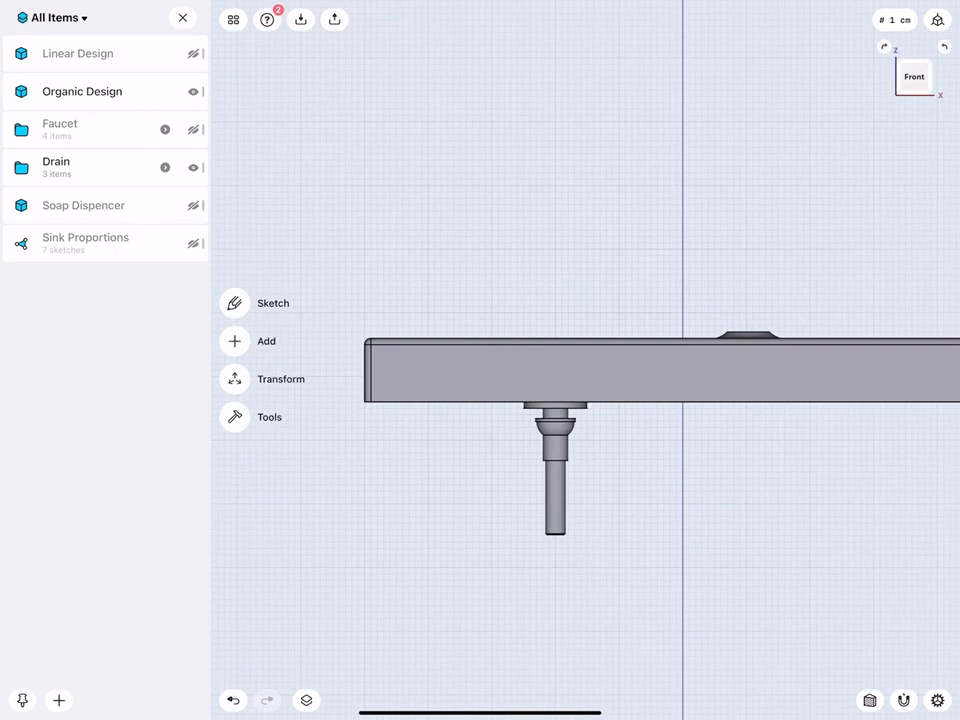
Add a Front-view sketch above the drain and draw a 0.5 cm line.
click(194, 167)
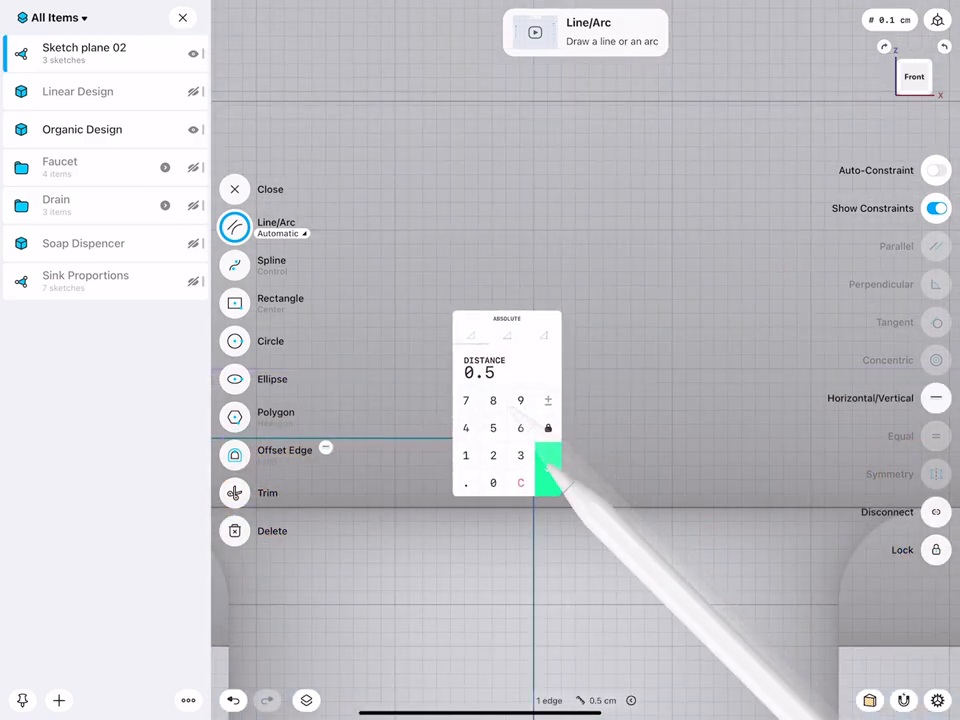
click(548, 470)
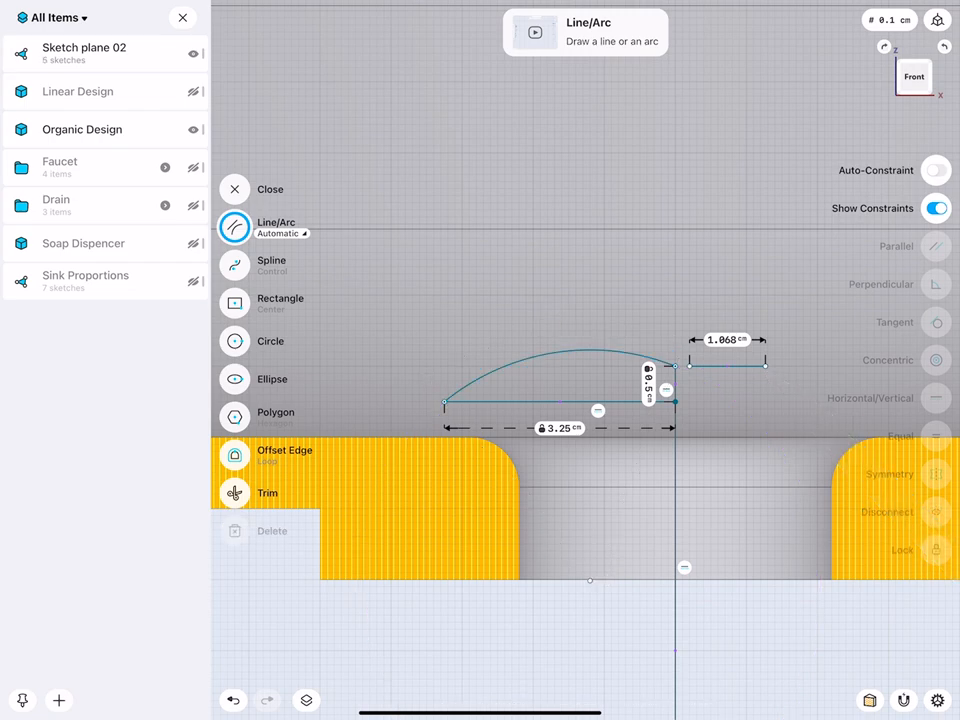
Draw the arc over a 3.25 cm base rising 0.5 cm, plus a 1.068 cm line.
click(725, 365)
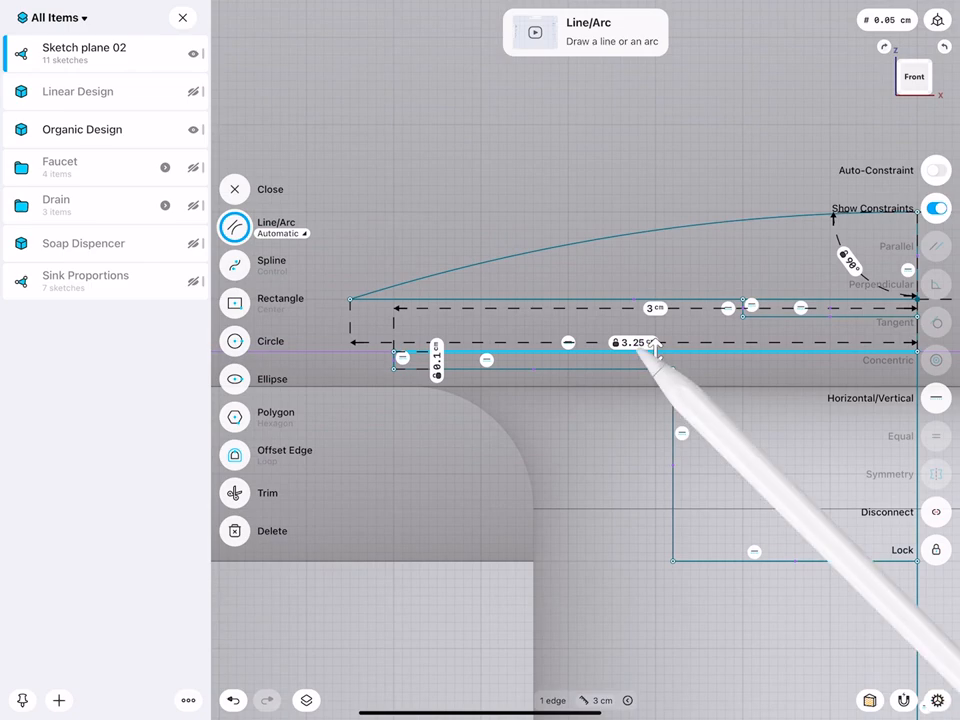
Adjust the drain cap profile's 3.25 cm width dimension.
click(636, 342)
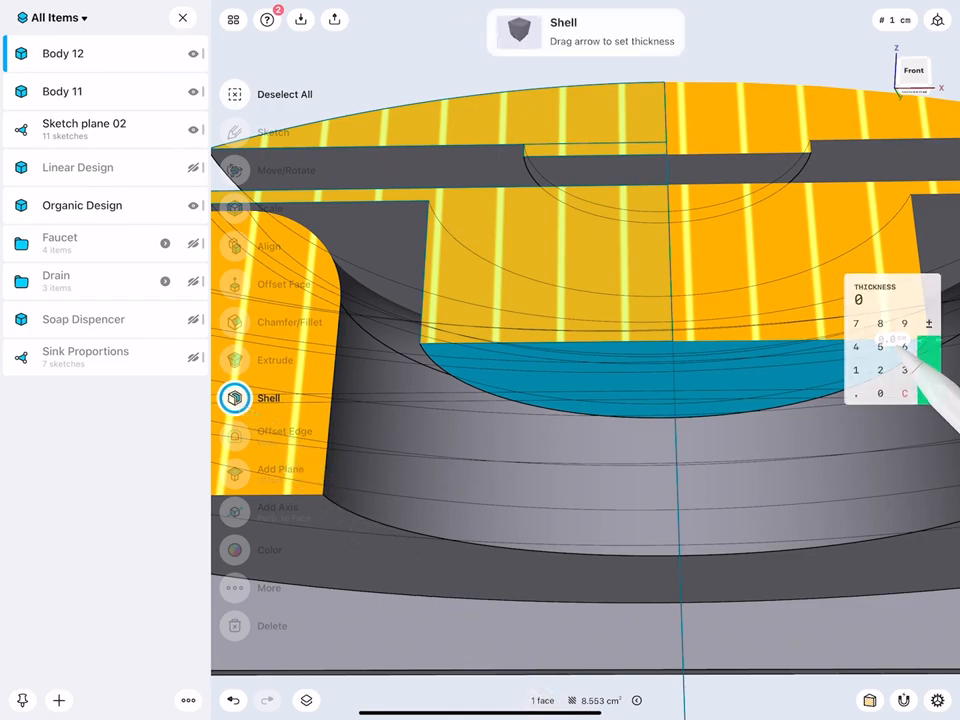
Set the wall thickness of the drain cap shell.
drag(920, 360, 900, 340)
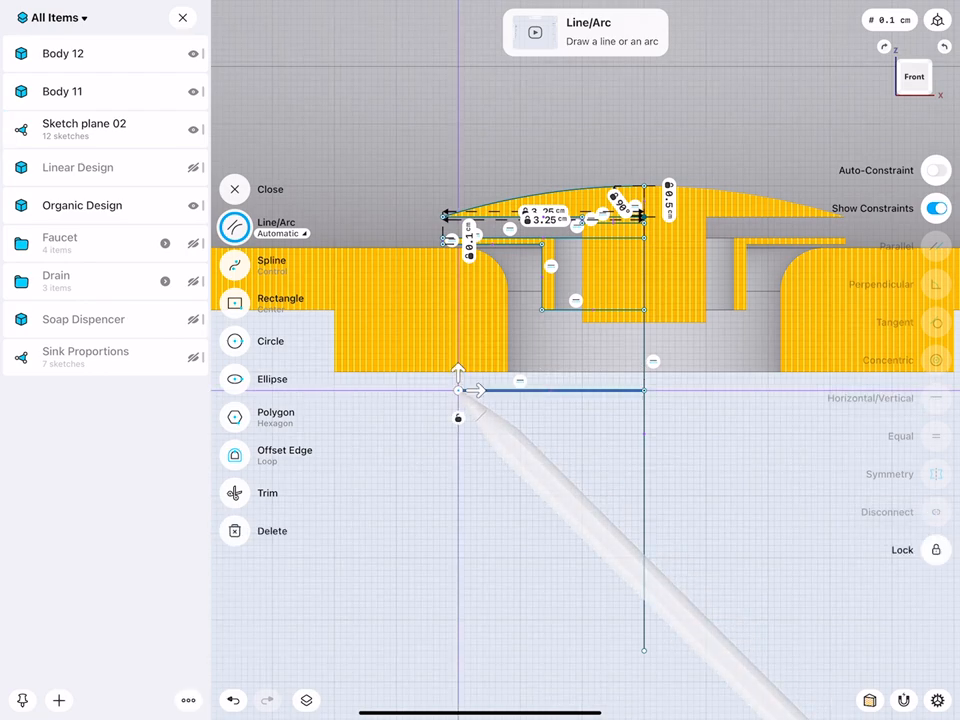
Start the pipe outline with a line from the cap profile's corner.
click(551, 390)
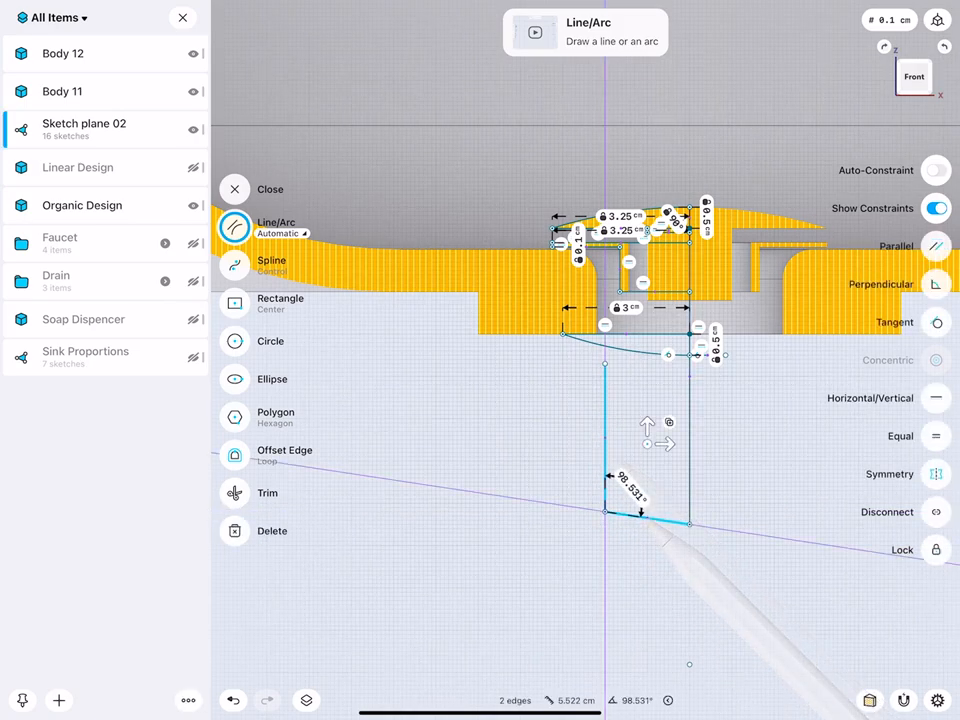
click(935, 284)
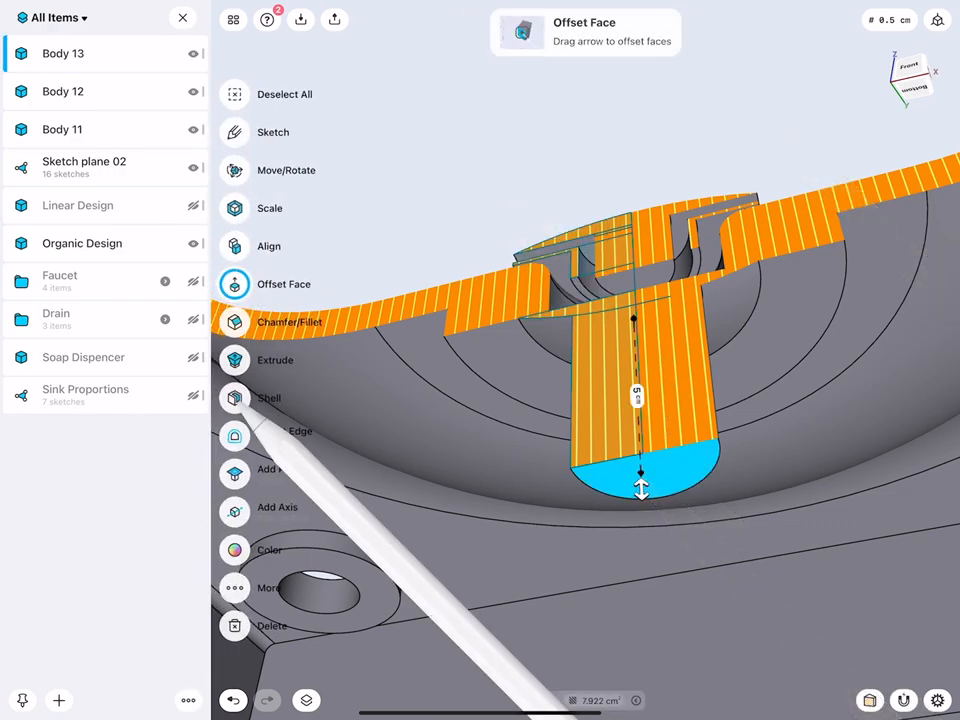
Shell the drain pipe into a tube with 0.2 cm walls.
click(234, 398)
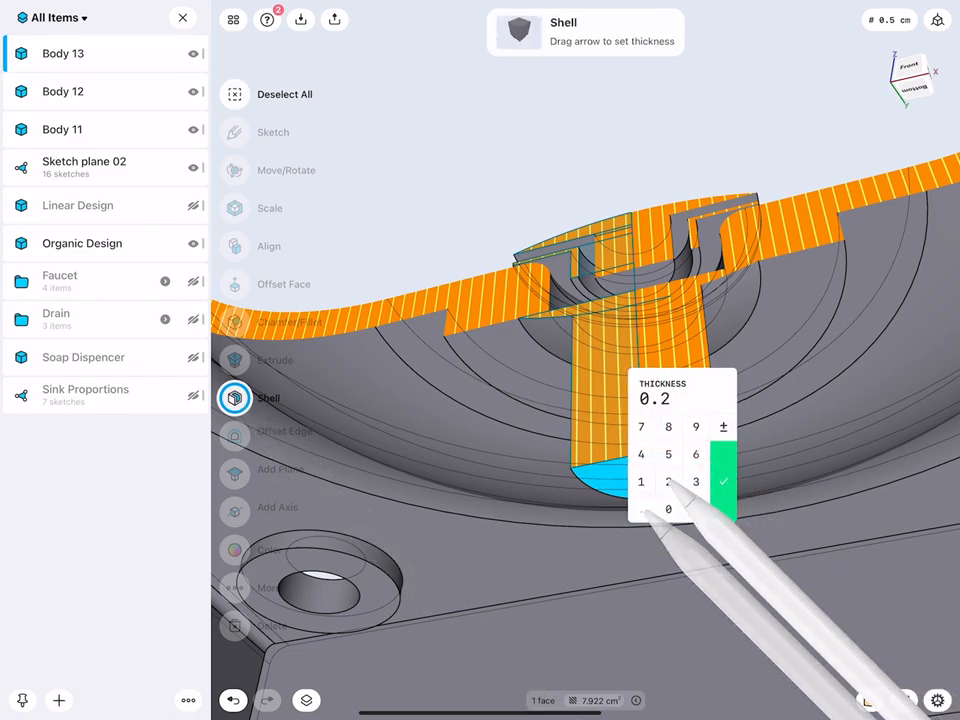
drag(723, 480, 718, 440)
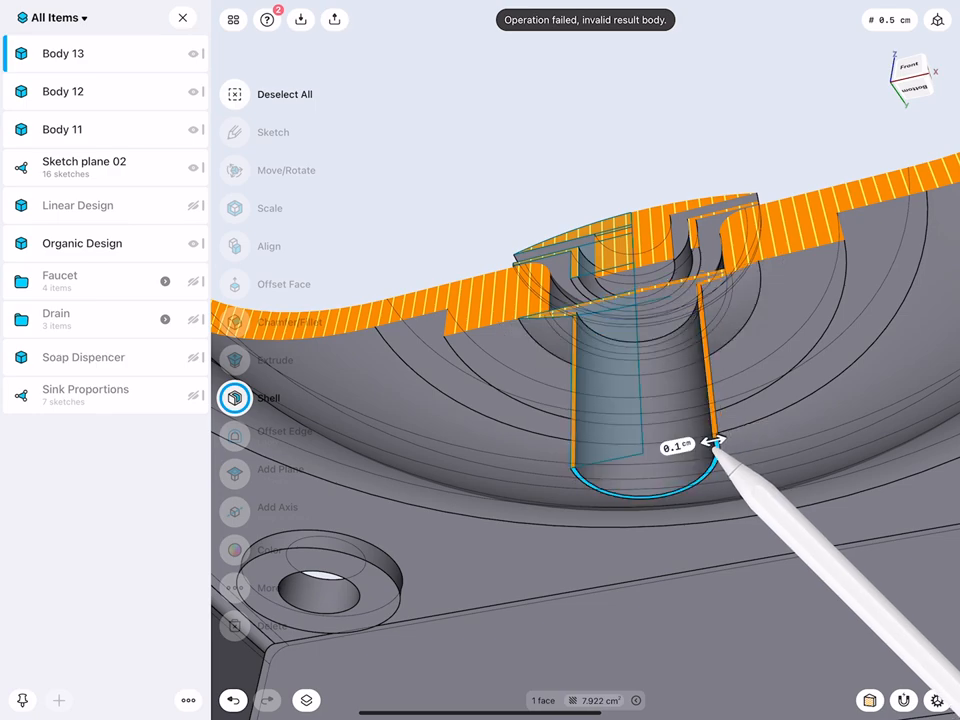
drag(710, 445, 710, 450)
text(0.2)
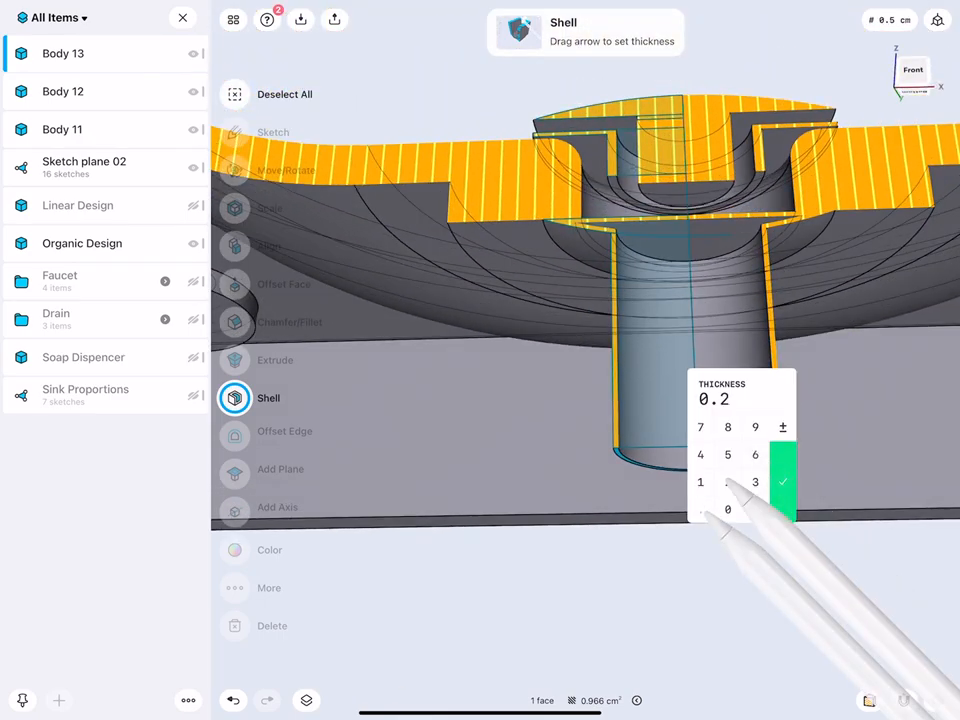
click(783, 482)
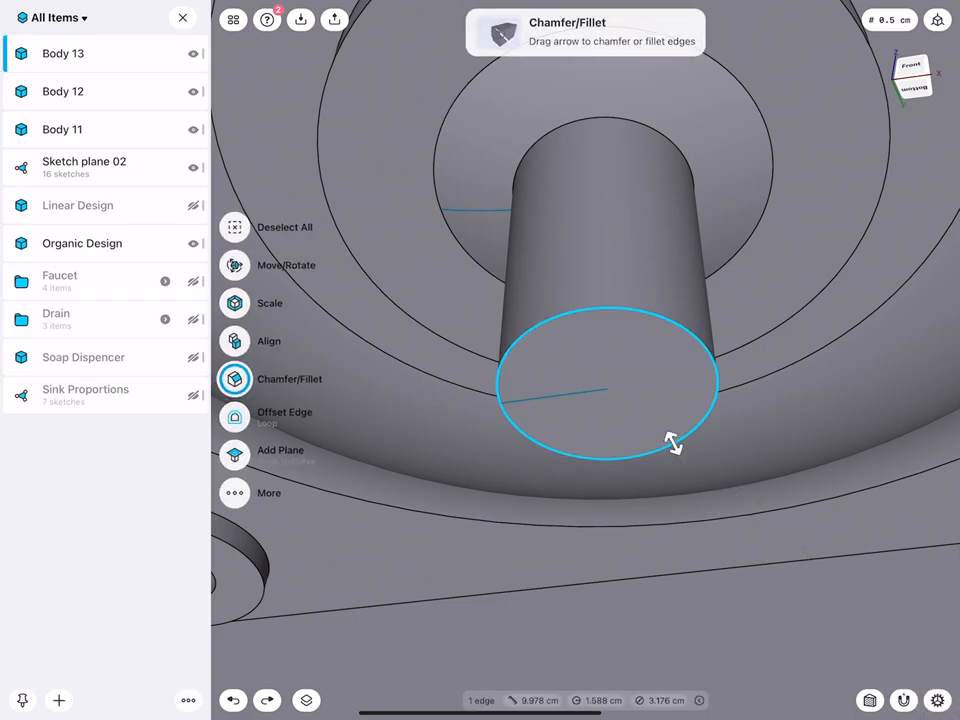
Select the pipe's bottom rim and push out its end face.
click(234, 417)
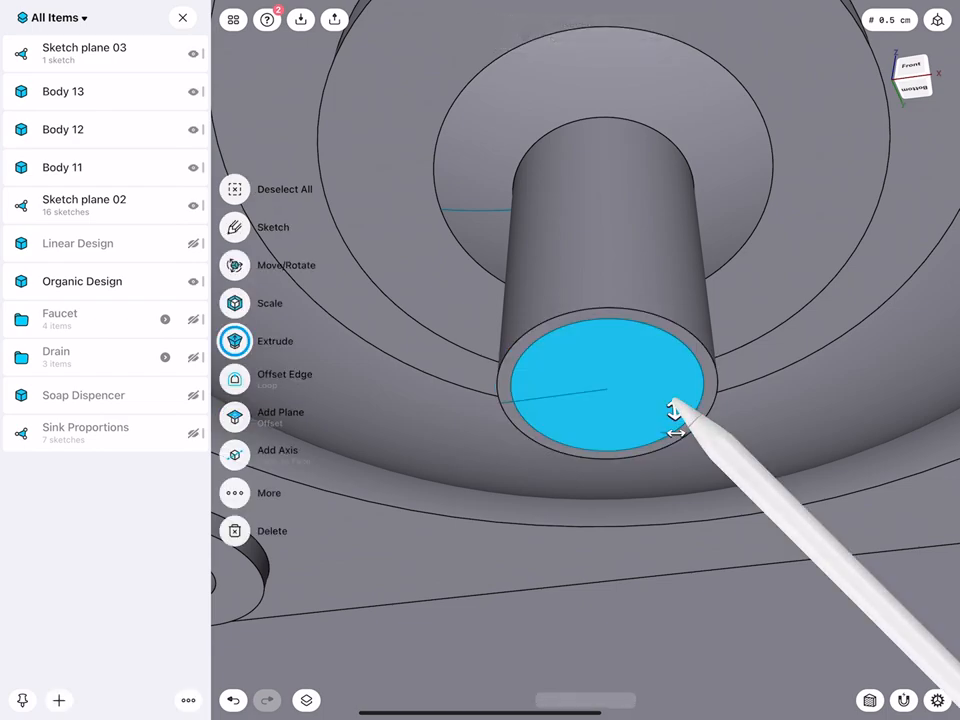
drag(675, 410, 690, 470)
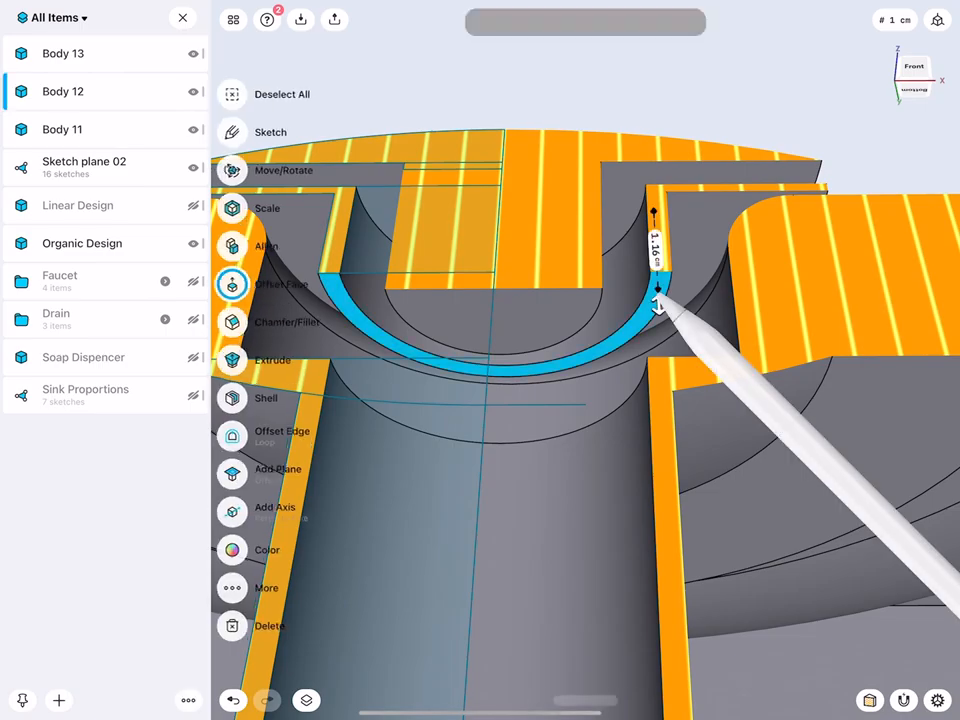
Offset the cap's inner cylindrical face to a 1.35 cm radius and extend the lower sleeve to 4.76 cm.
drag(658, 295, 670, 510)
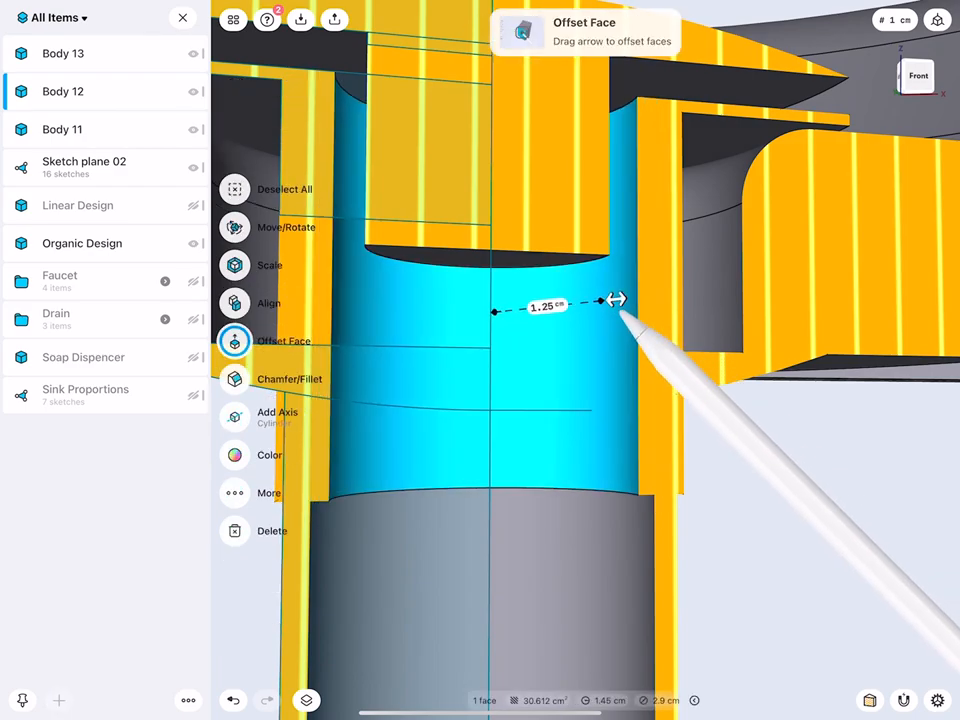
drag(615, 299, 665, 323)
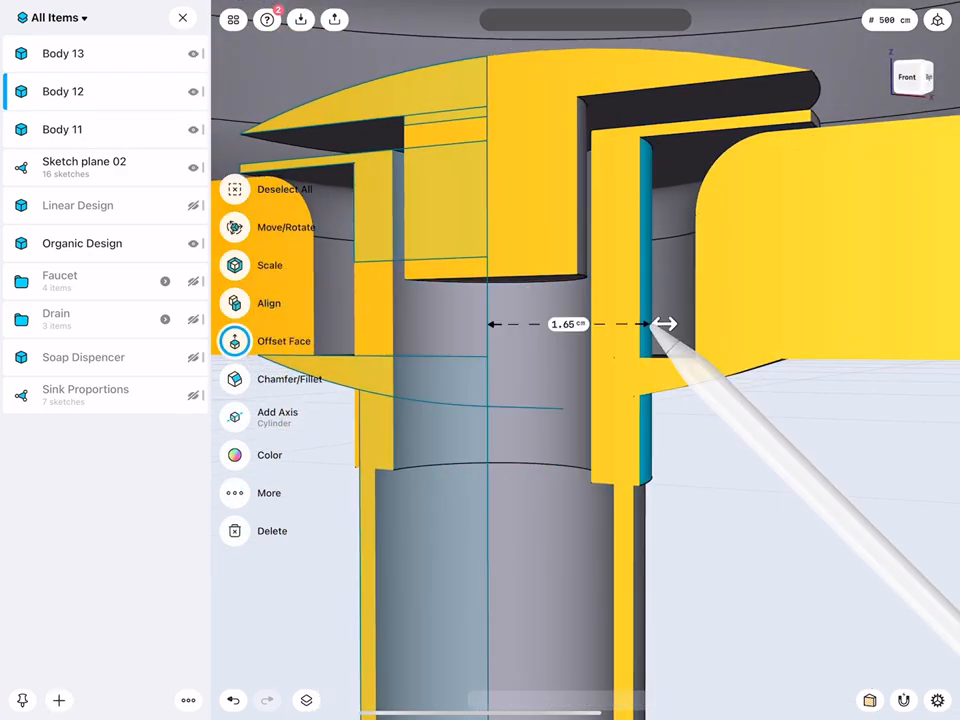
drag(665, 323, 625, 323)
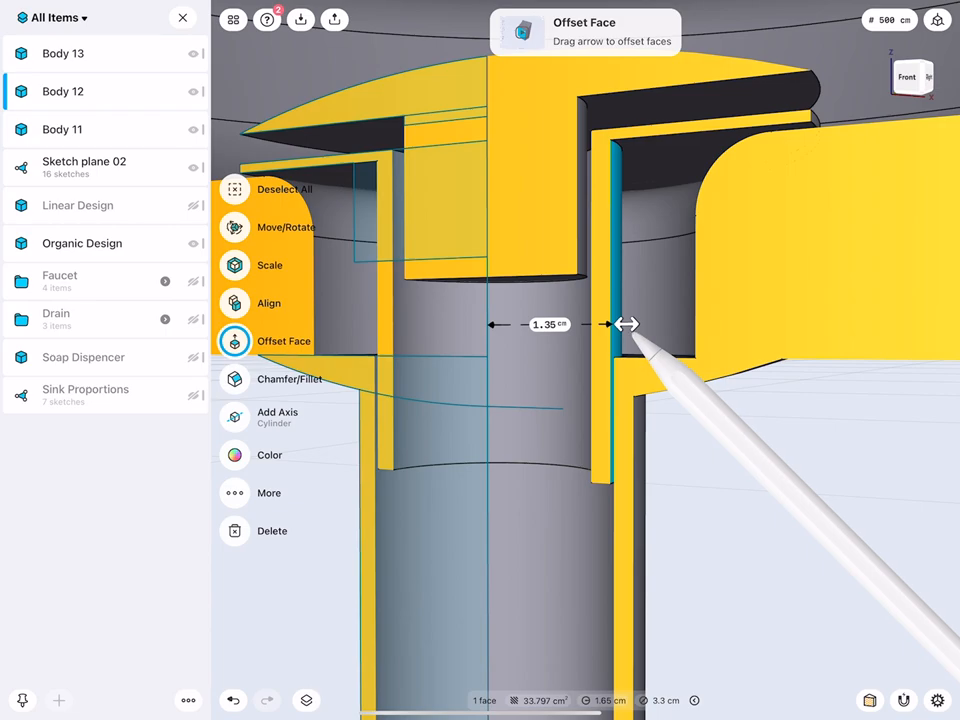
drag(627, 323, 620, 325)
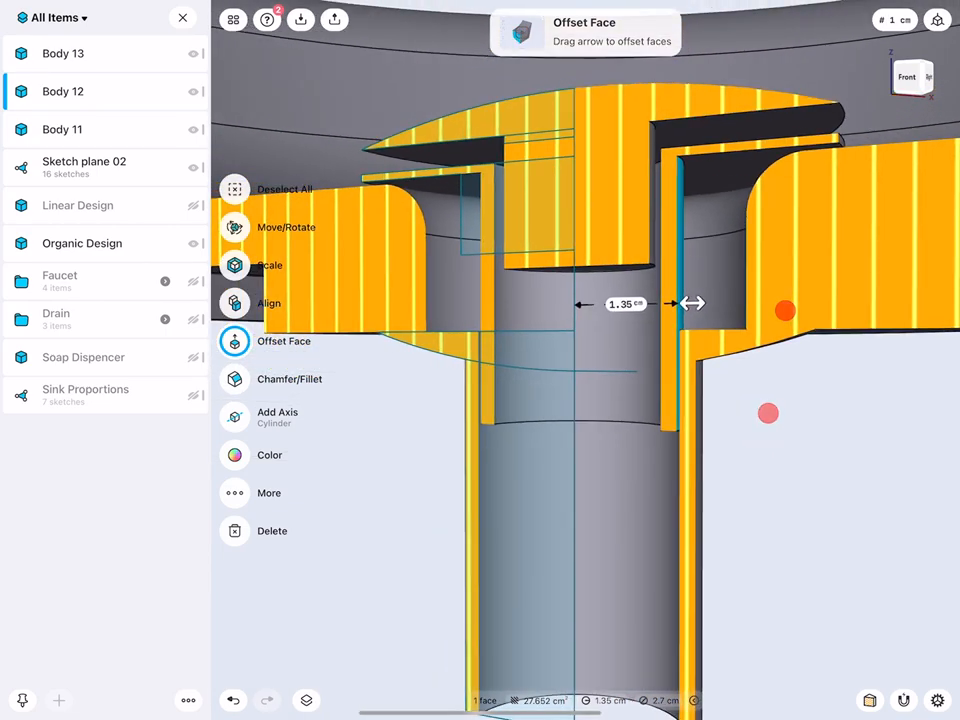
drag(690, 303, 660, 492)
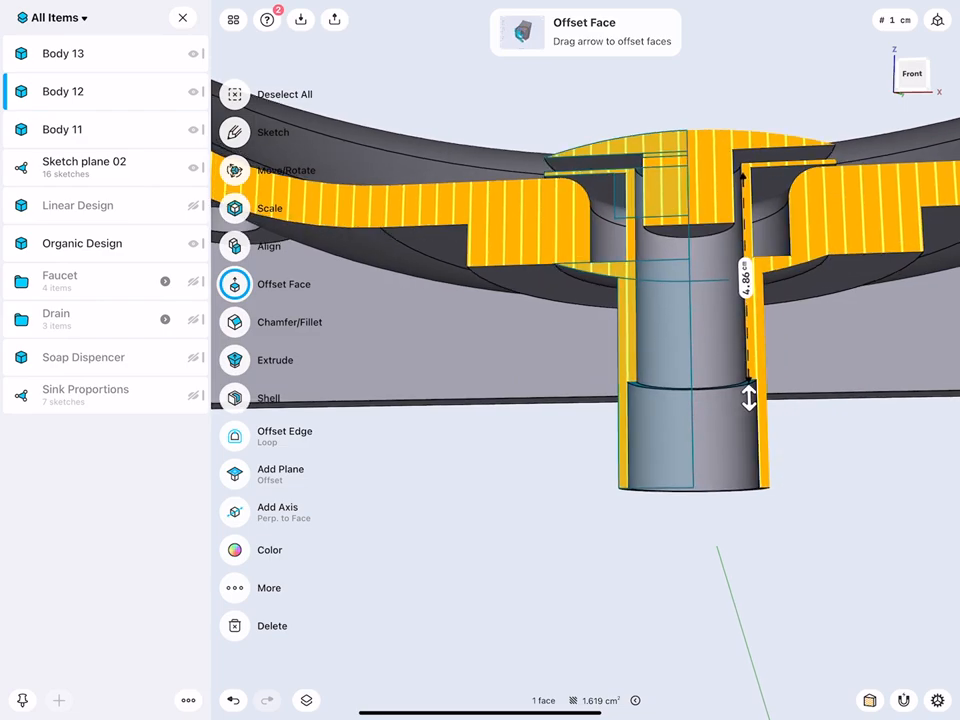
drag(749, 397, 708, 317)
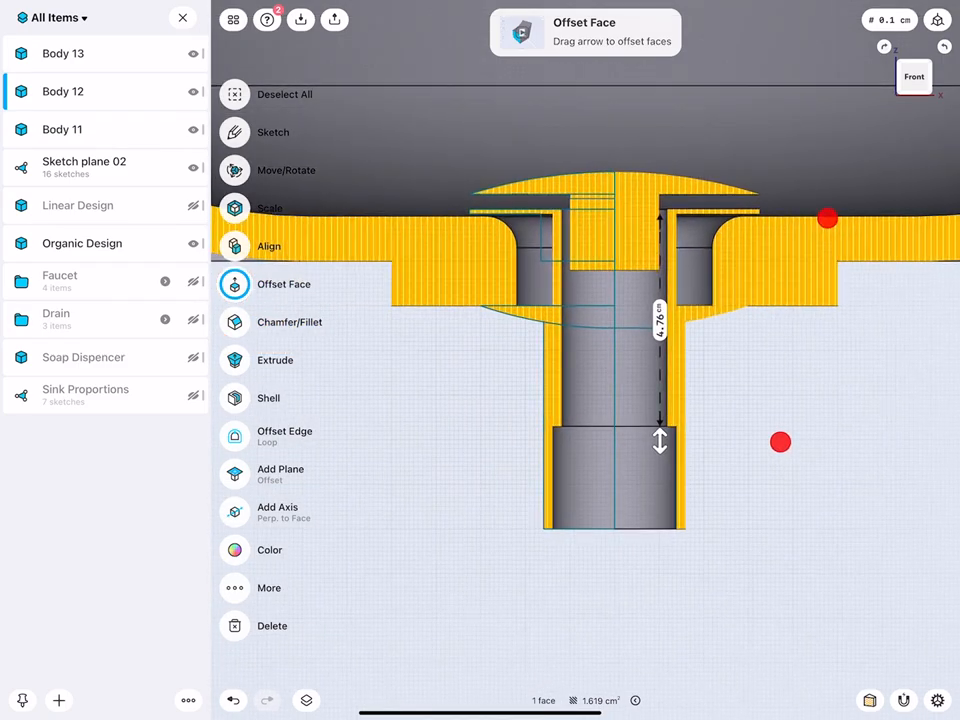
drag(660, 440, 683, 400)
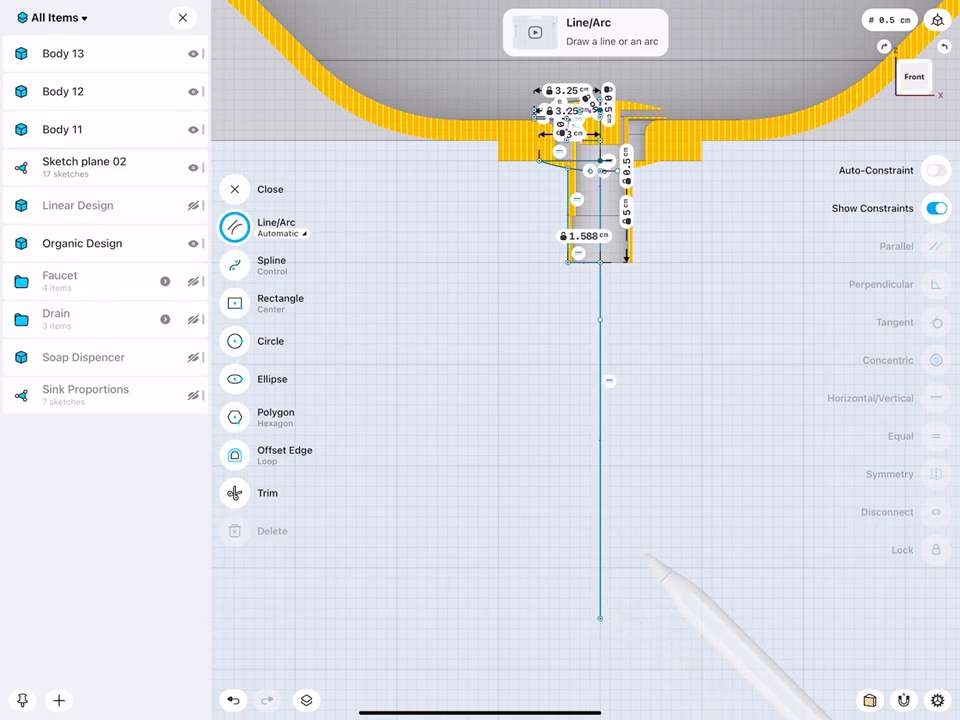
Draw the stepped pipe outline below the drain with 1.588 cm width and 10 and 12.7 cm lengths.
drag(600, 618, 678, 618)
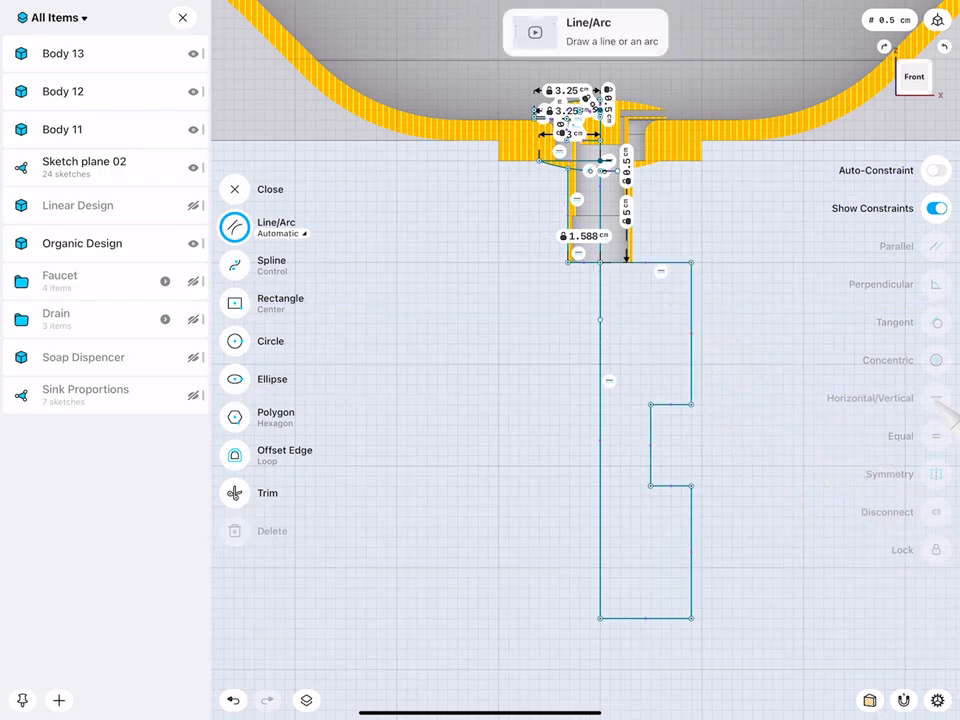
click(645, 263)
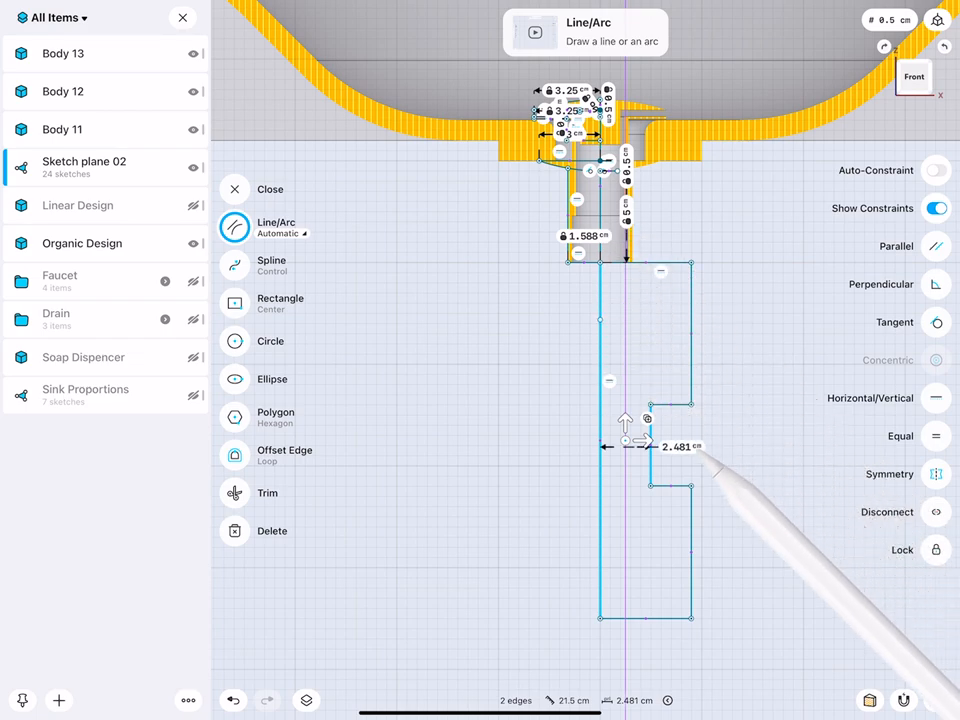
click(681, 446)
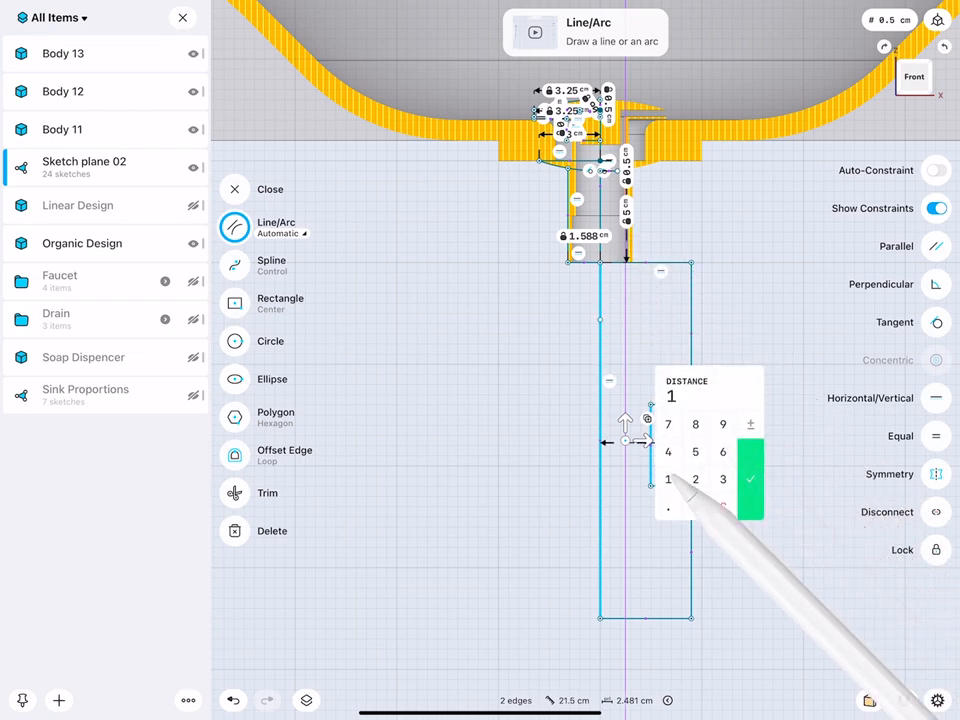
click(749, 478)
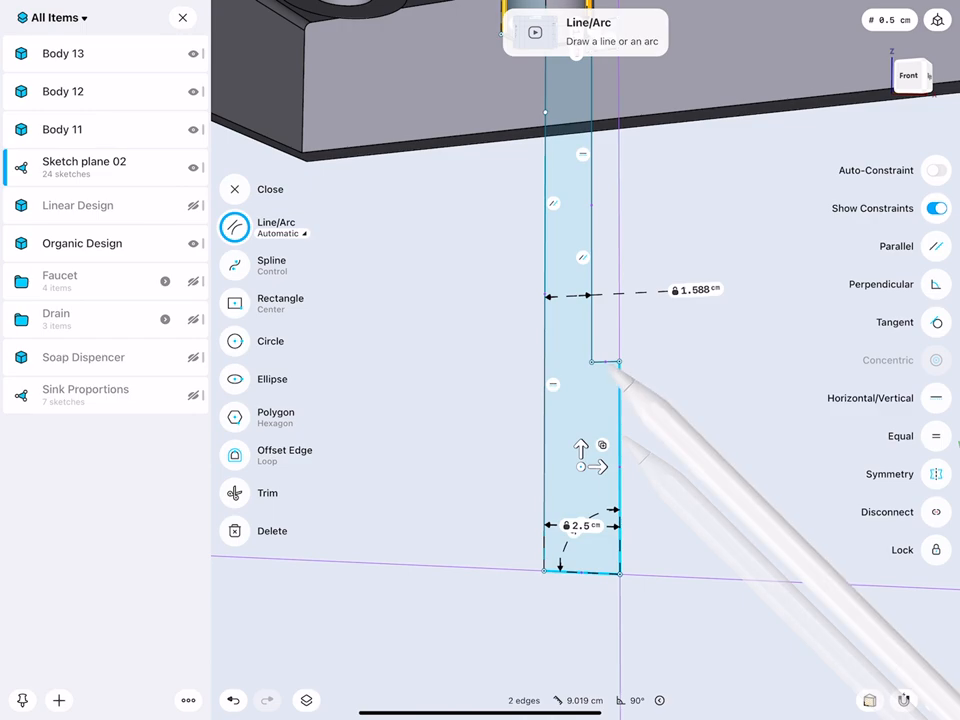
click(234, 189)
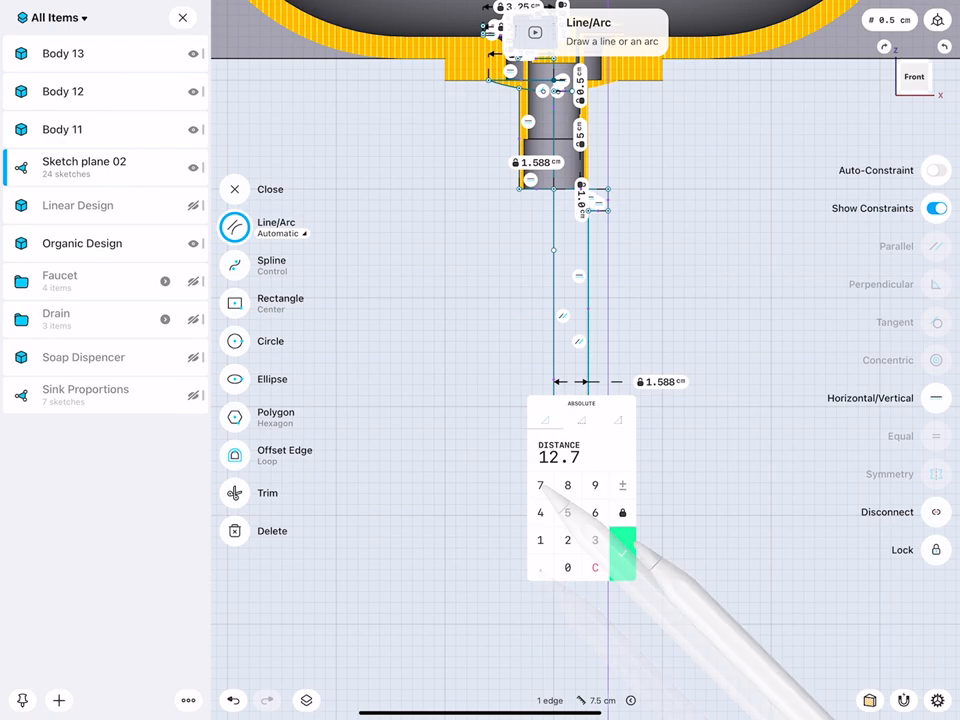
click(620, 540)
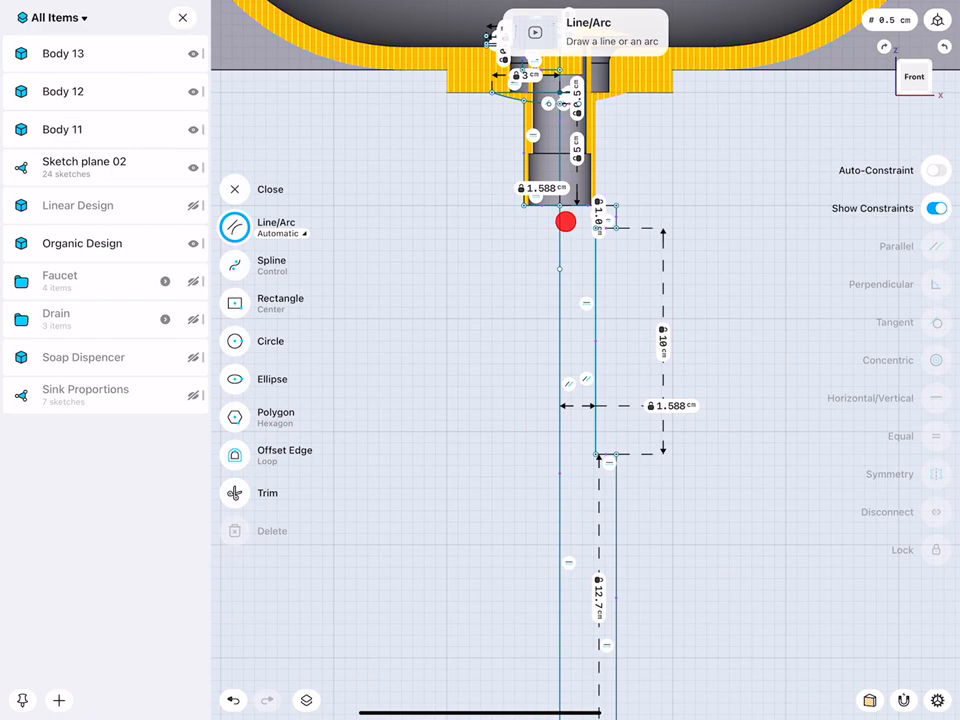
Turn the stepped pipe profile into solid bodies and group them into a folder.
click(566, 221)
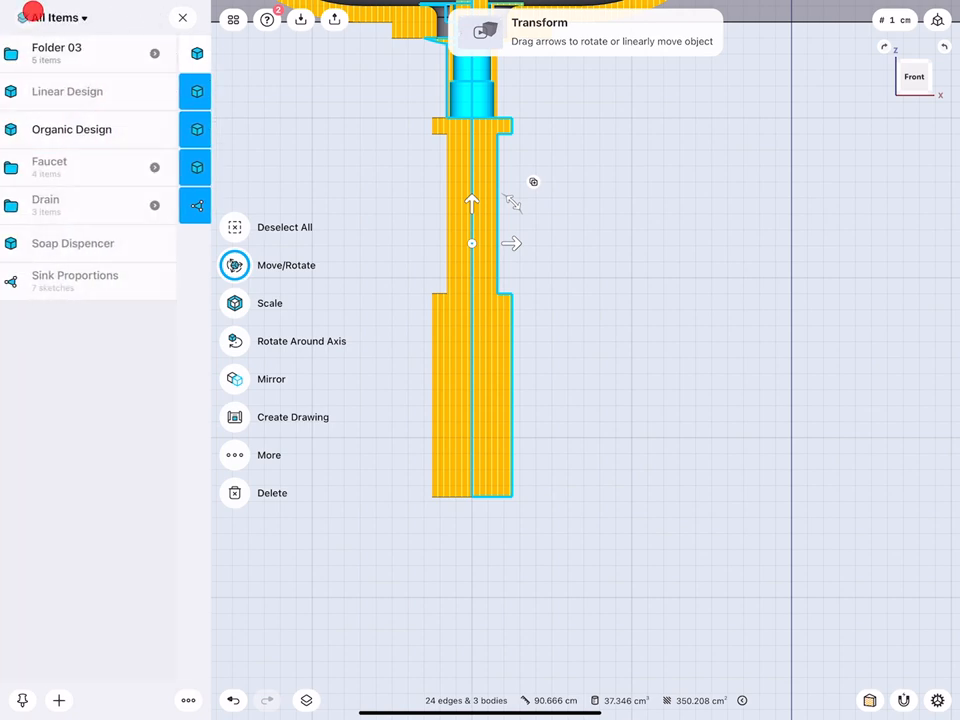
Rename the drain bodies to Drain and Button, hide all bodies and show the Profile sketch.
double_click(57, 47)
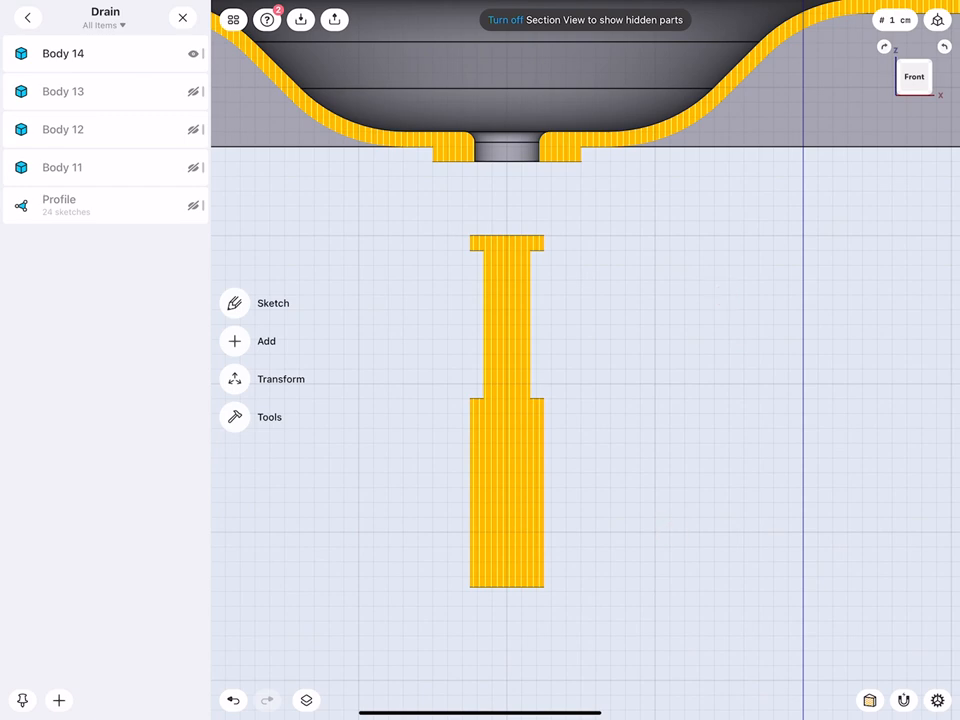
double_click(63, 53)
text(Drain)
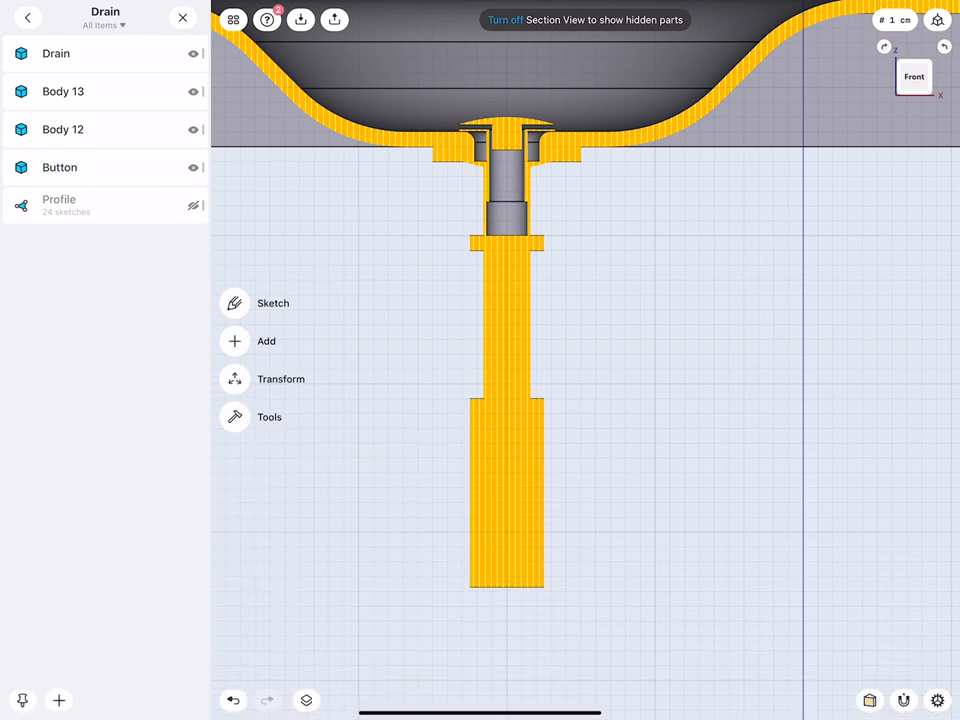
click(184, 128)
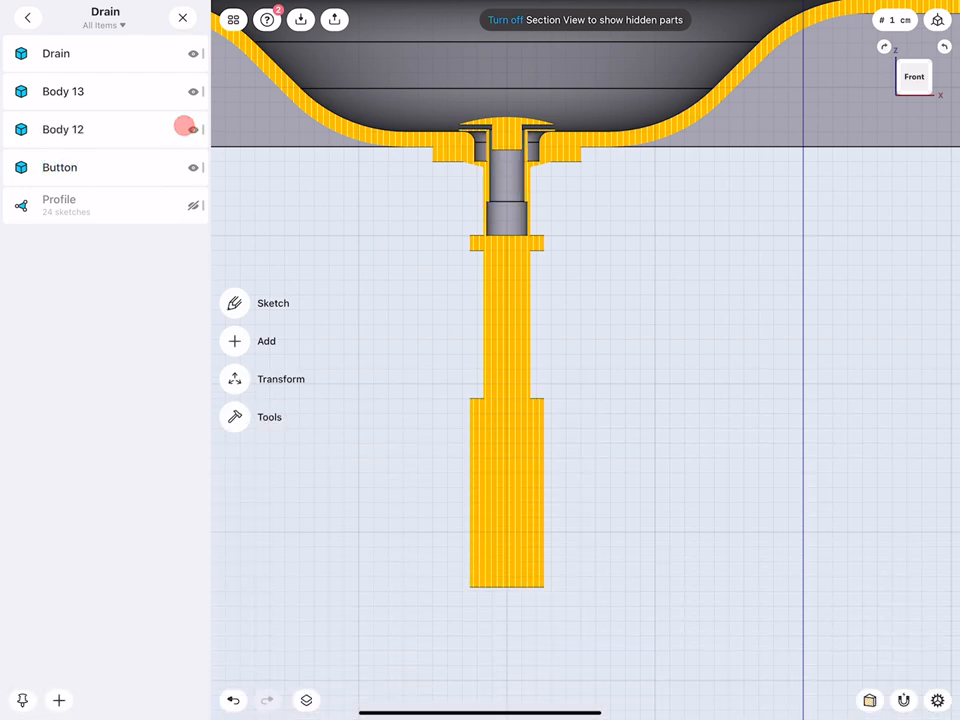
click(193, 128)
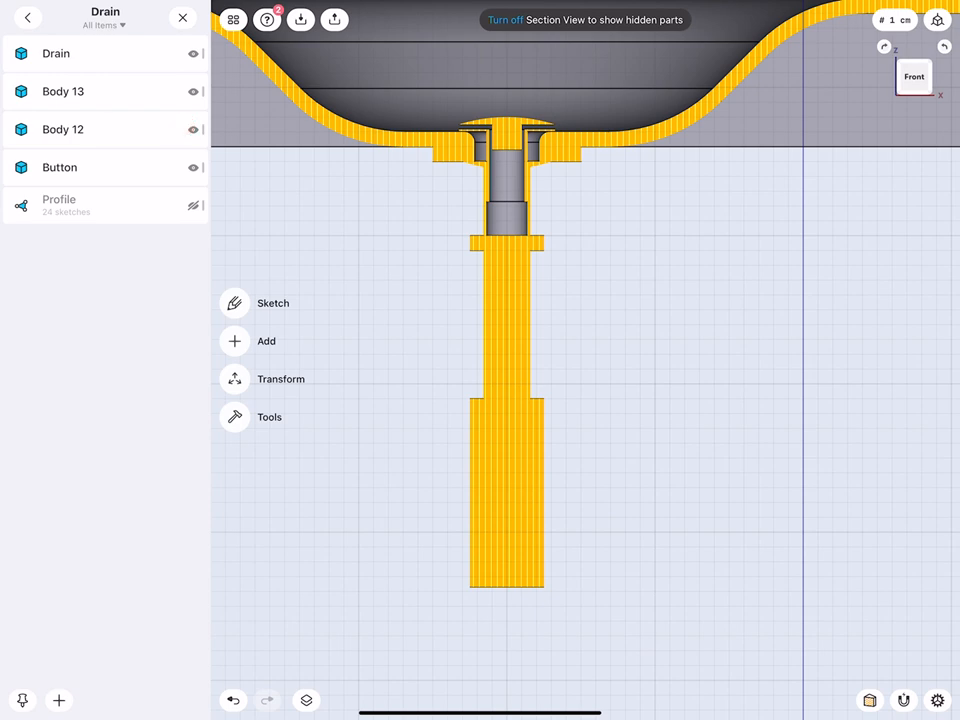
click(193, 53)
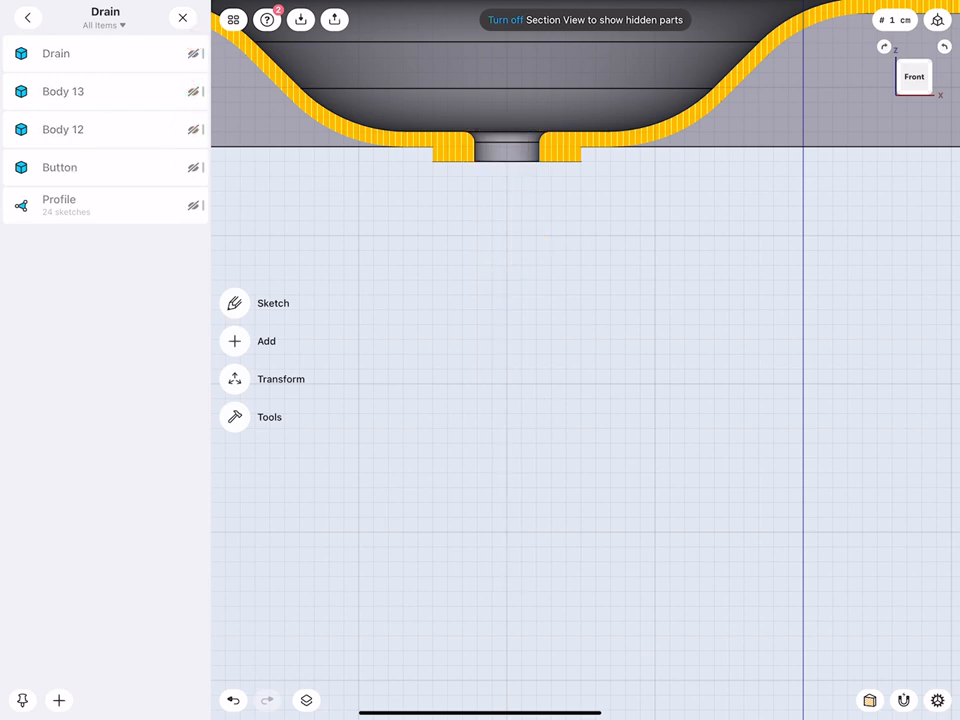
click(195, 205)
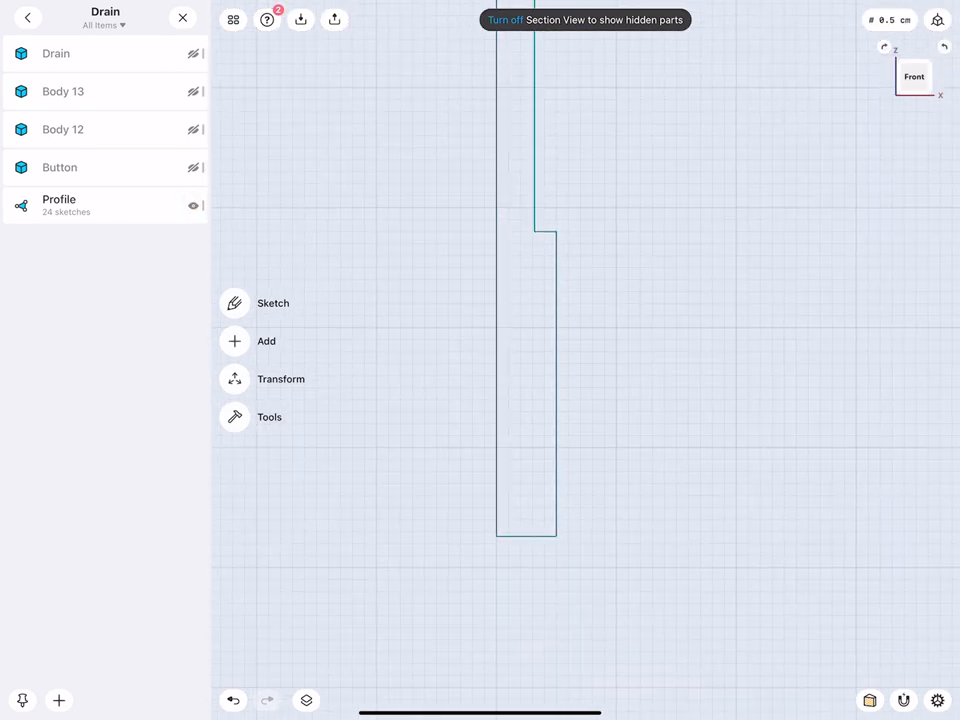
Draw the horizontal branch outline on the Profile sketch with Line/Arc.
click(273, 303)
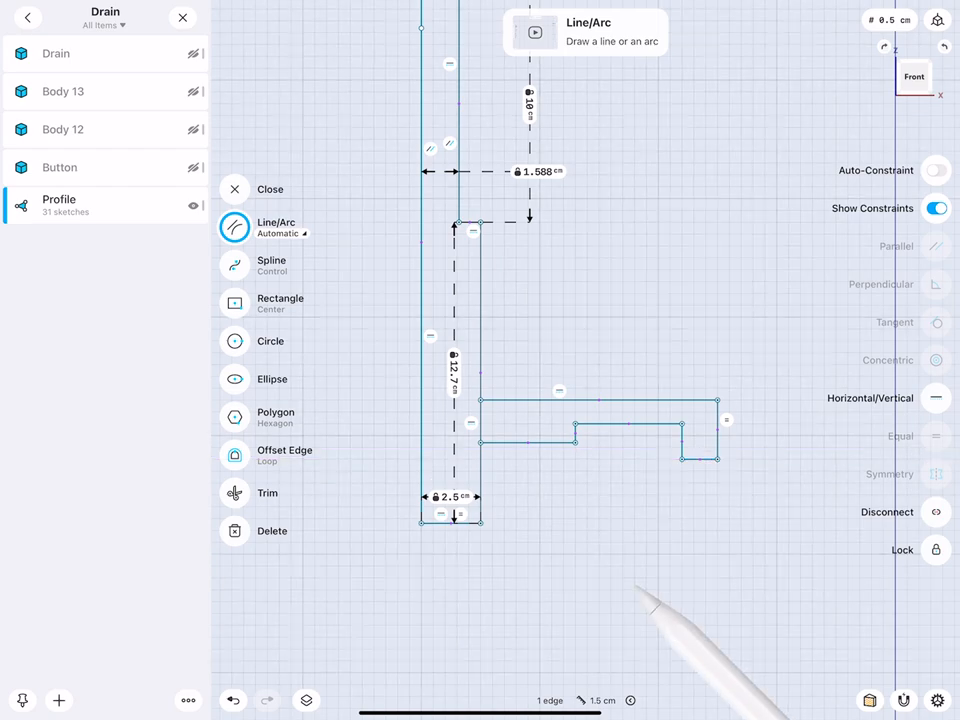
Dimension the side branch with a 1.588 cm wall, 1.0 cm end step and 4 cm length.
click(600, 400)
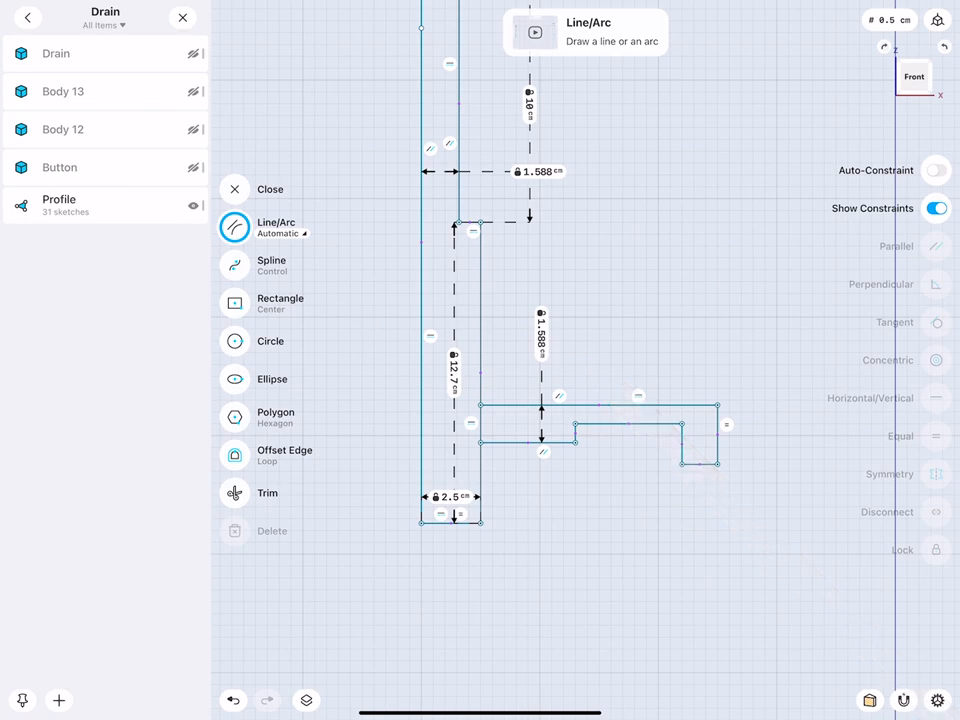
click(575, 435)
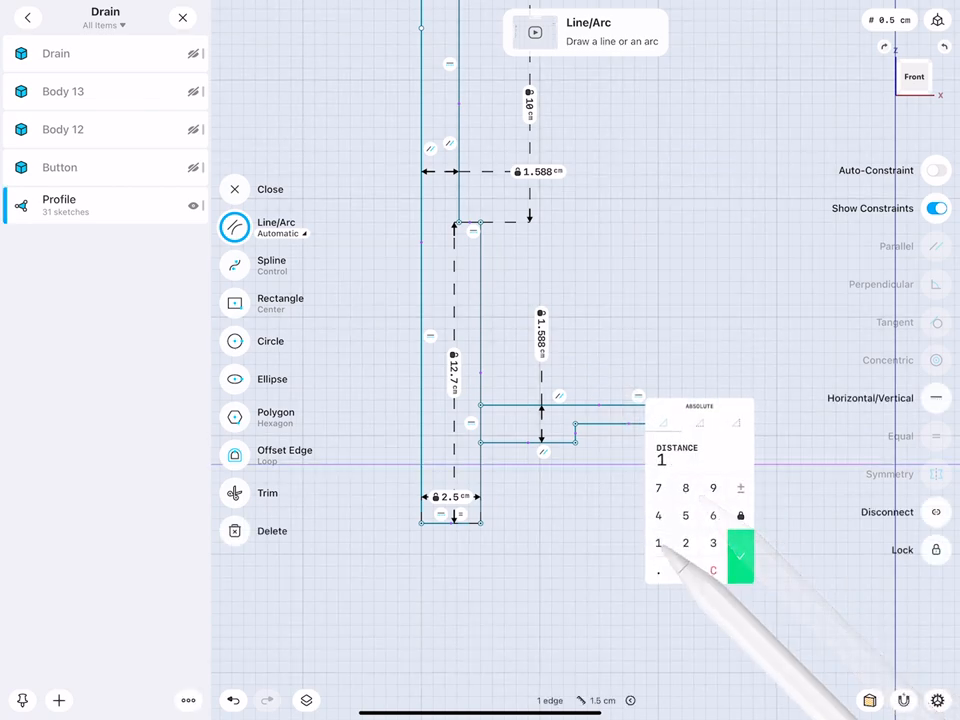
click(739, 556)
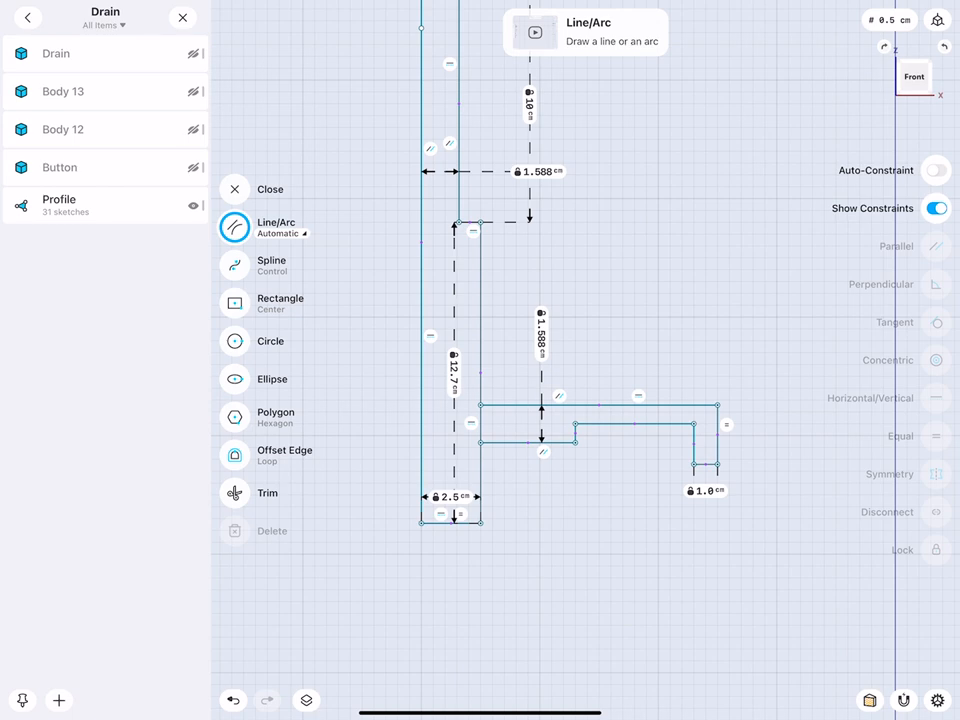
click(600, 405)
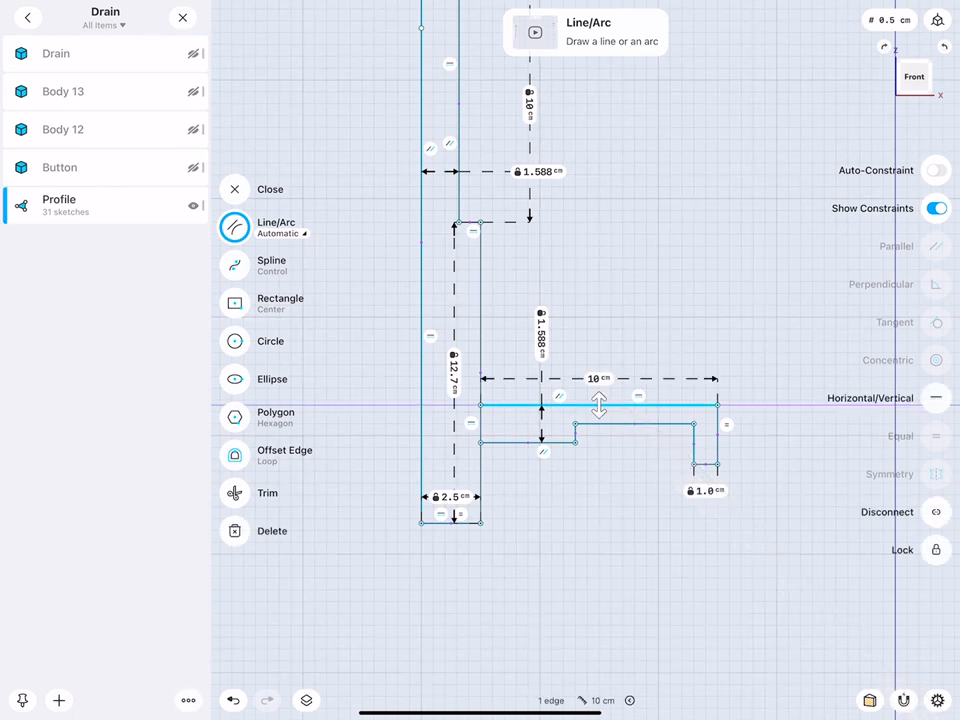
mouse_move(600, 520)
text(4)
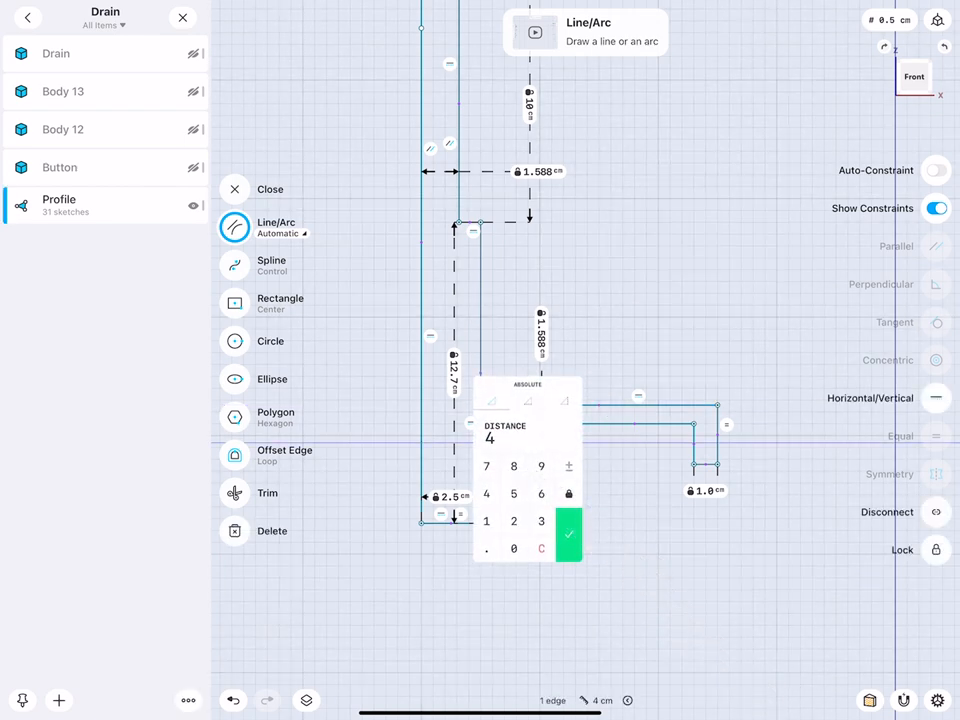
click(569, 533)
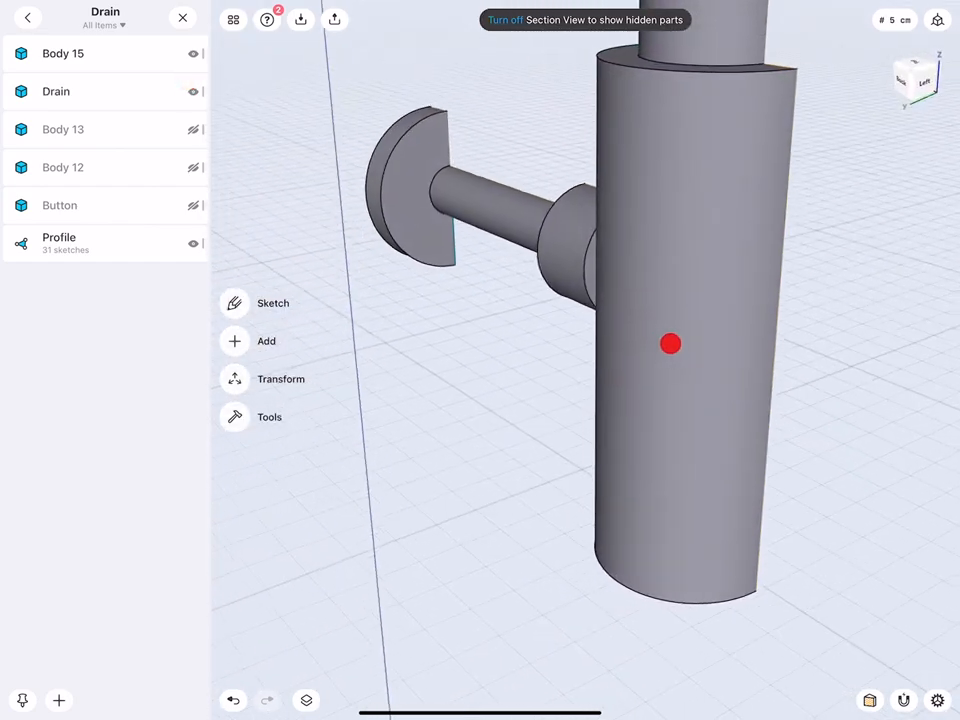
Offset the side branch's cylinder face to a 2 cm radius.
click(670, 344)
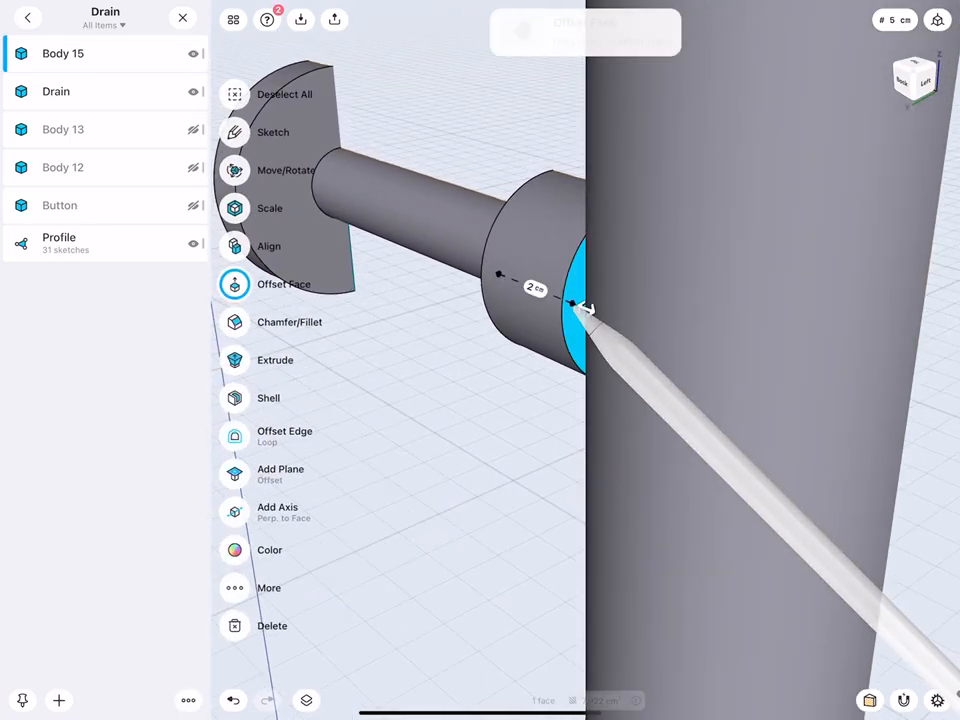
drag(585, 305, 785, 342)
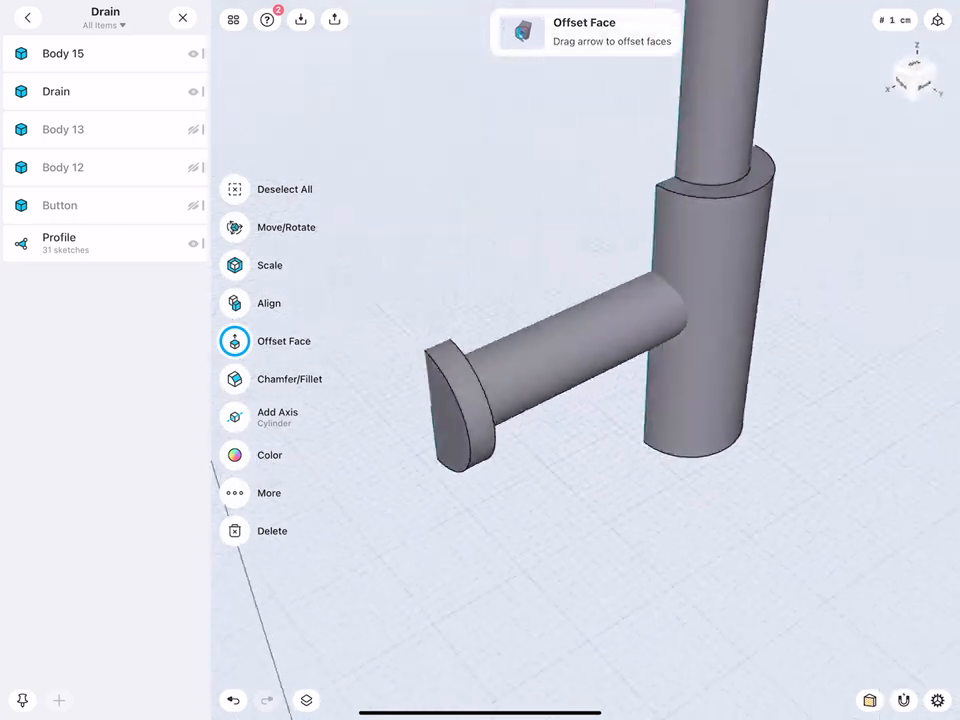
drag(685, 330, 650, 310)
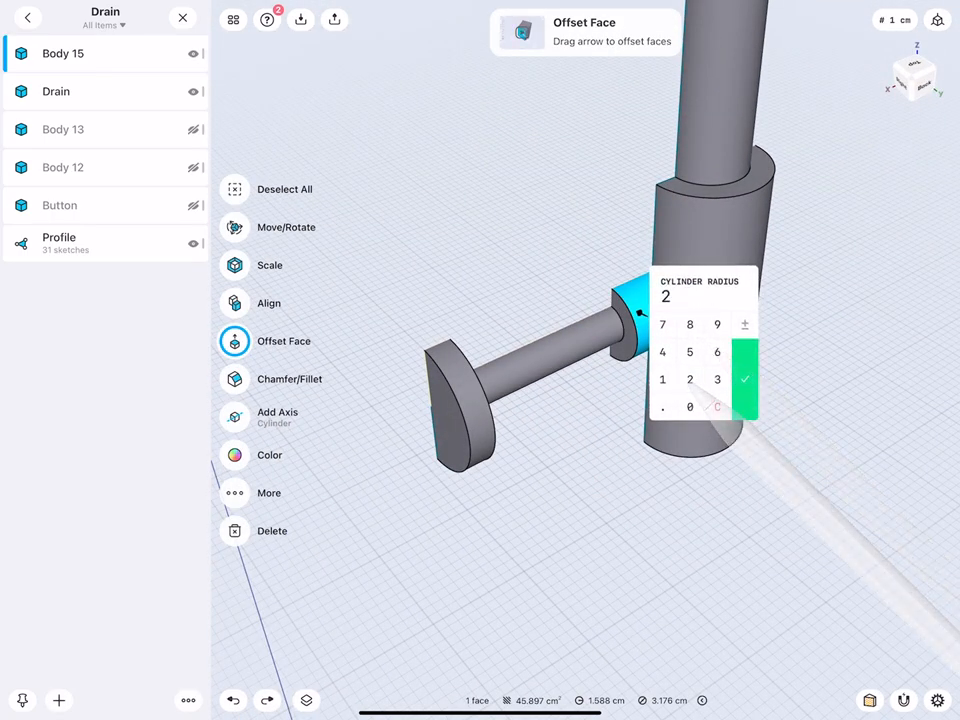
click(744, 379)
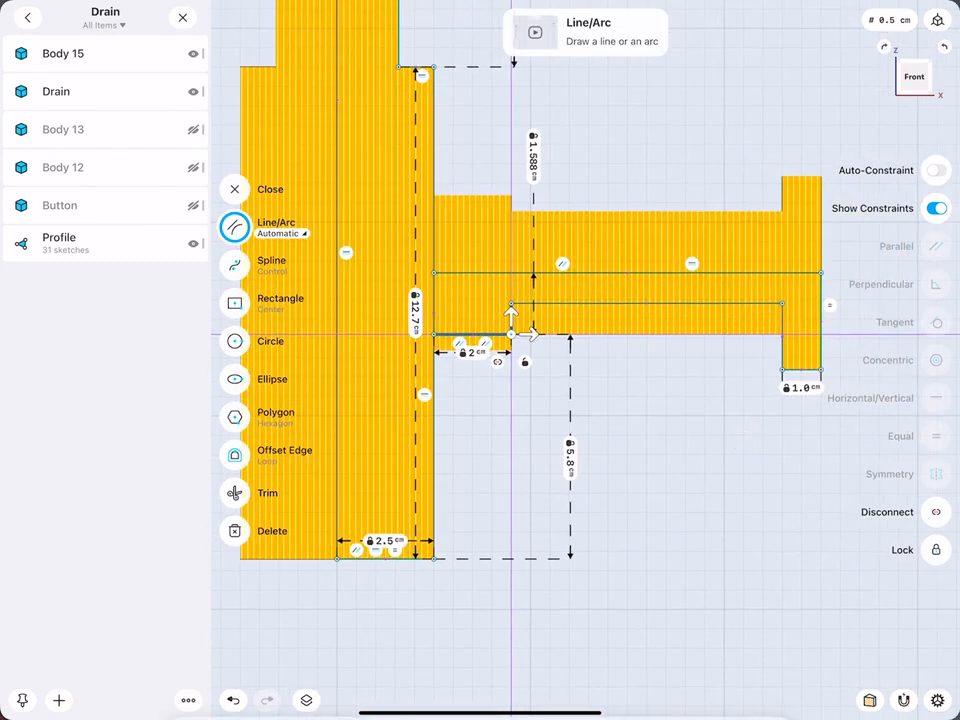
Add 5.8 cm and 5.4 cm distance constraints and reposition the profile's inner bottom edge.
click(570, 455)
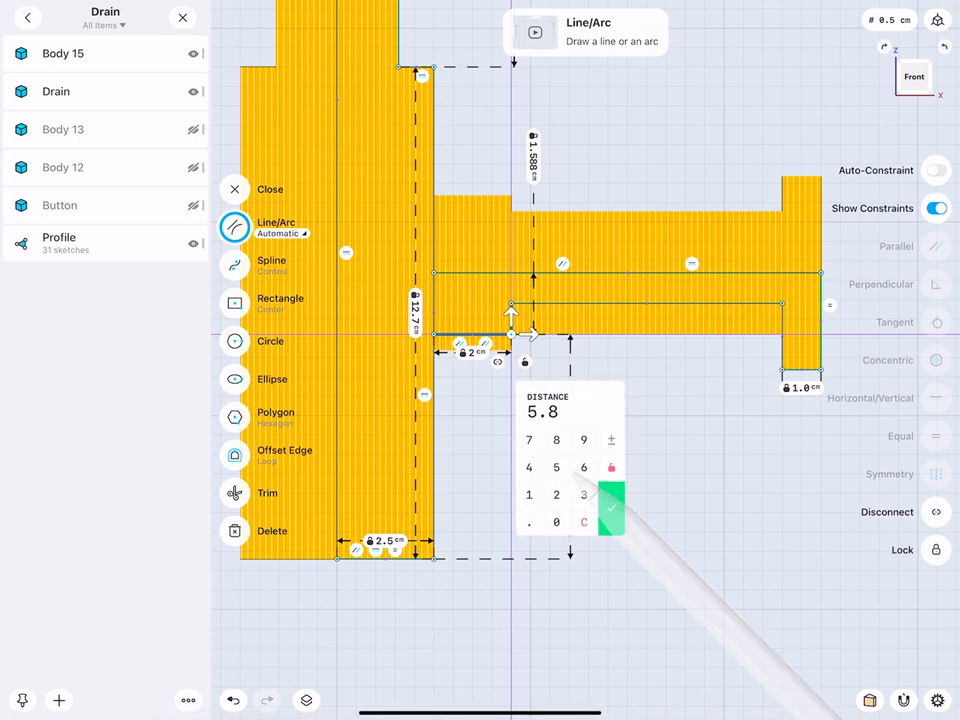
click(611, 505)
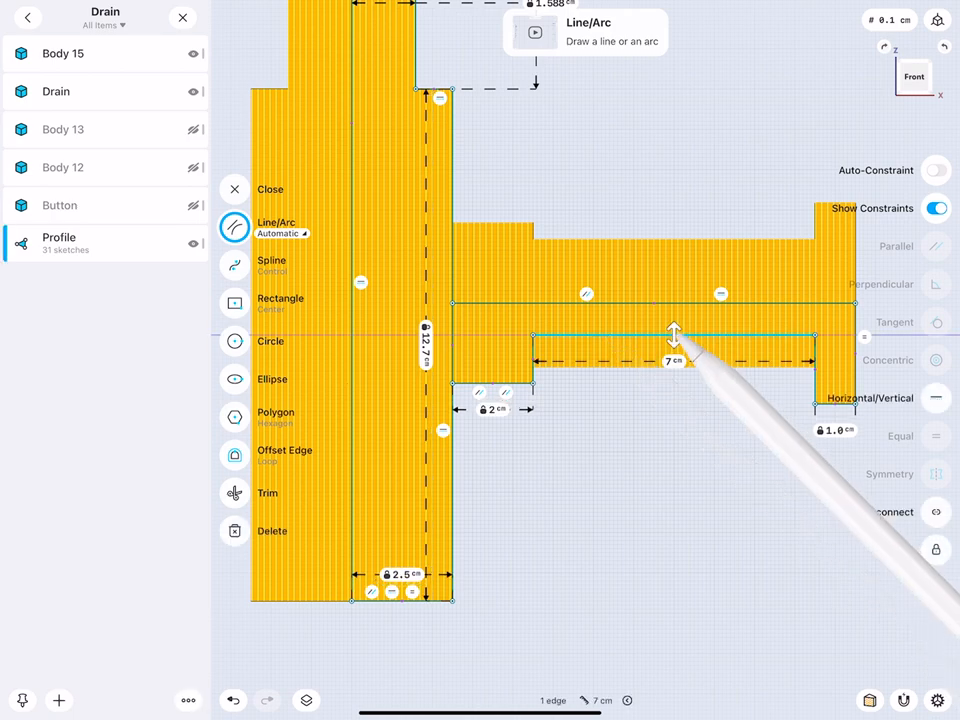
drag(675, 335, 675, 375)
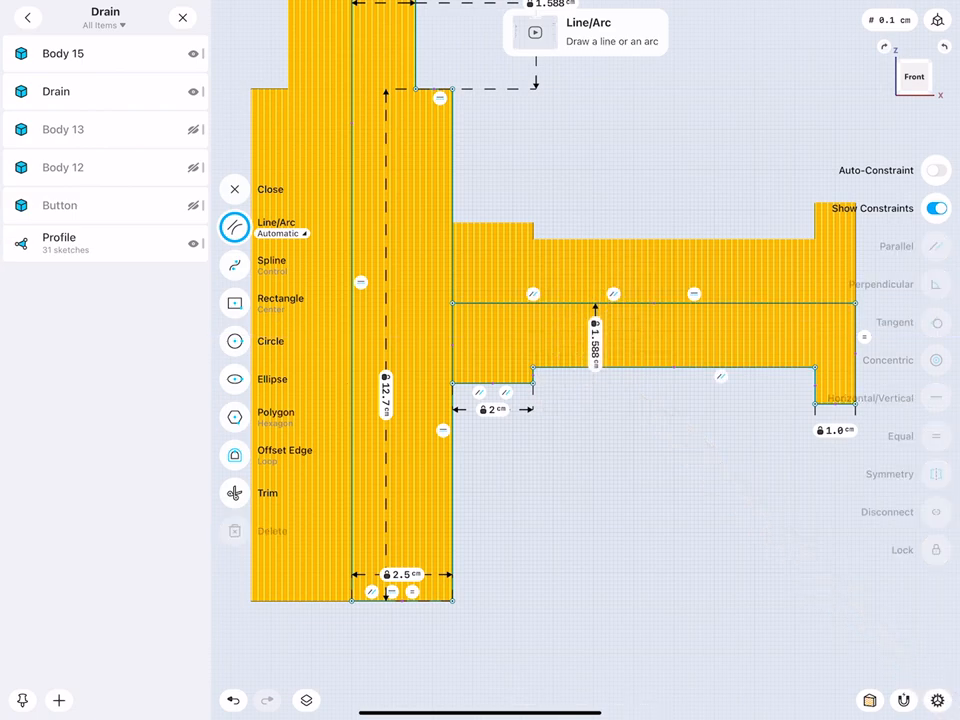
click(490, 385)
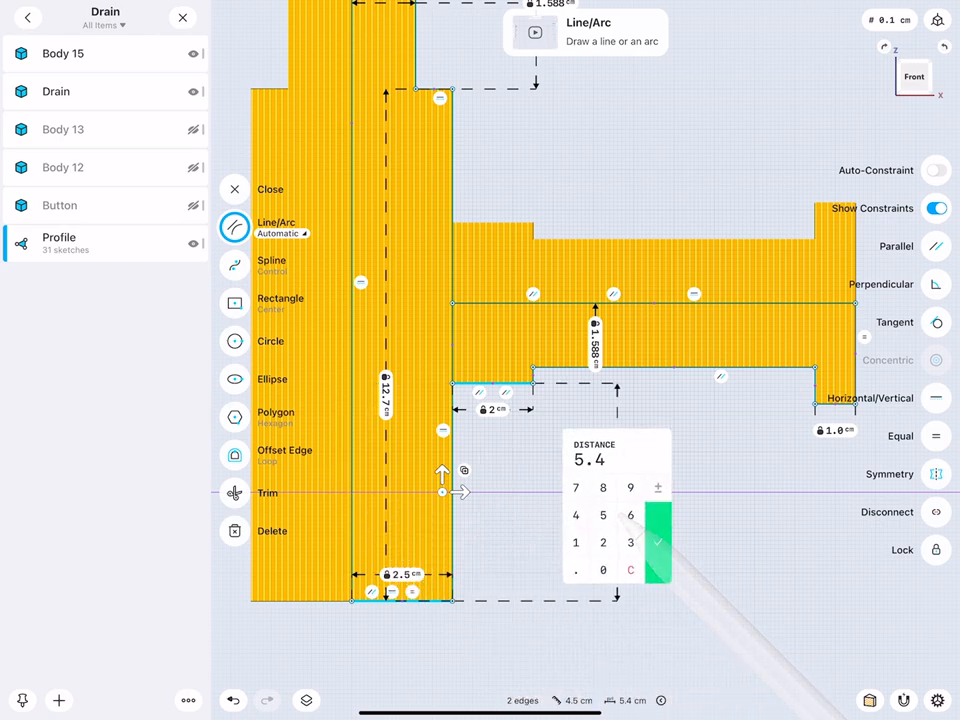
click(658, 540)
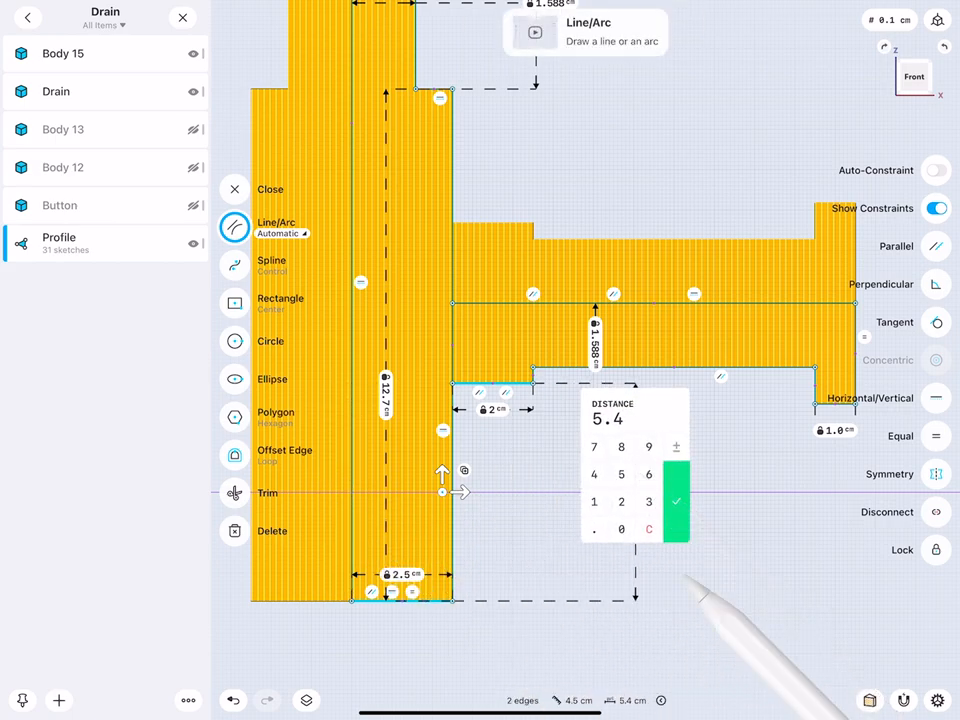
click(675, 499)
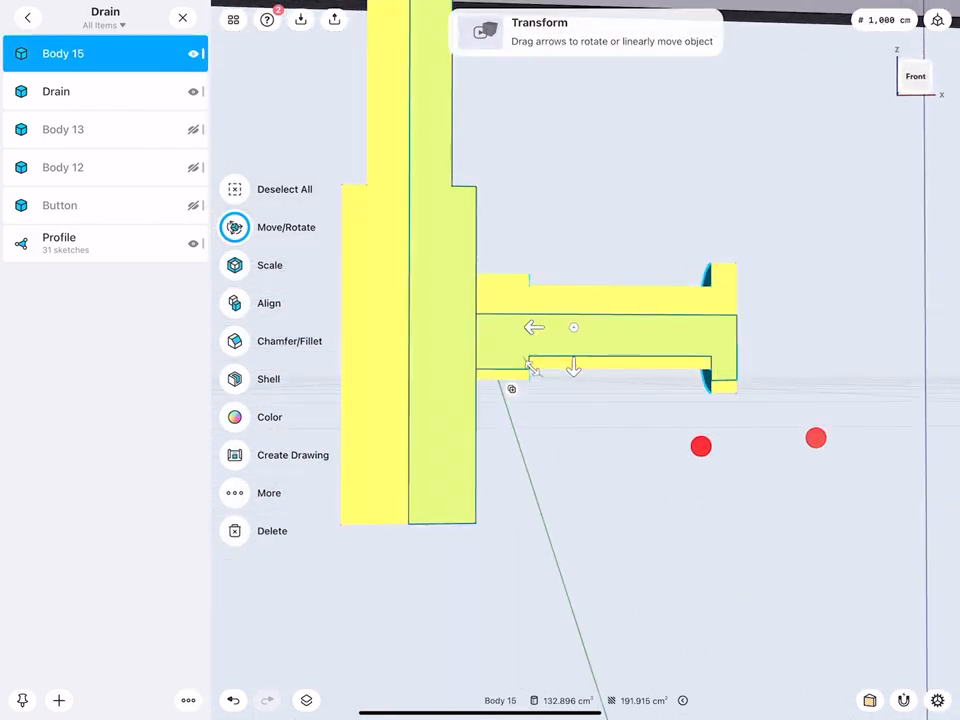
Move Body 15, revolve the profile 360°, and offset the side pipe end face.
drag(573, 365, 523, 333)
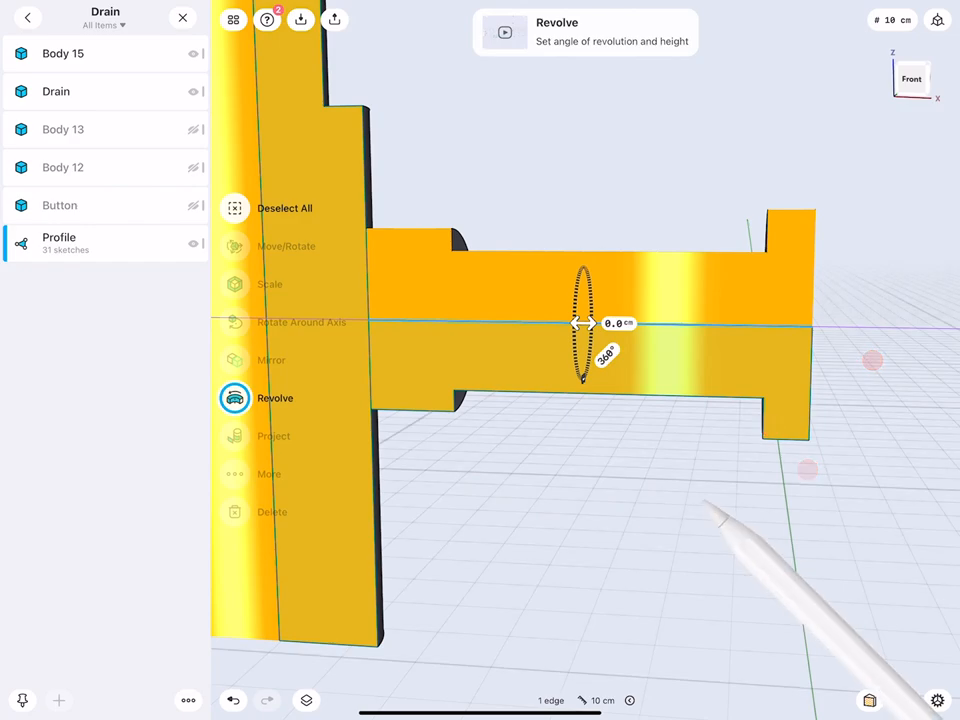
click(275, 397)
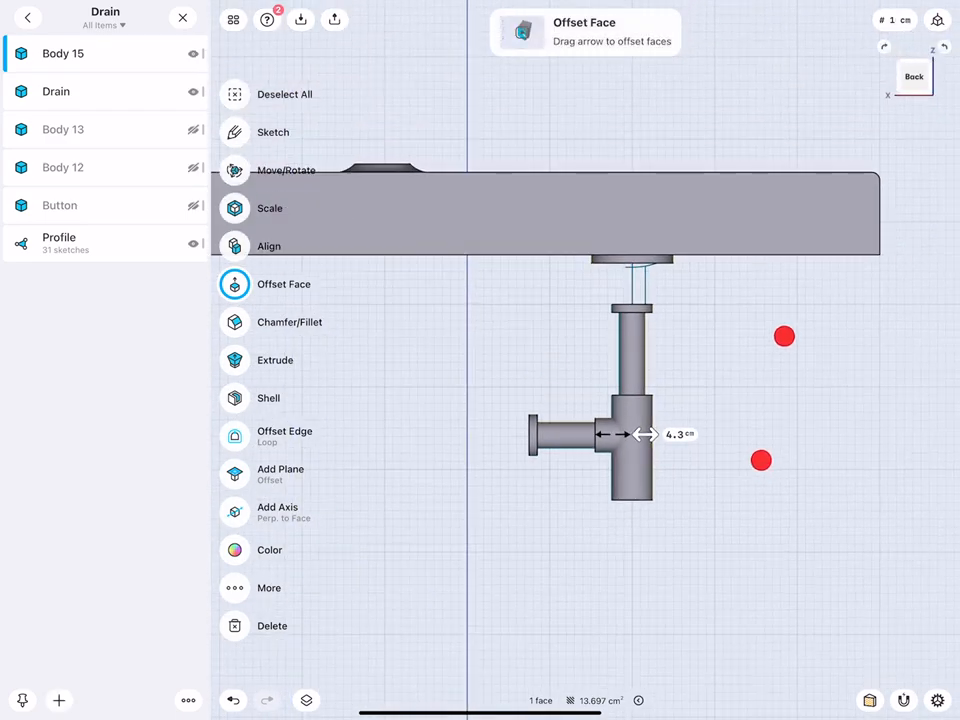
click(28, 18)
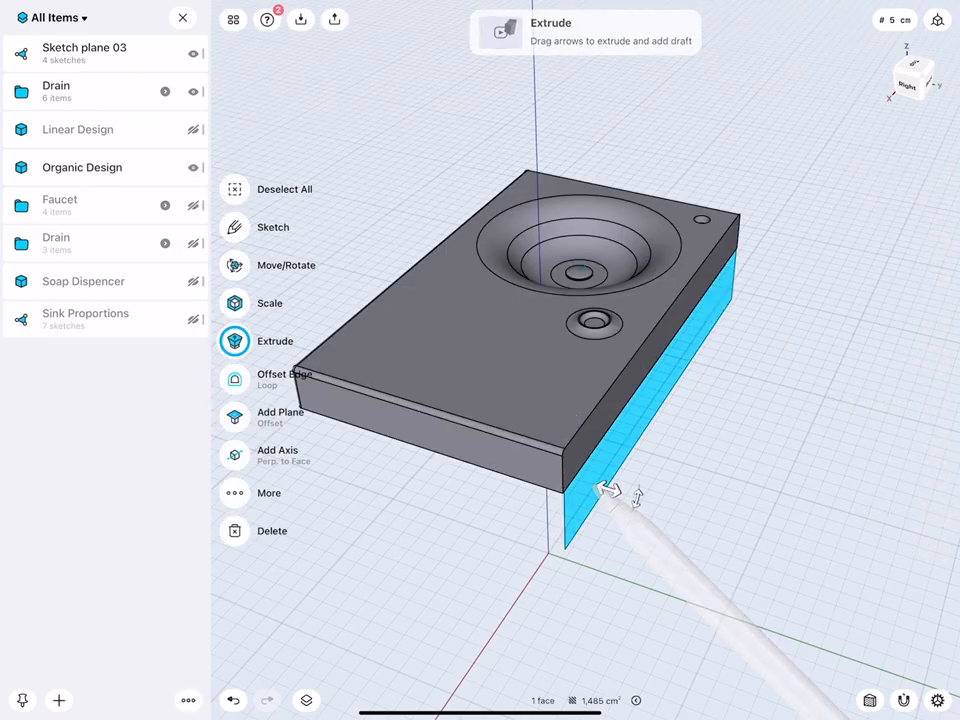
Extrude the sink's side face downward into a new box body, Body 16.
drag(615, 490, 560, 475)
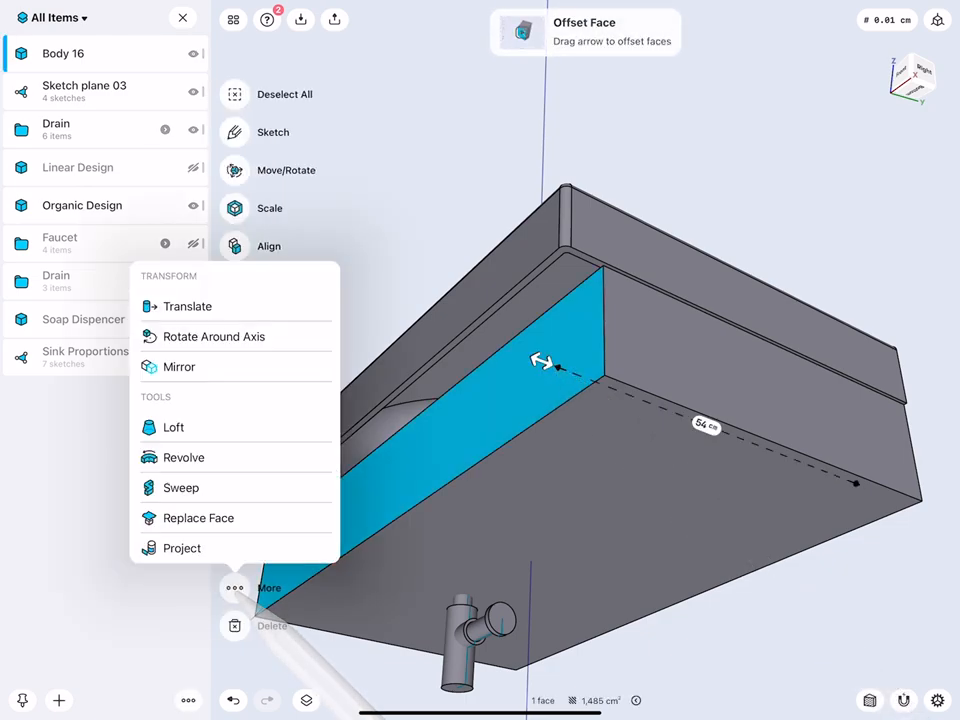
Push Body 16's side face out to 59.5 cm with Offset Face.
click(187, 306)
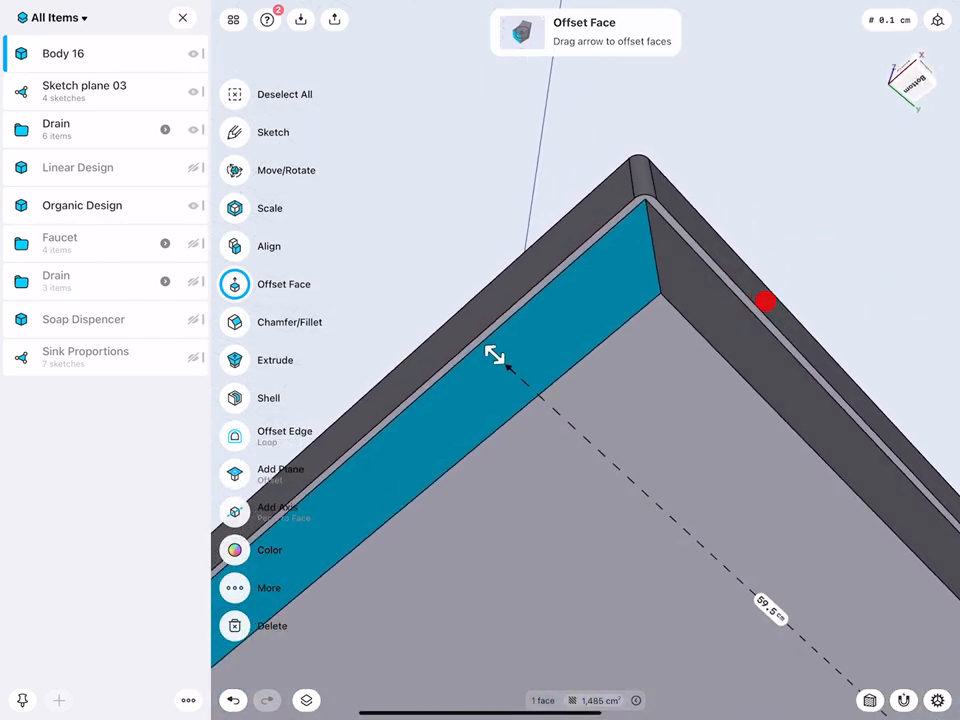
drag(495, 355, 500, 400)
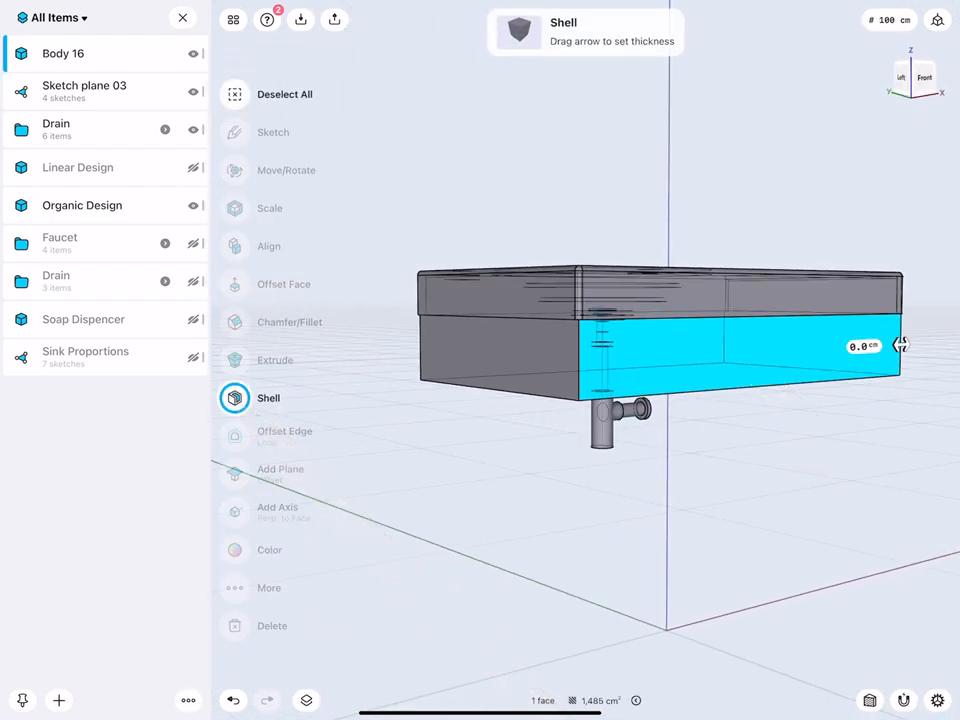
Shell the cabinet box with its front face removed, leaving an open front.
drag(897, 345, 897, 345)
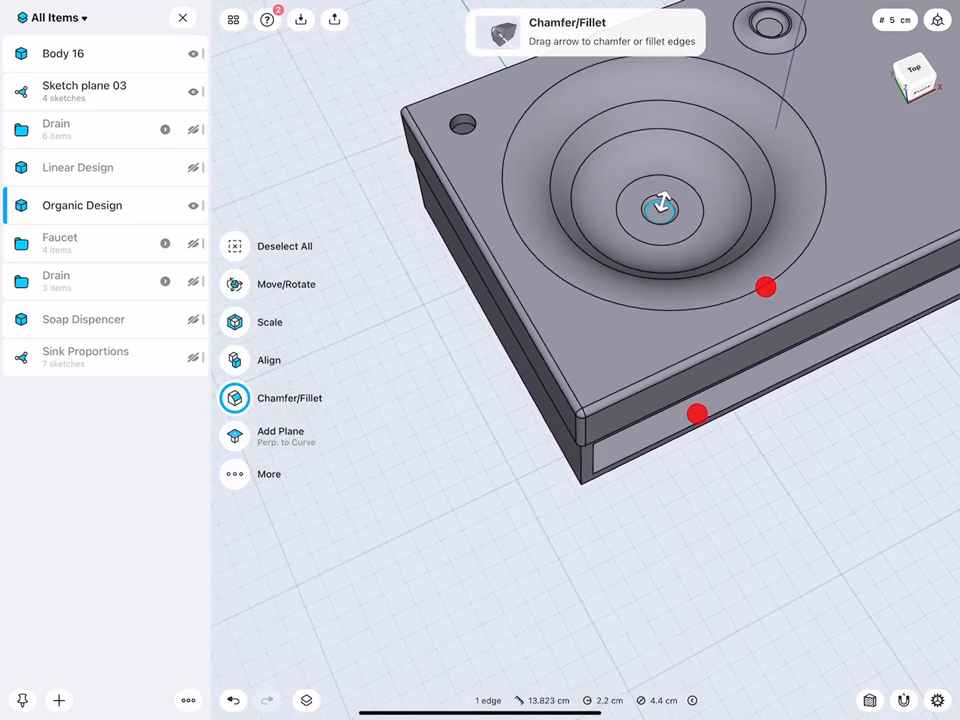
Project the drain-hole circle onto the cabinet top and offset that circular face 2 cm.
drag(660, 210, 520, 560)
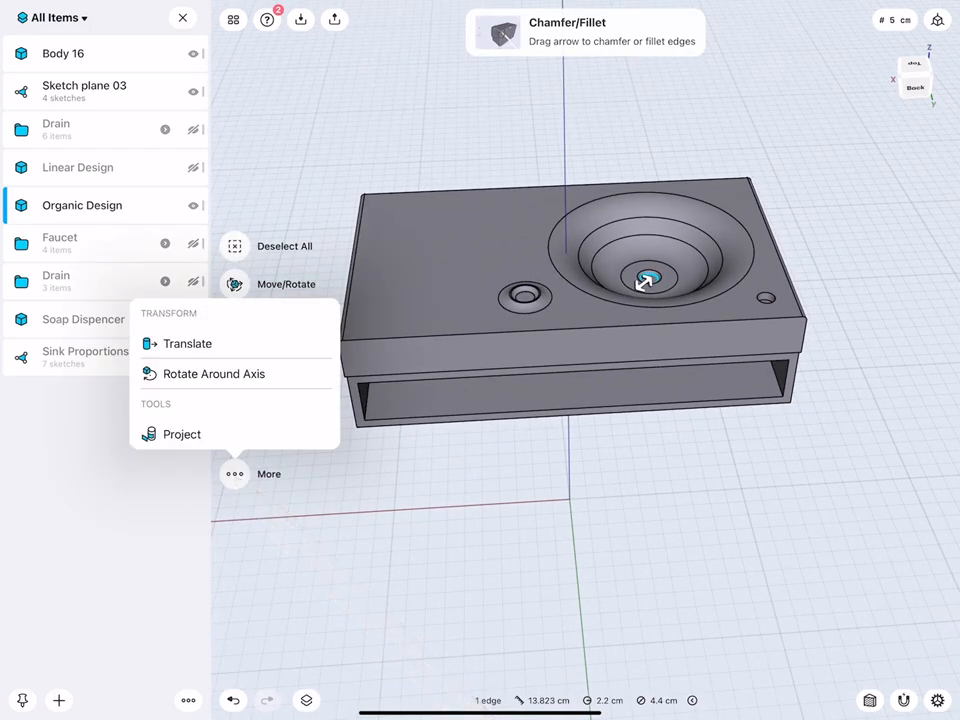
click(181, 434)
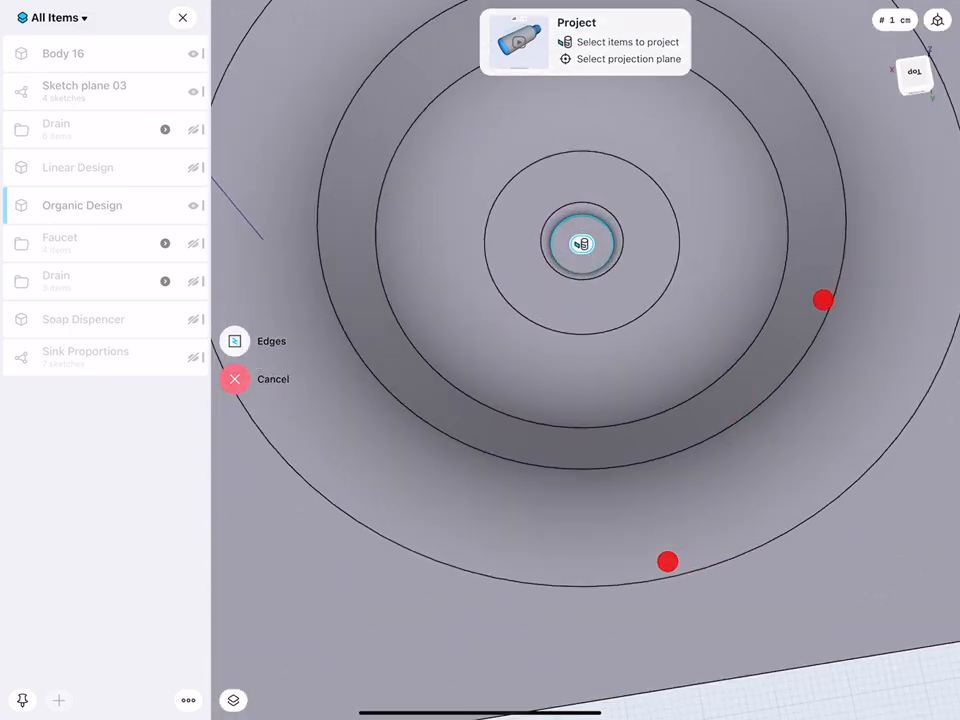
click(582, 243)
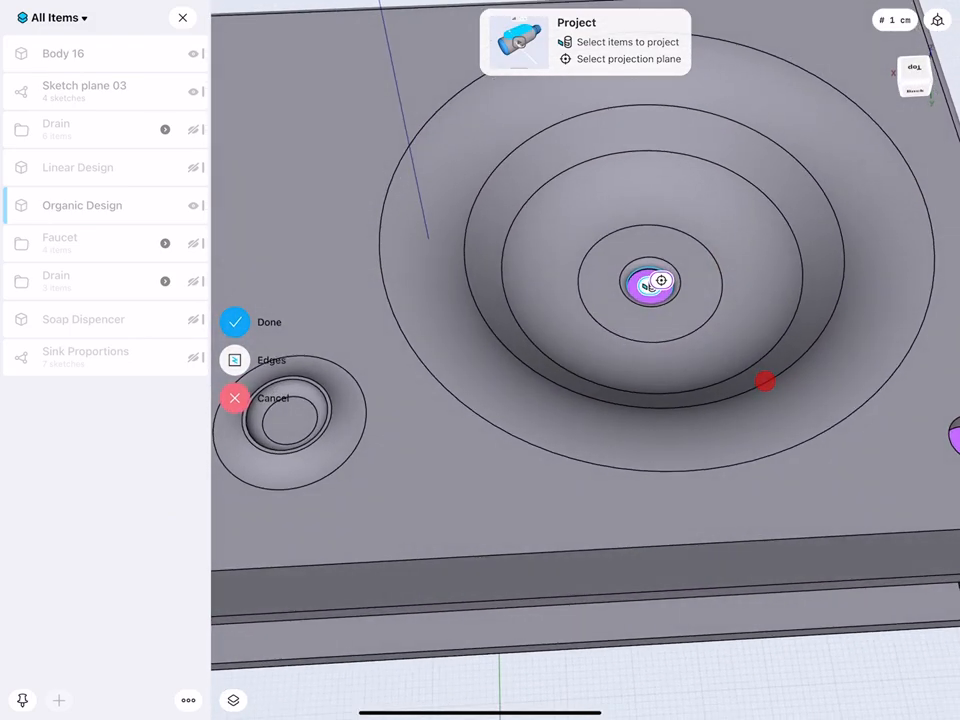
click(235, 322)
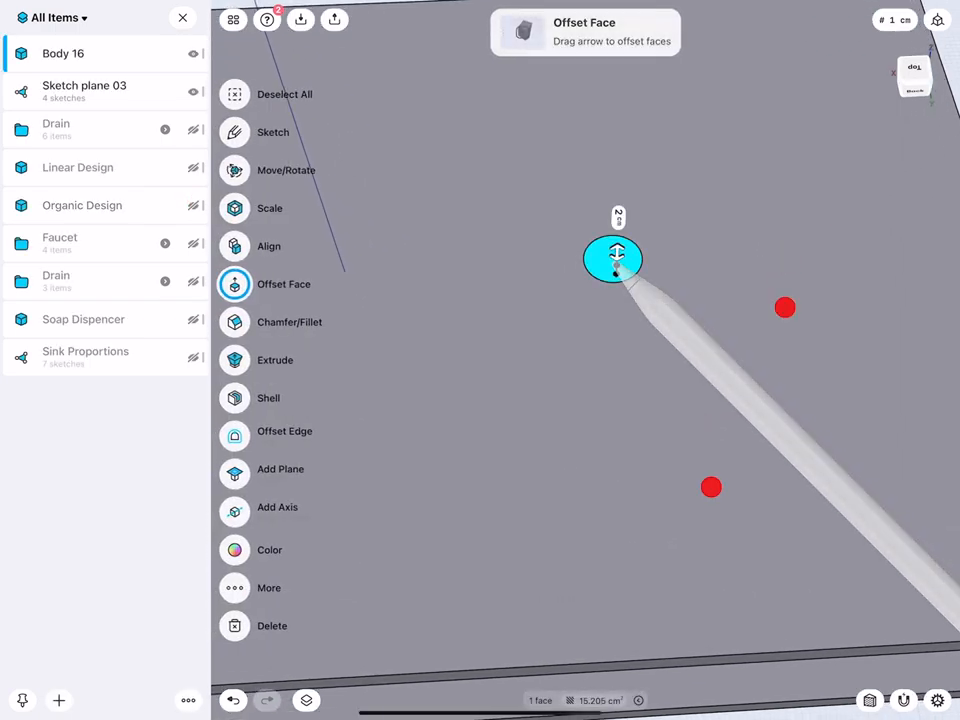
drag(613, 258, 656, 540)
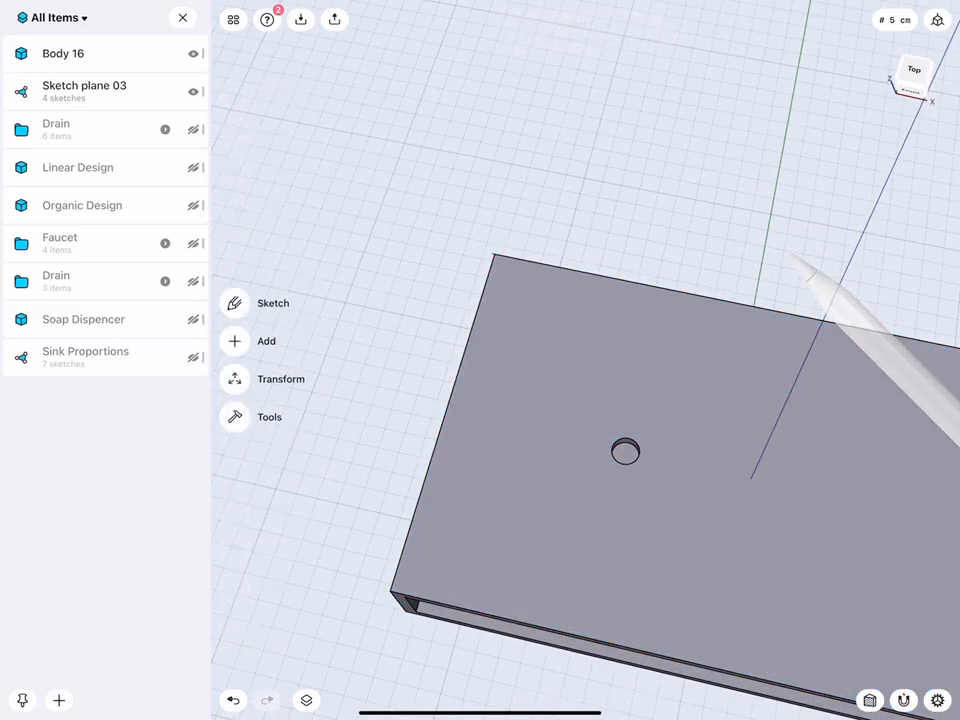
On Sketch plane 04, add a 1 cm offset ring around the circle and two parallel lines.
click(273, 303)
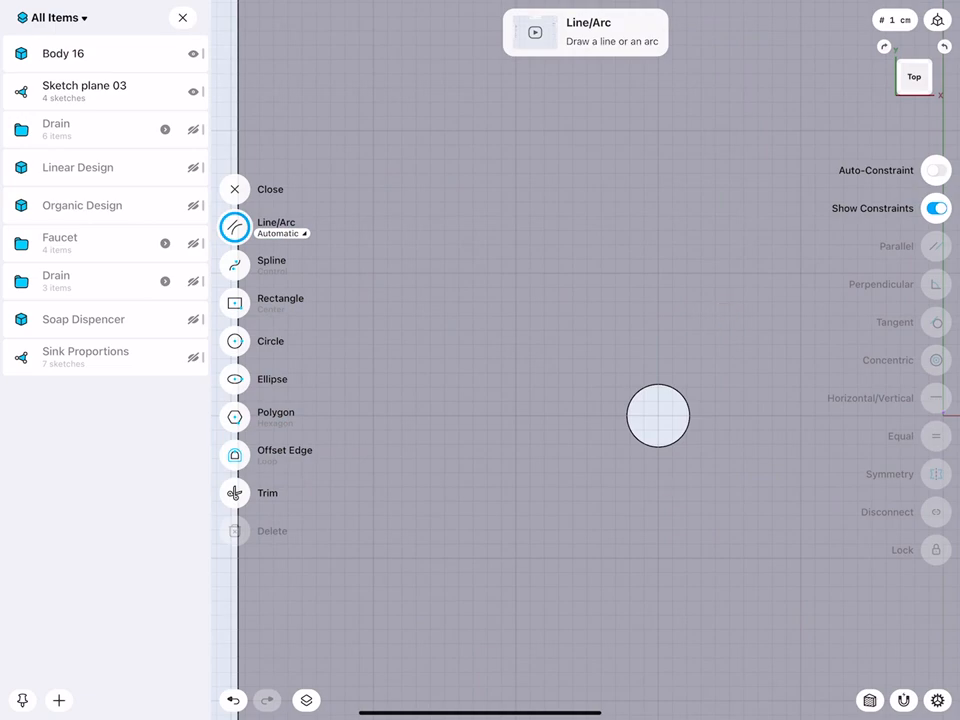
click(235, 455)
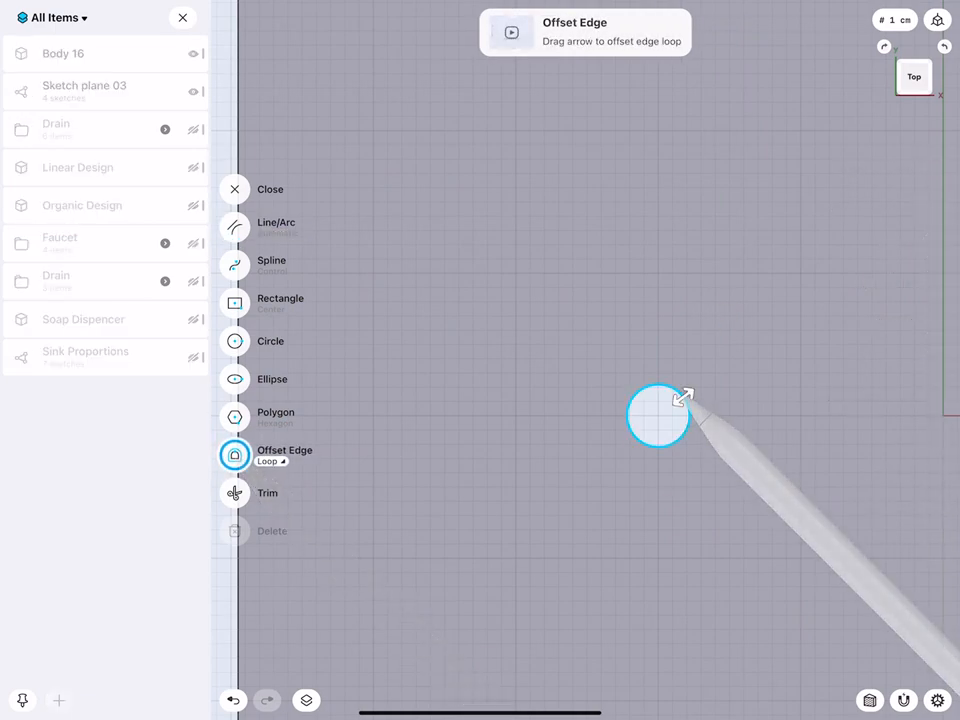
drag(675, 400, 665, 415)
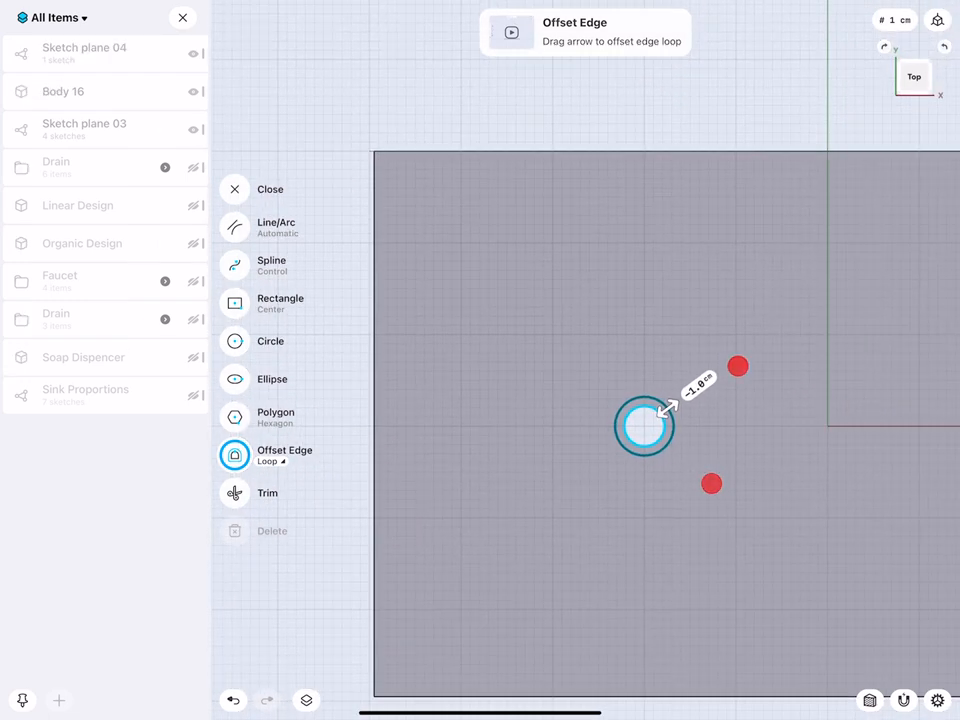
click(234, 226)
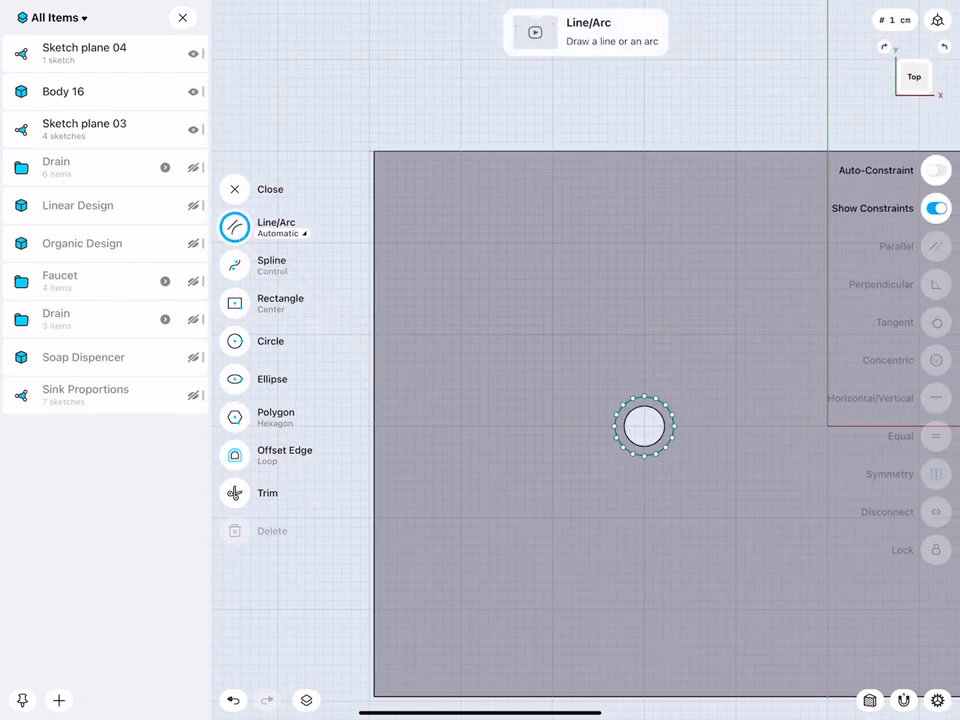
drag(645, 427, 615, 150)
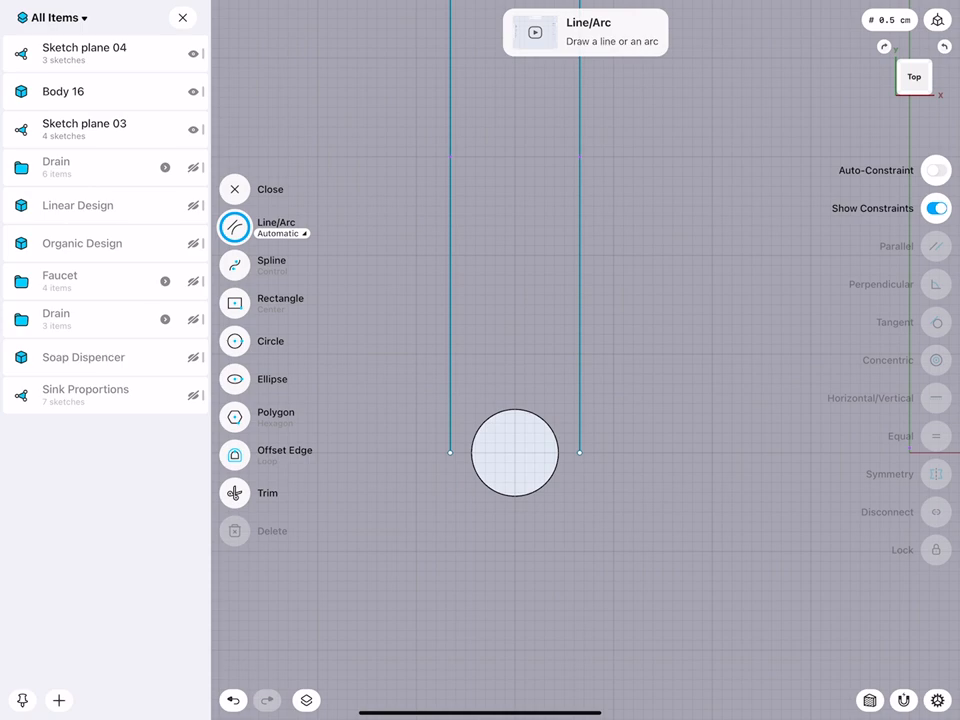
click(235, 341)
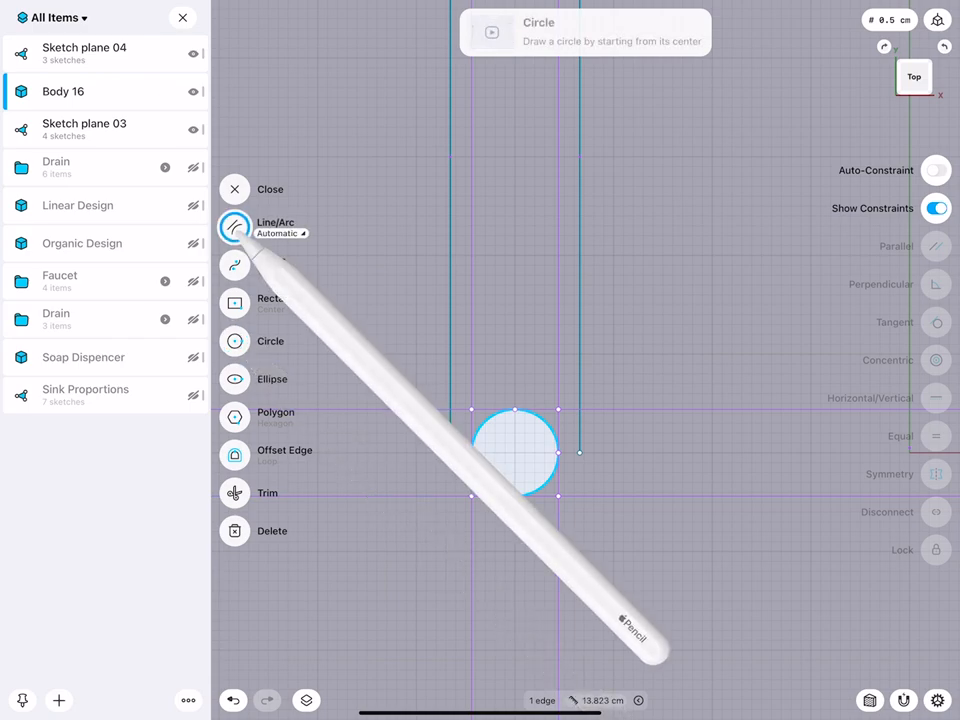
click(235, 226)
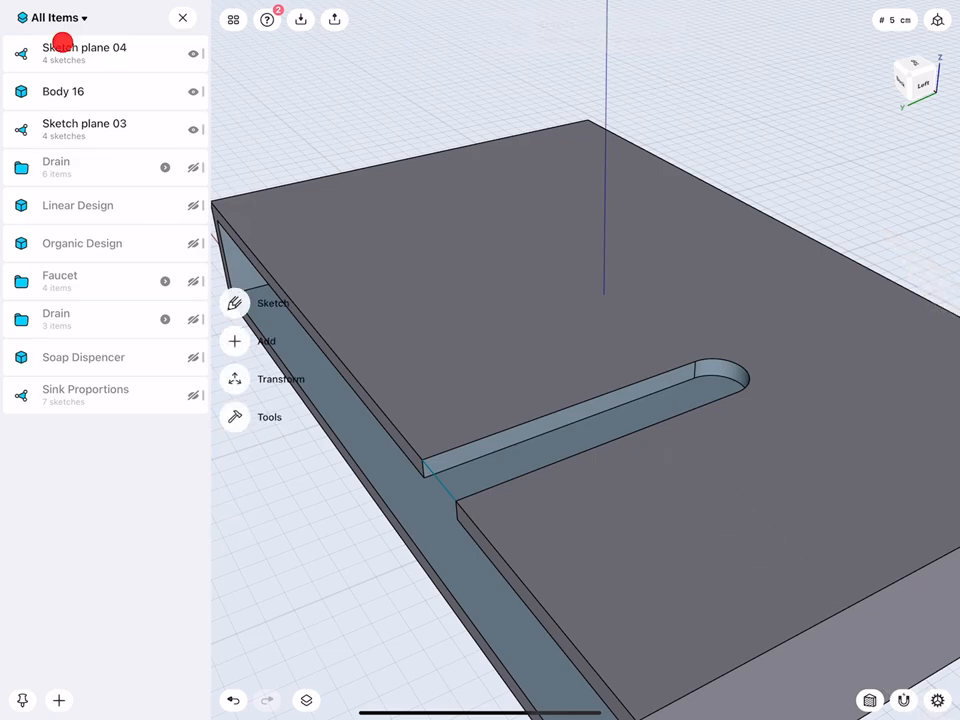
Rename Sketch plane 04 to 'Cabinet'.
double_click(84, 47)
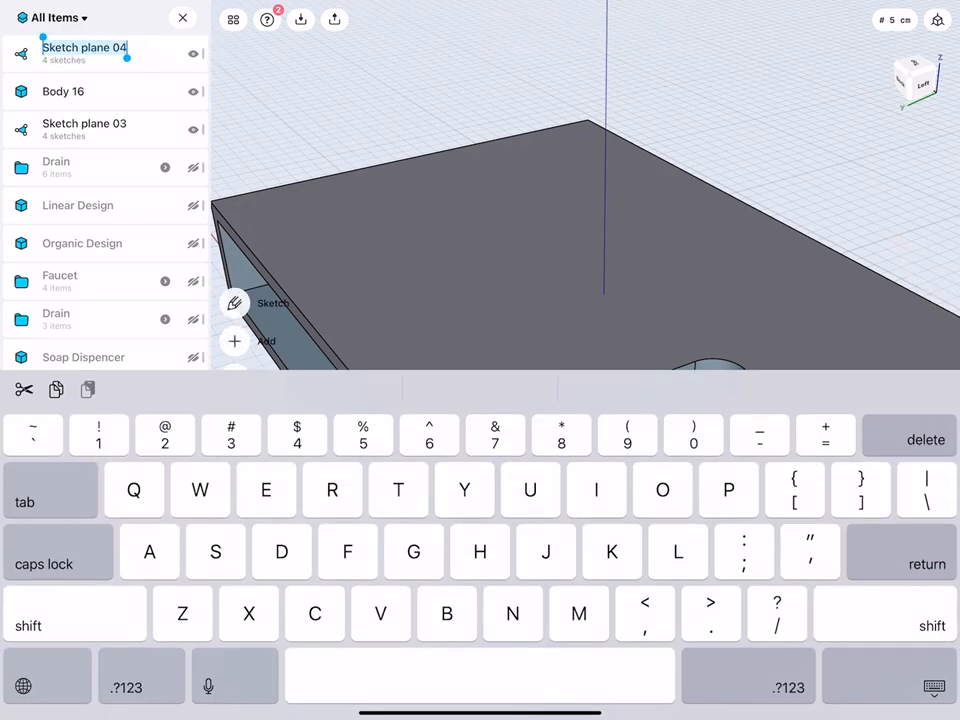
text(Cabinet plumbing o)
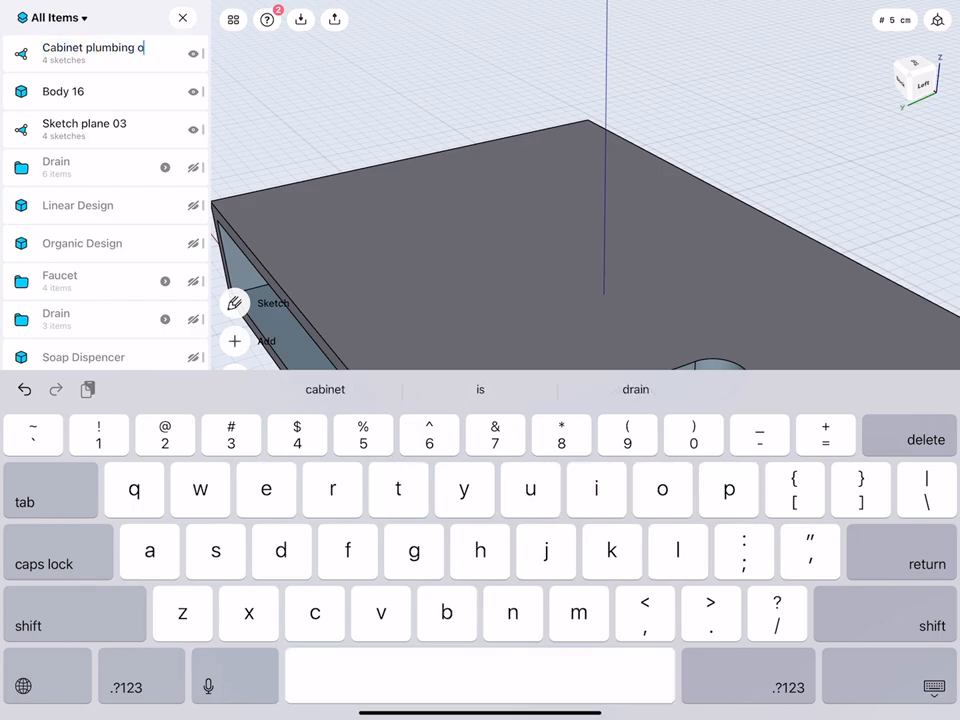
key(return)
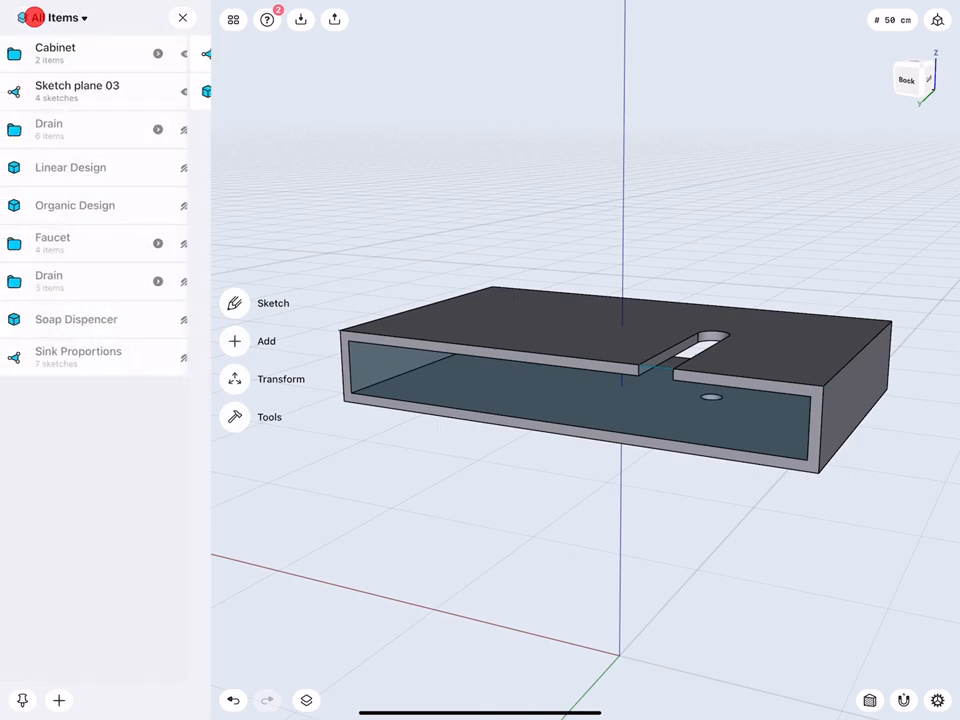
Move Sketch plane 03 into the Cabinet folder with Body 16.
click(281, 378)
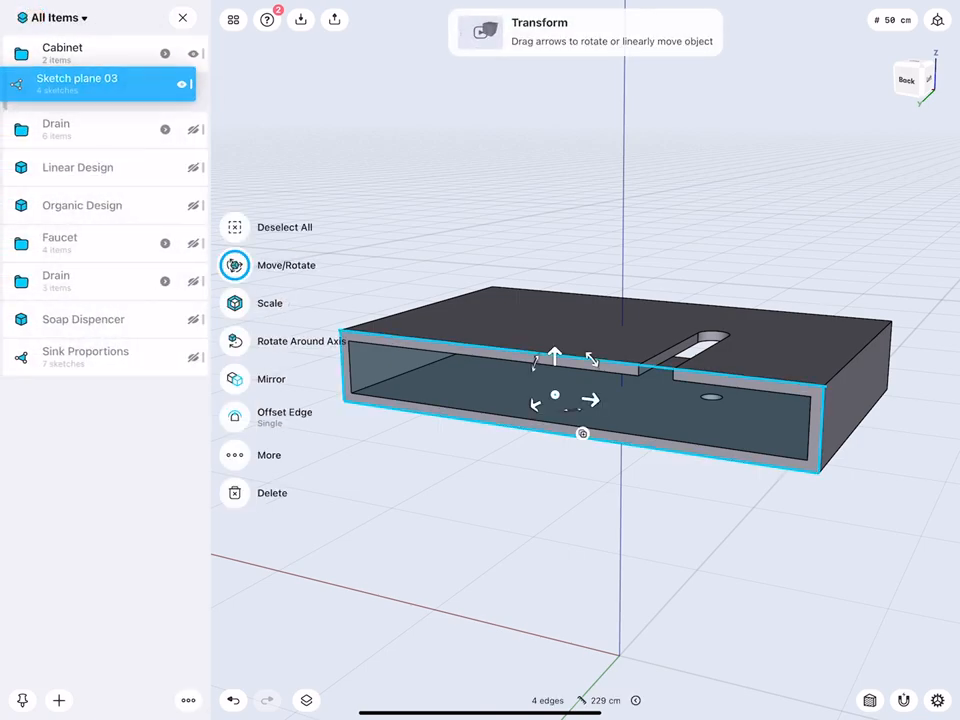
click(62, 52)
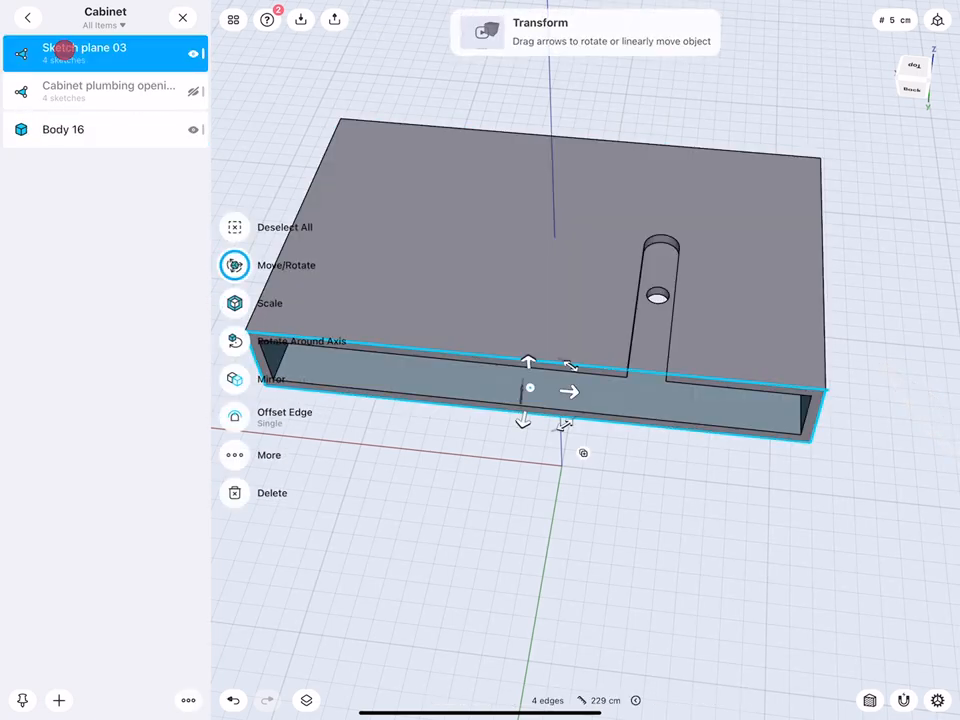
double_click(84, 47)
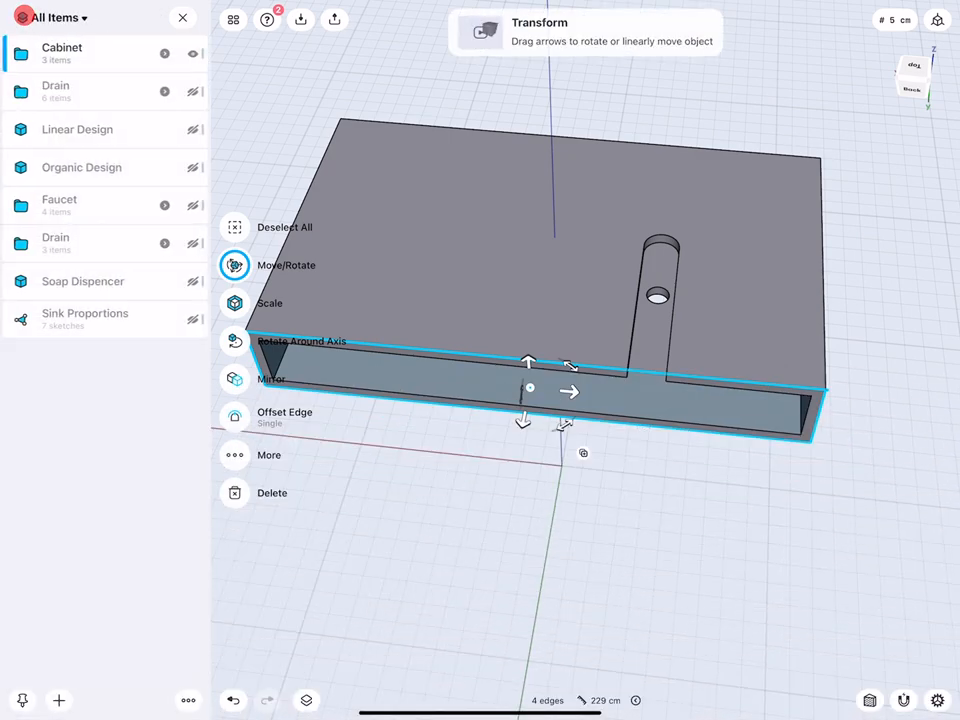
click(62, 52)
text( new)
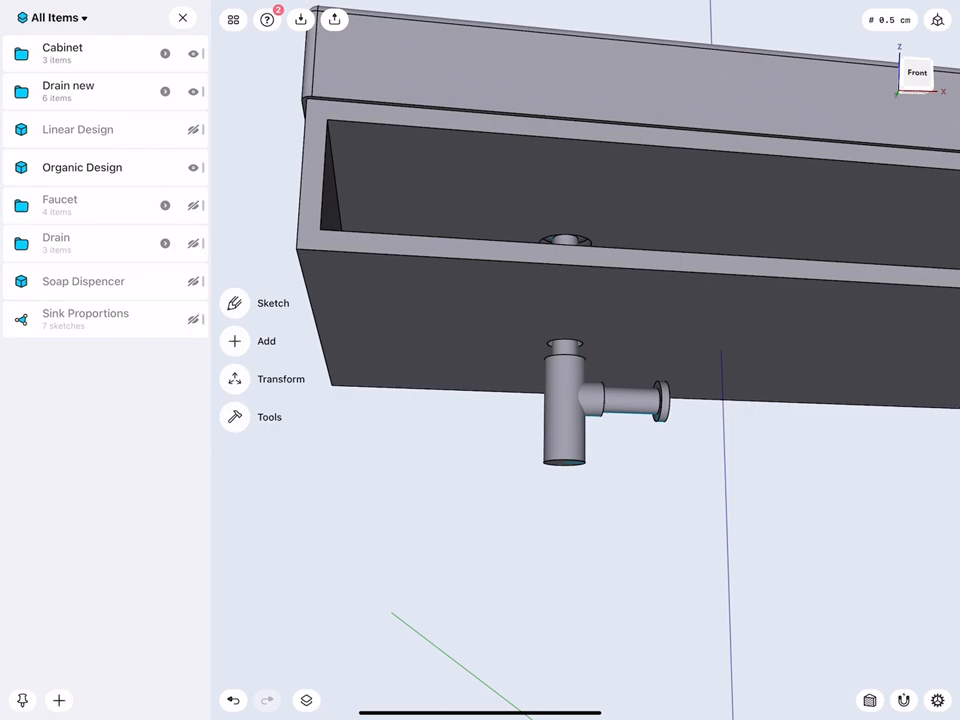
Select the drain trap's side outlet pipe face and start Offset Face on it.
click(640, 395)
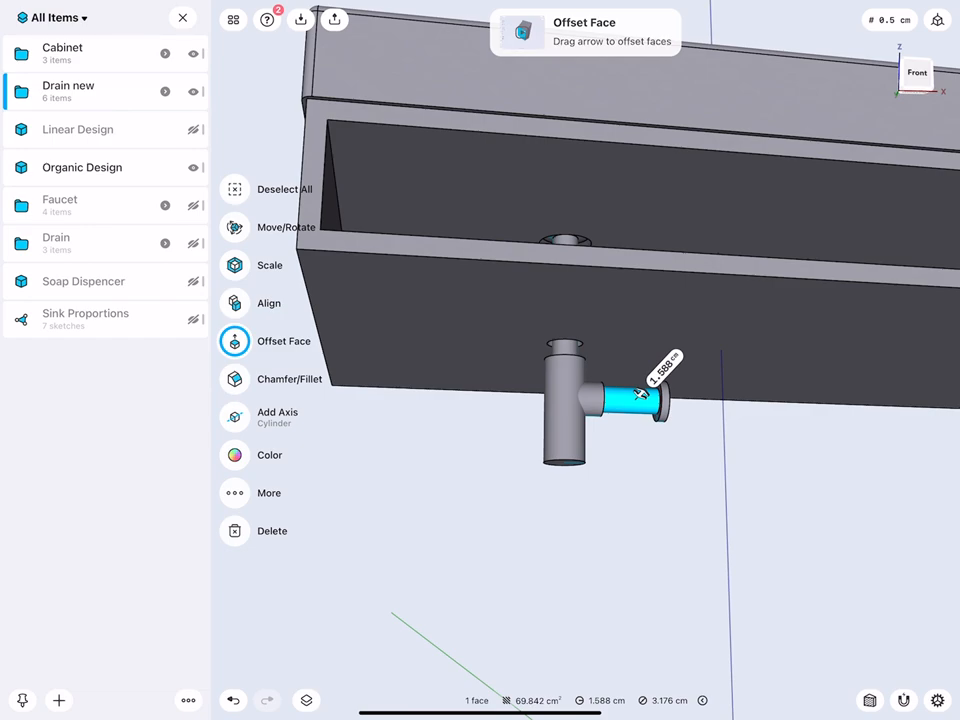
click(68, 91)
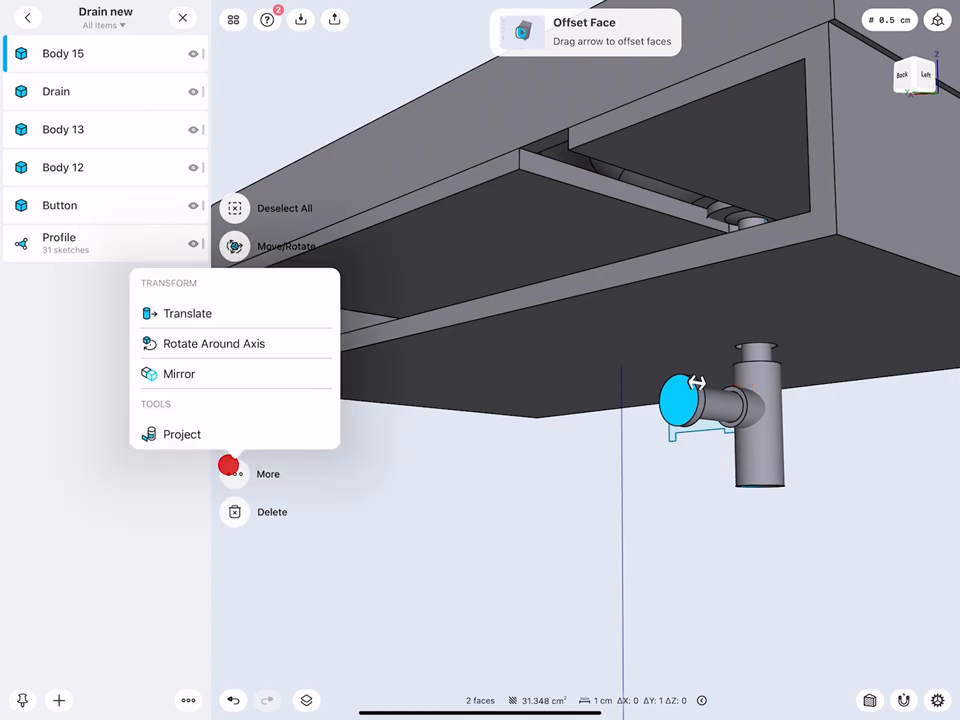
Translate the trap outlet faces from the outlet to the cabinet underside.
click(187, 313)
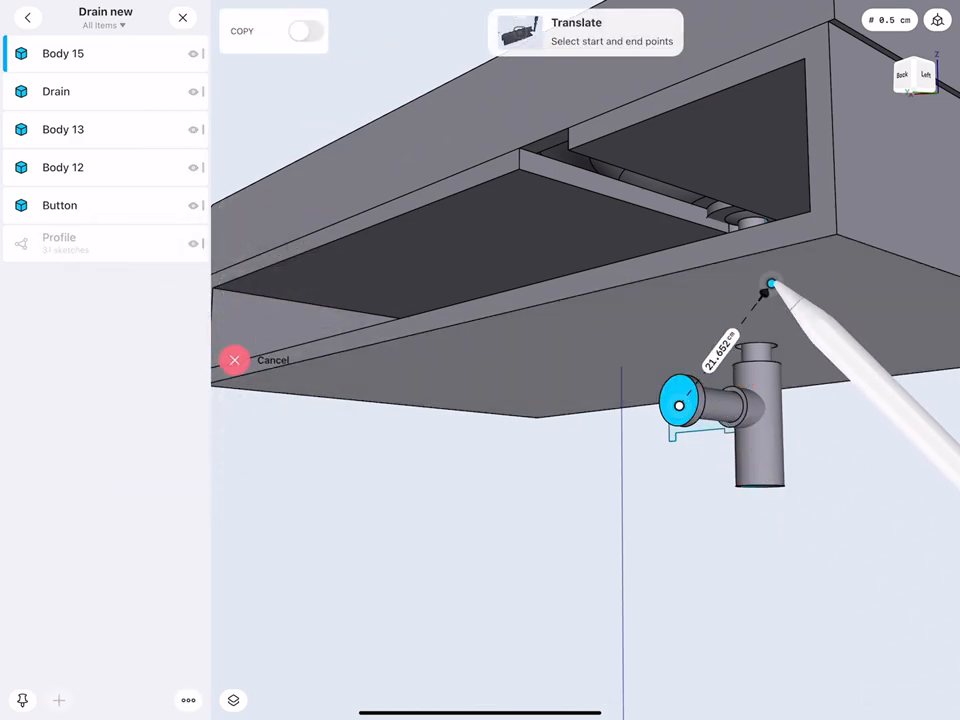
drag(770, 285, 822, 222)
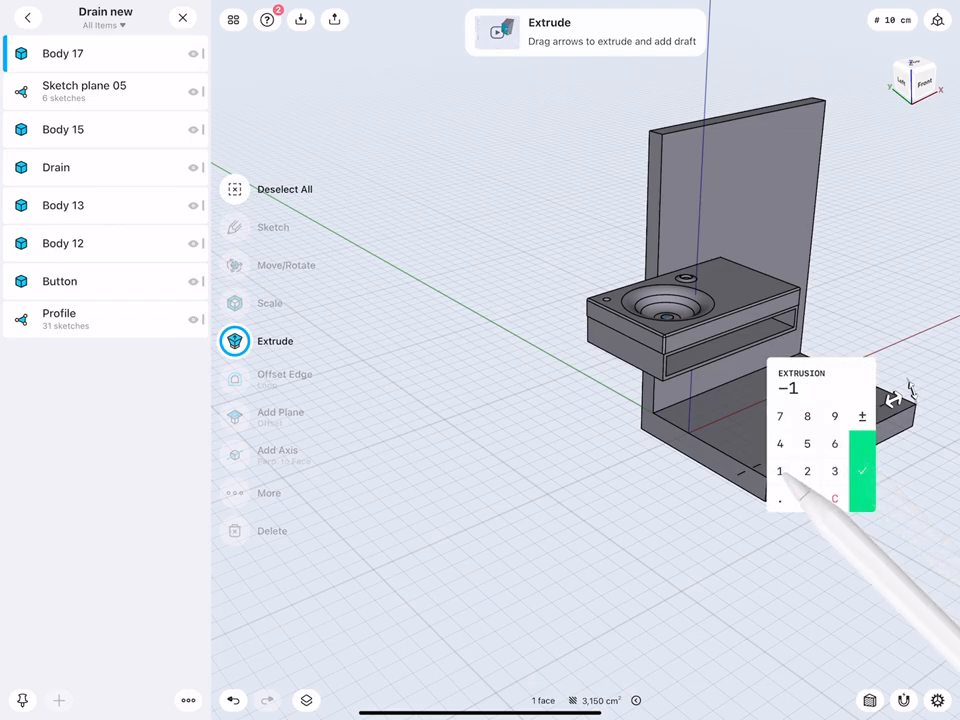
Extrude the wall-and-floor body, then offset the floor to 150 cm and the wall 10 cm.
click(834, 470)
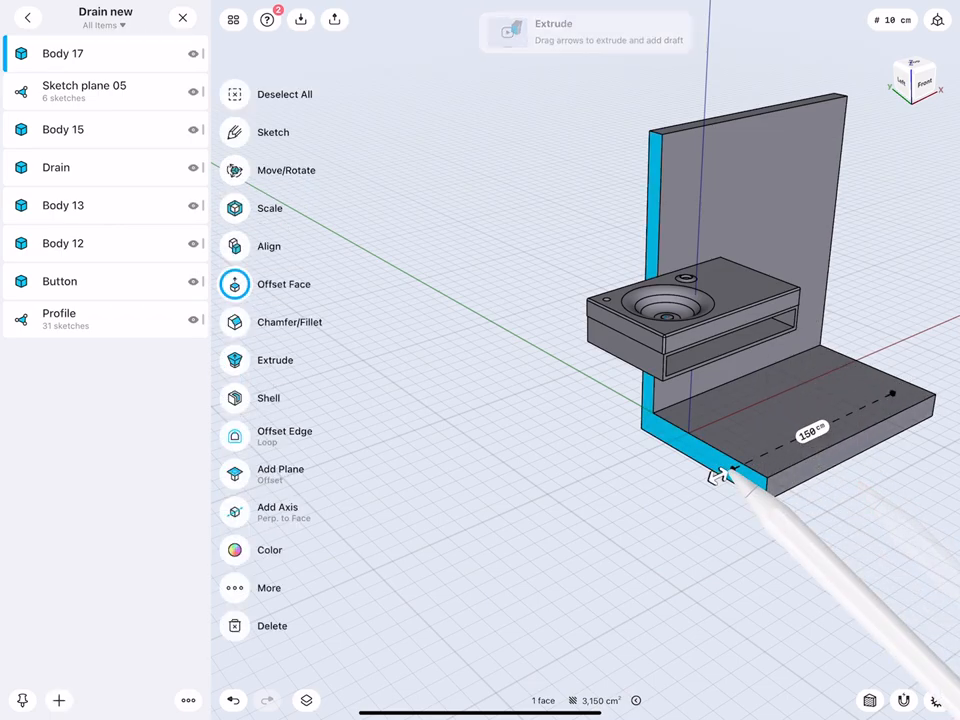
click(283, 283)
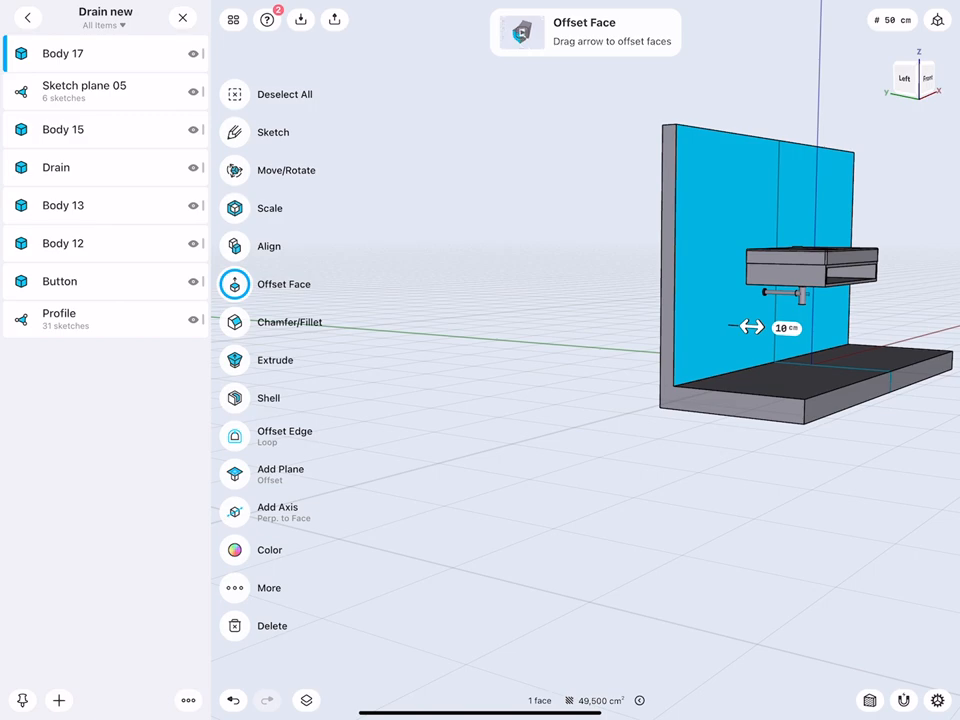
click(64, 53)
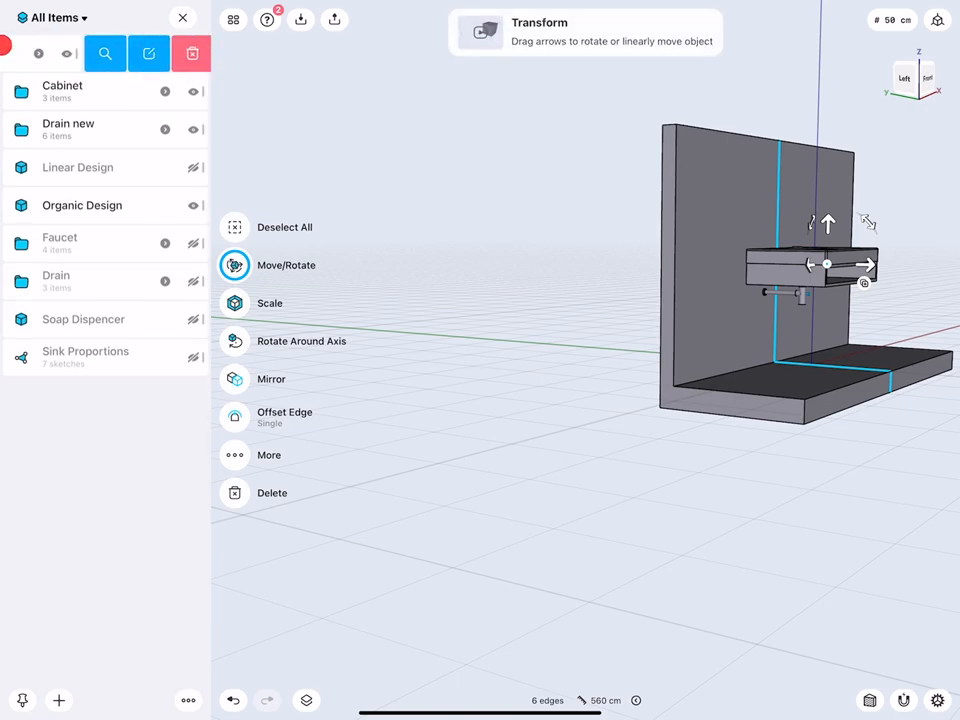
Name the new folder holding the wall bodies 'Wall'.
text(Wall)
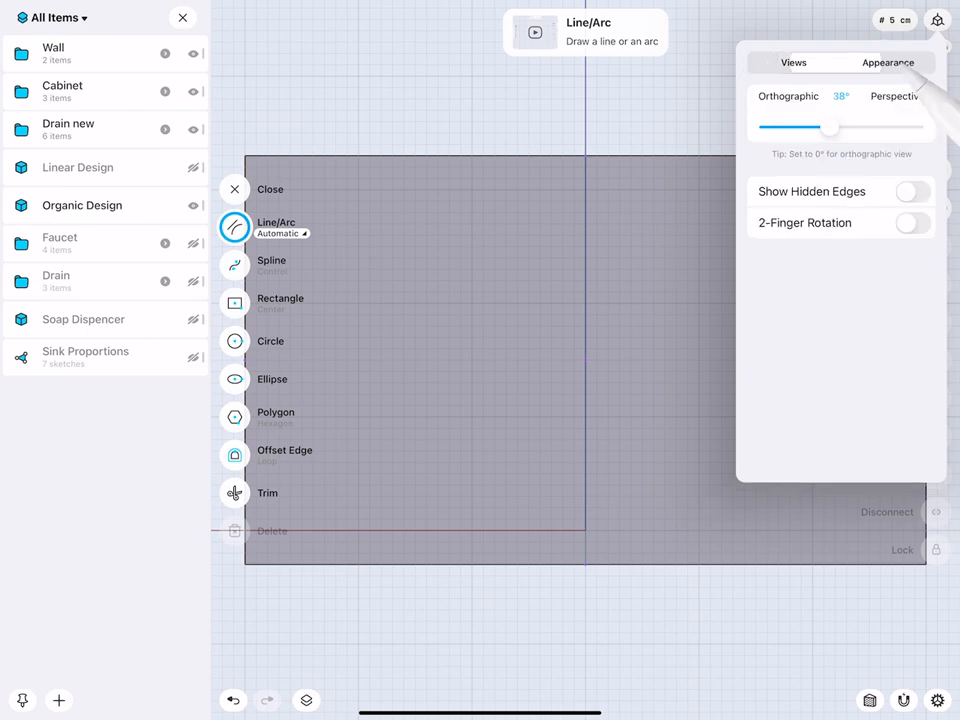
From the Back view, draw a vertical line and a small circle below the sink.
click(911, 191)
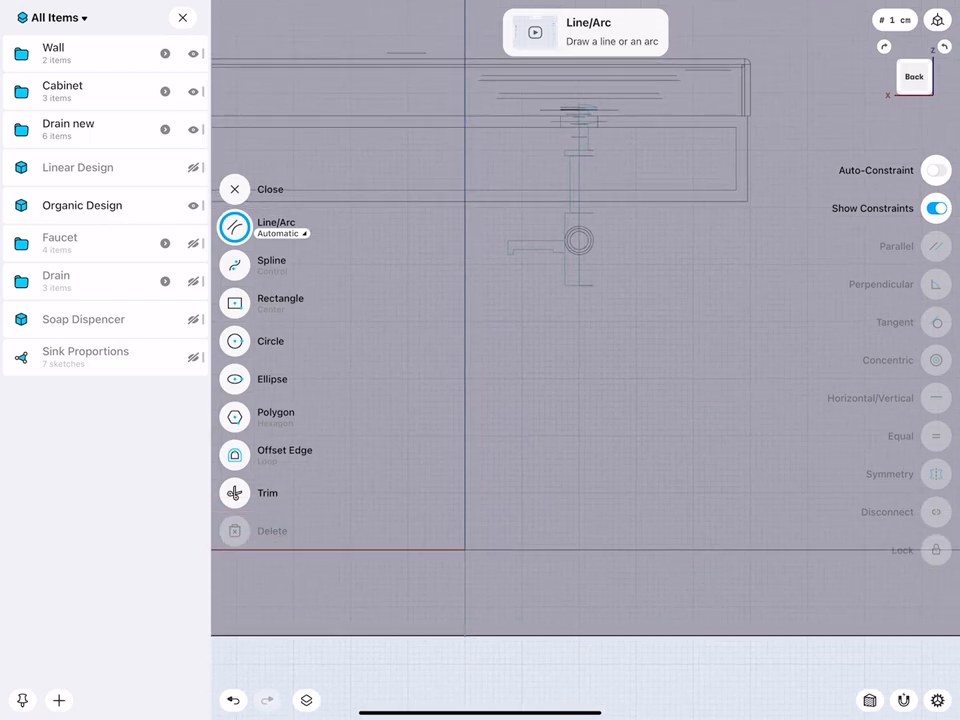
drag(585, 328, 585, 517)
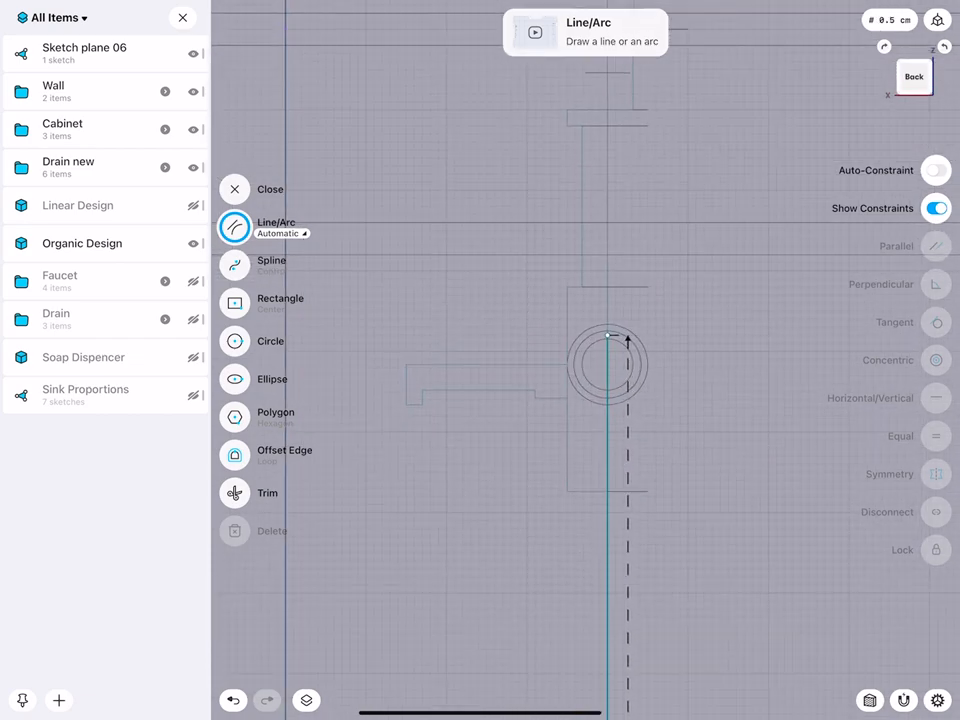
click(235, 340)
text(3)
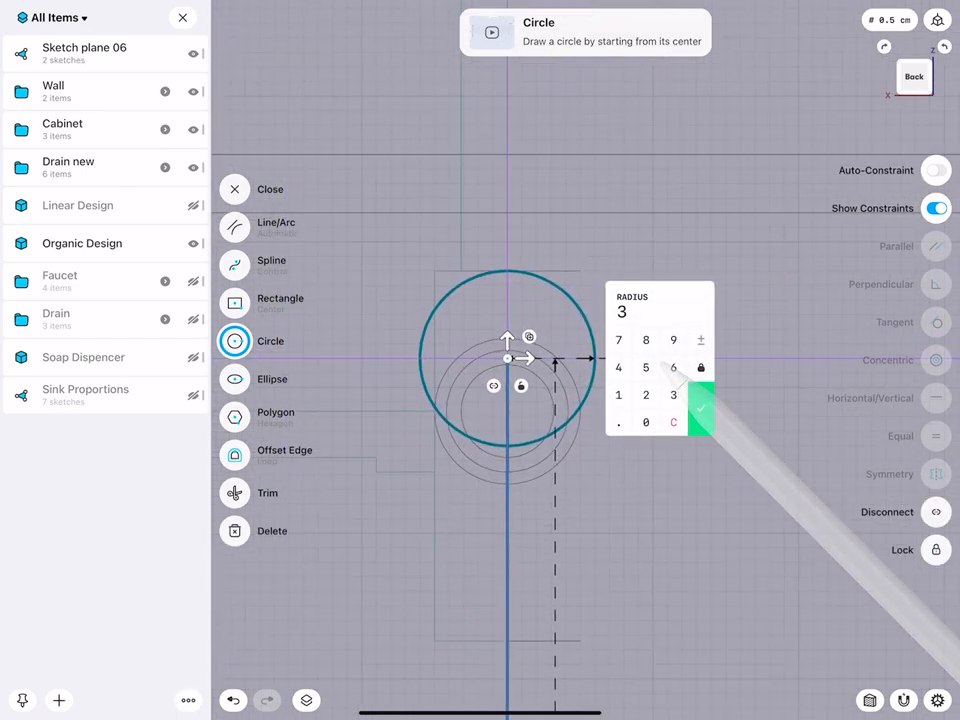
click(697, 421)
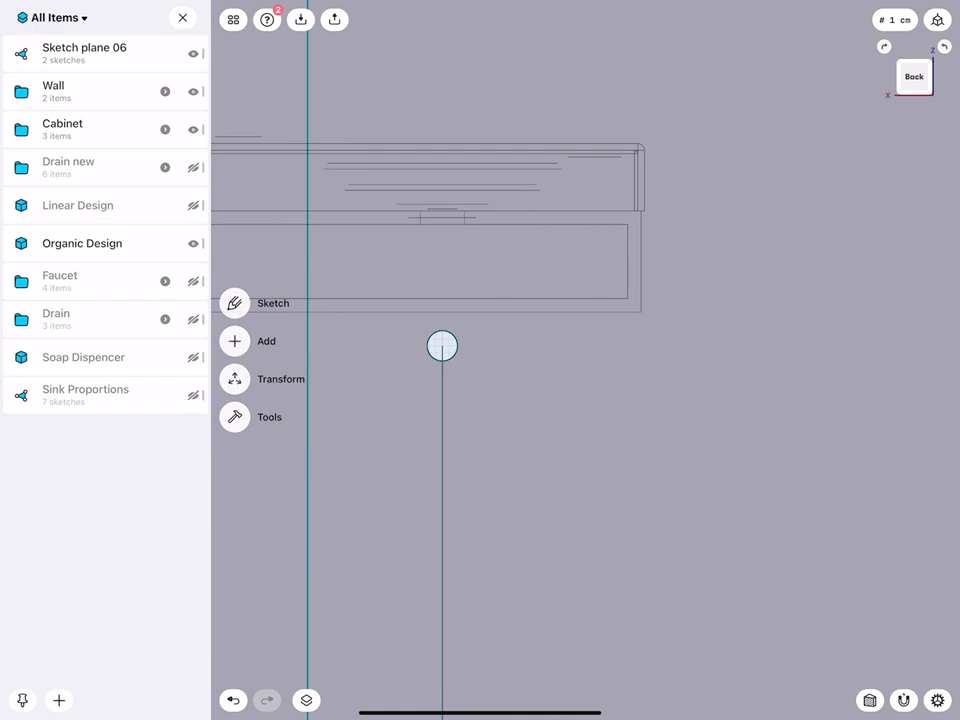
Place 1 cm circles at both ends of the line, then view the sketch from beneath.
drag(442, 346, 595, 414)
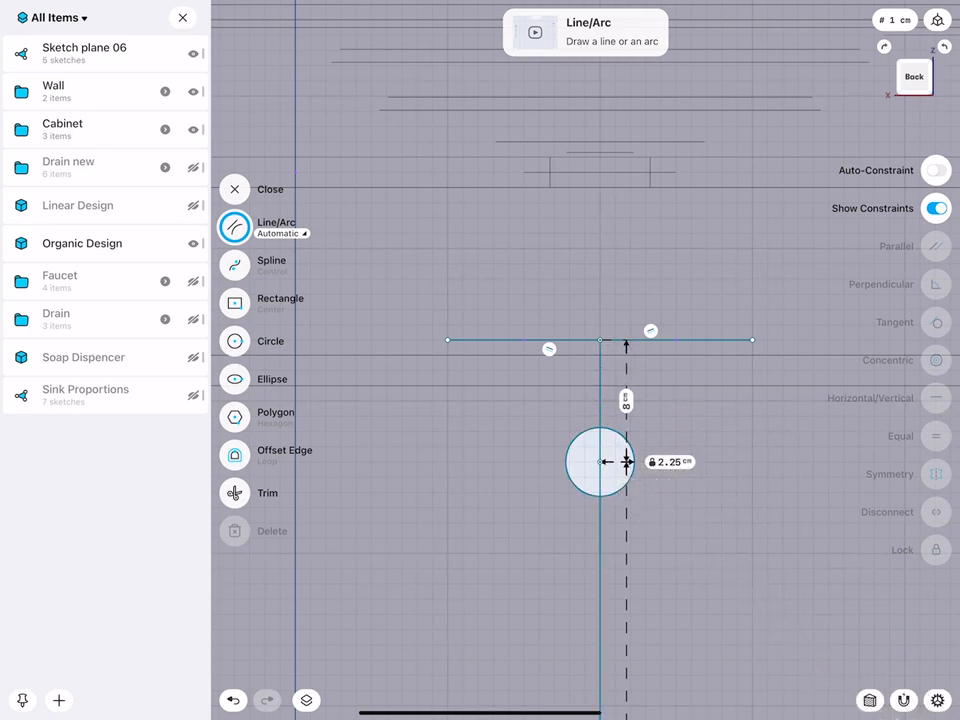
click(235, 340)
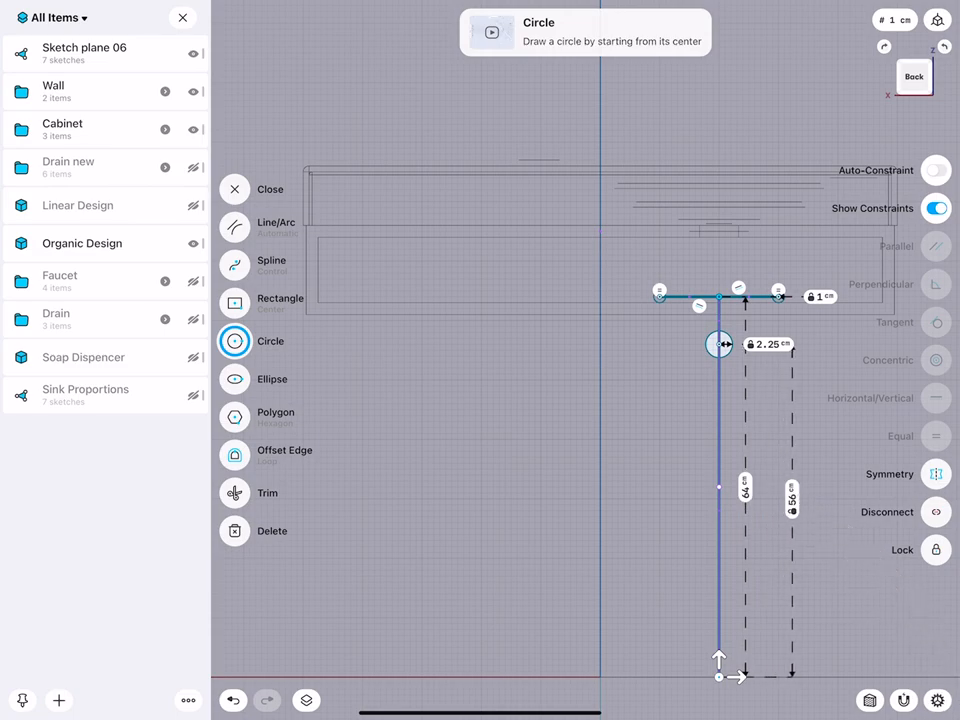
click(745, 487)
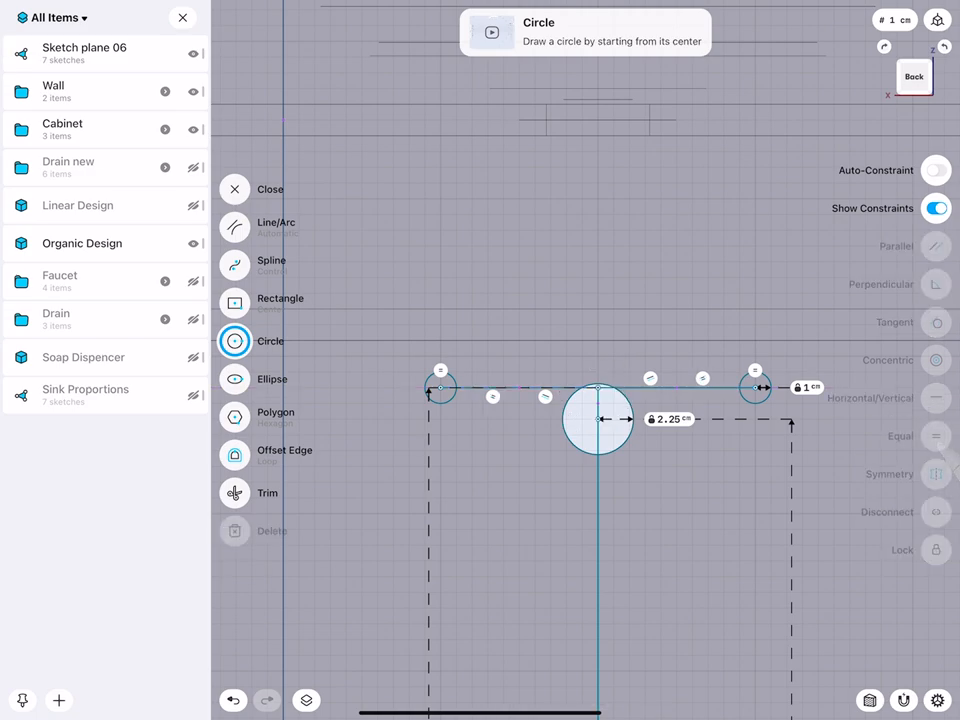
click(669, 419)
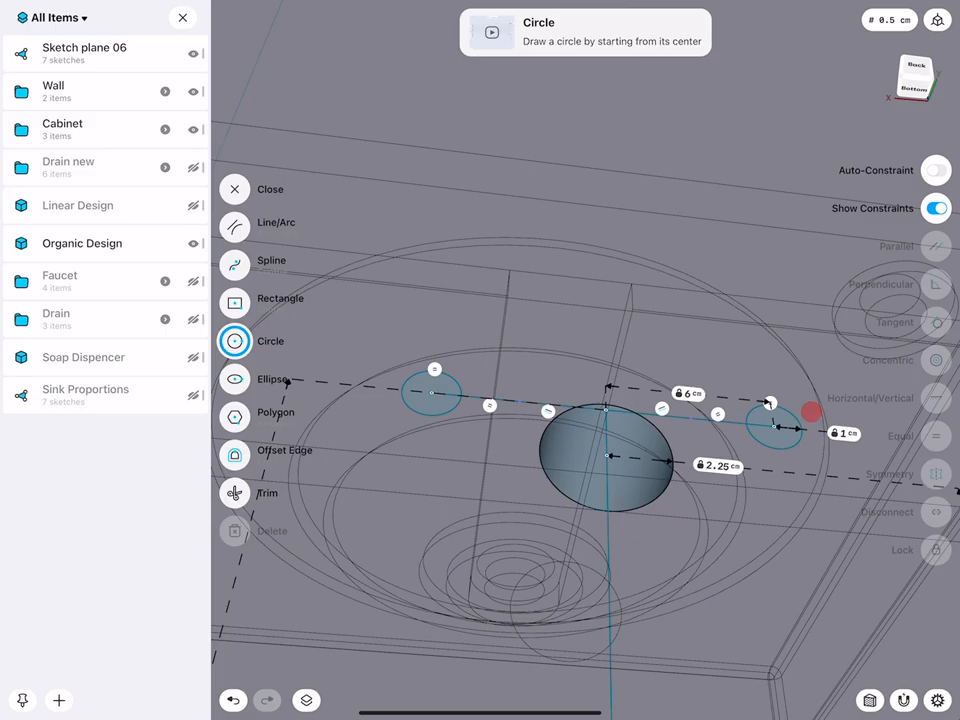
Close Sketch plane 06 to return to the full sink in perspective.
click(234, 189)
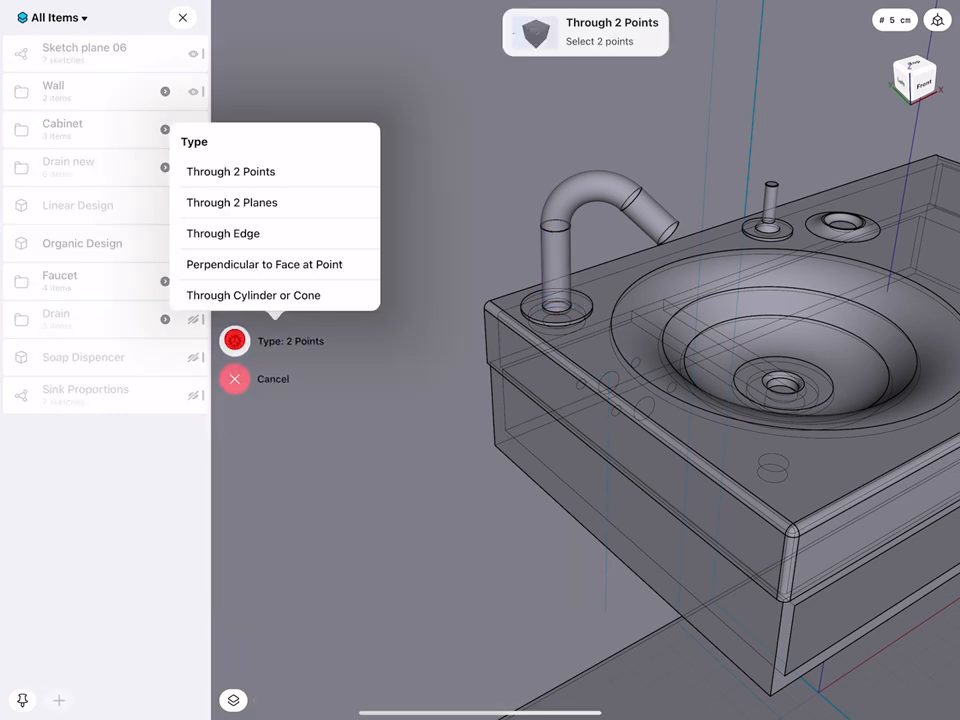
Create Axis 01 through the faucet cylinder and Plane 01 through that axis.
click(253, 295)
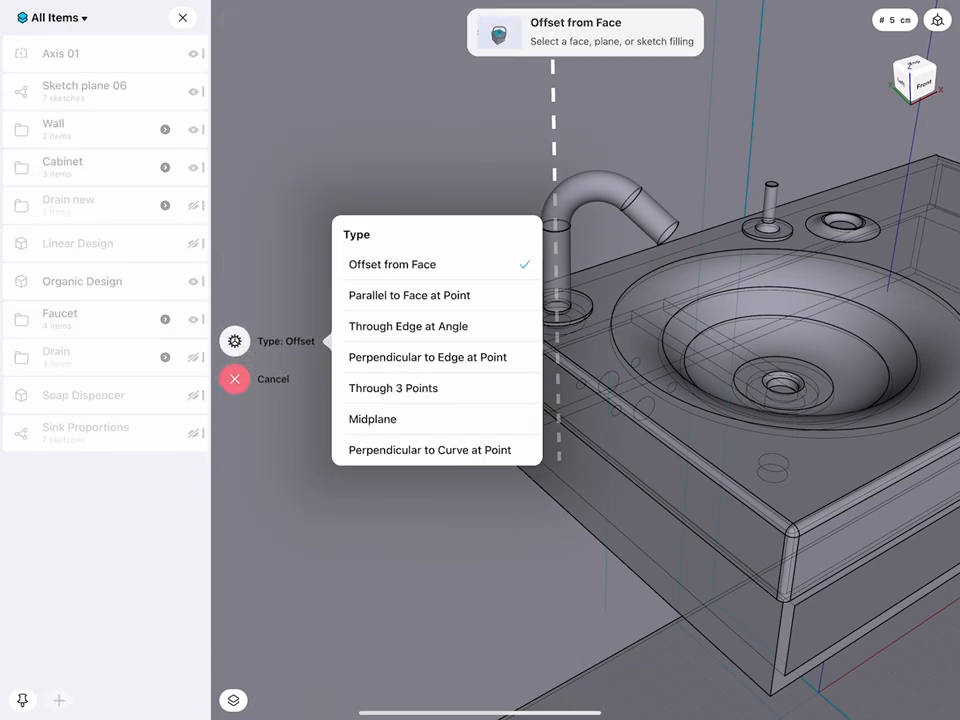
click(408, 326)
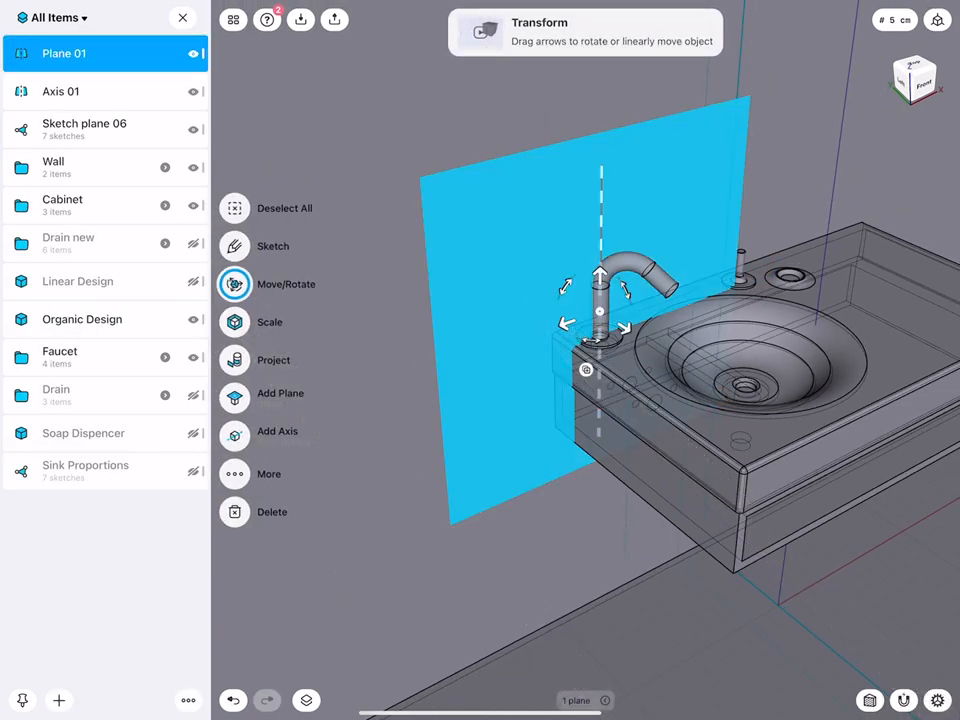
Start a new sketch, Sketch plane 07, on Plane 01.
click(234, 246)
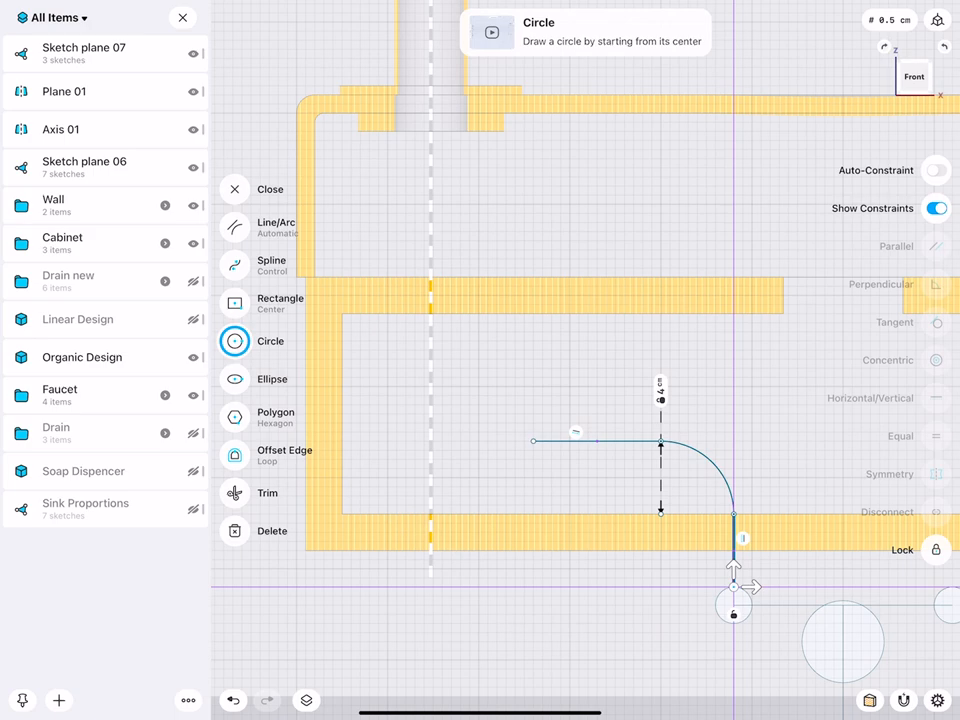
Continue the pipe path with an arc and line up to the faucet axis.
click(235, 226)
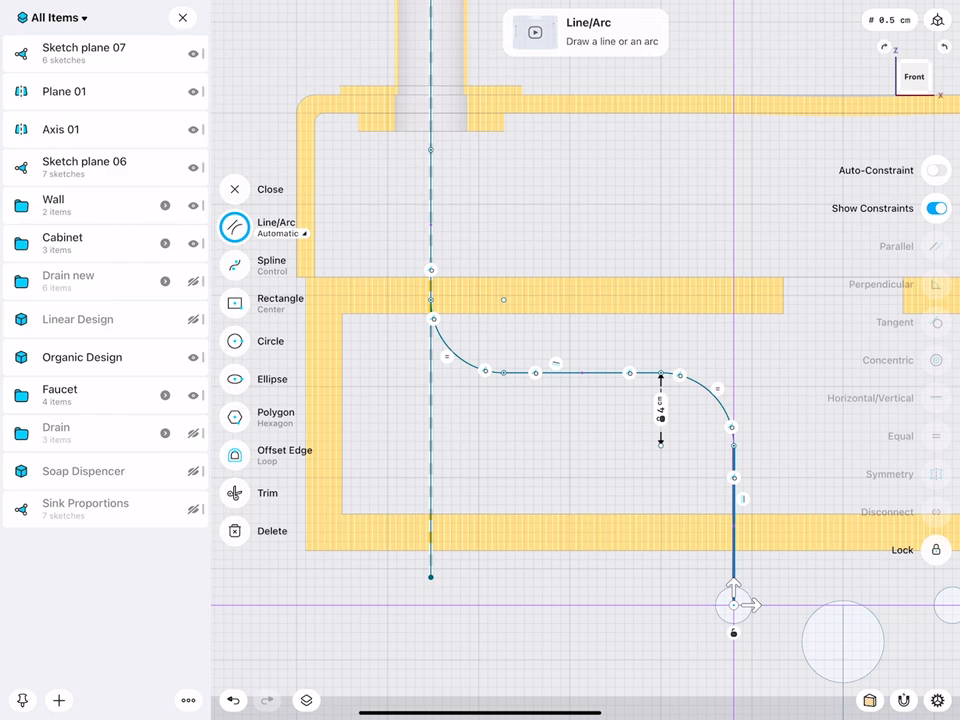
click(580, 372)
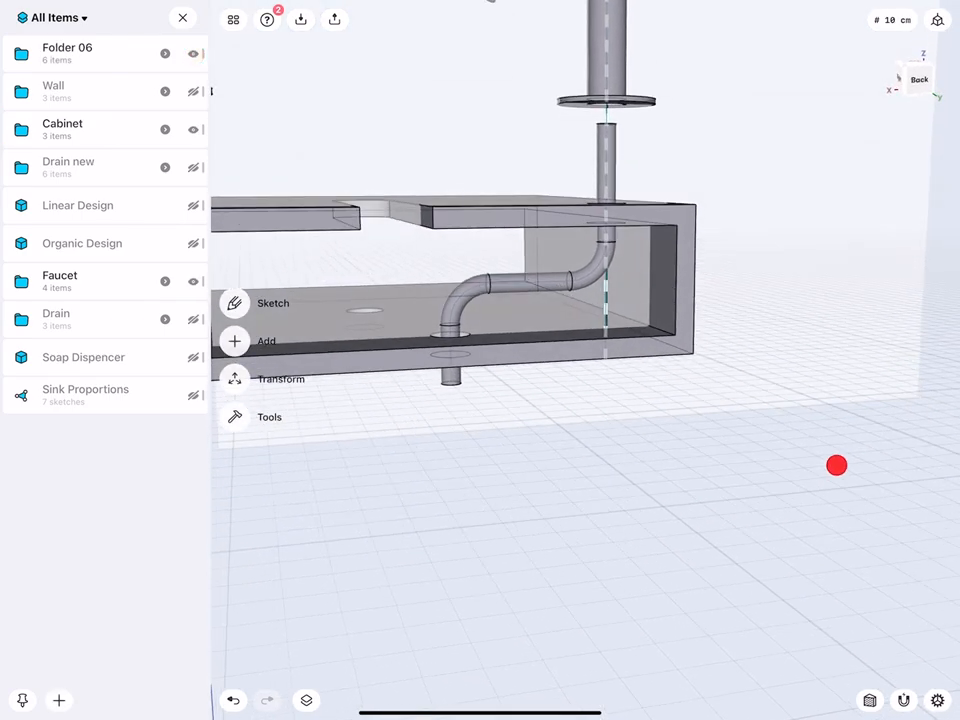
Expand Folder 06 in All Items to show its pipe bodies.
click(67, 53)
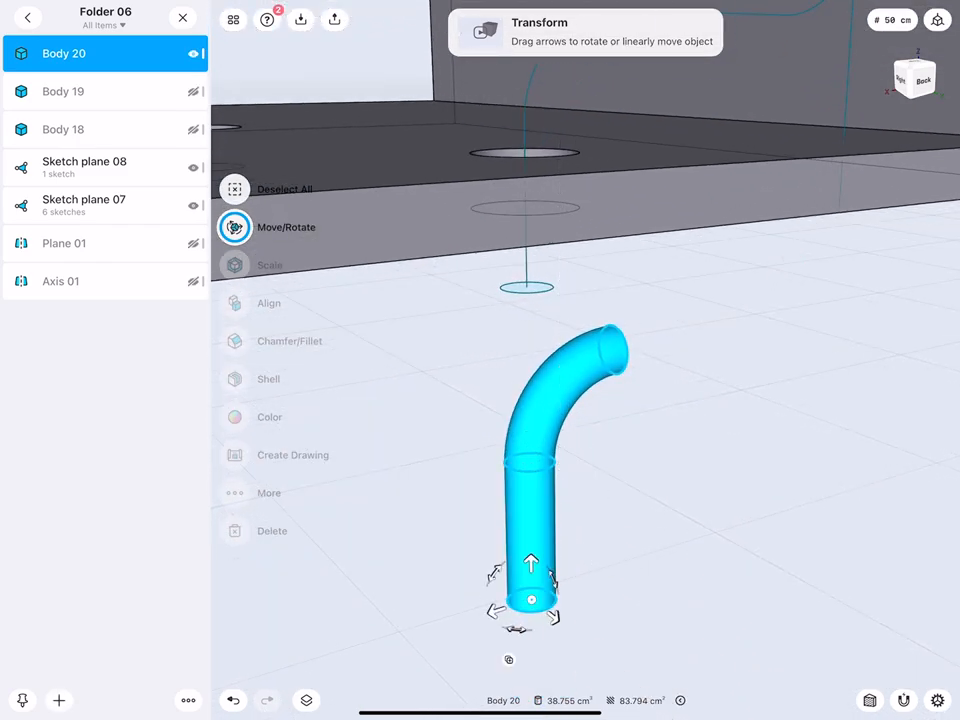
Rotate Body 20 by -180° and confirm the rotation.
drag(555, 575, 715, 625)
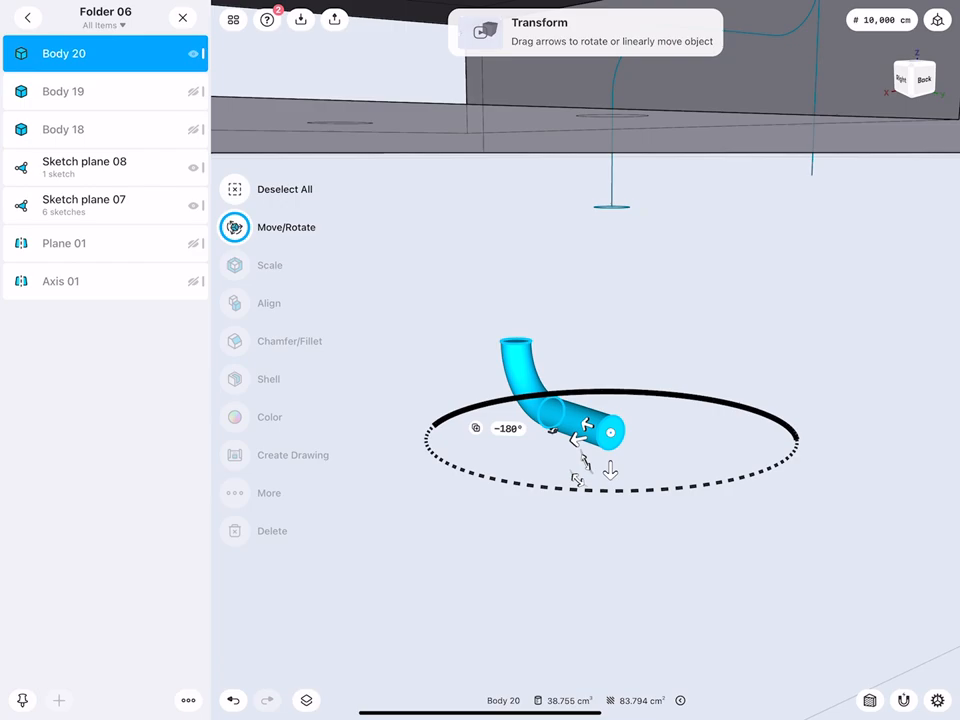
click(28, 18)
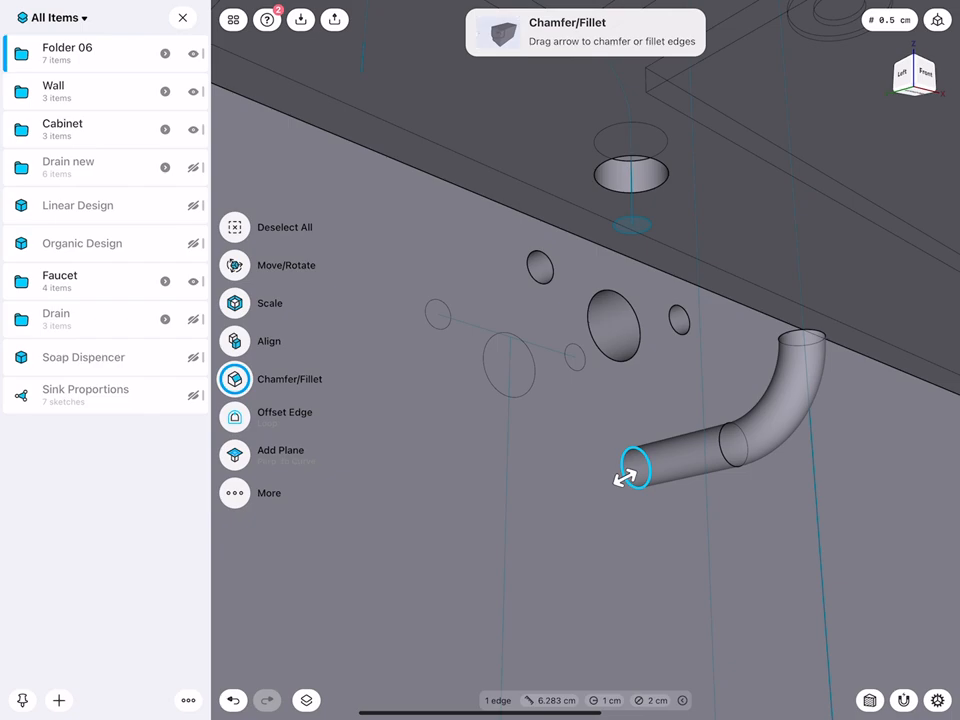
Align Body 20's open pipe end with the horizontal supply pipe and confirm.
click(234, 341)
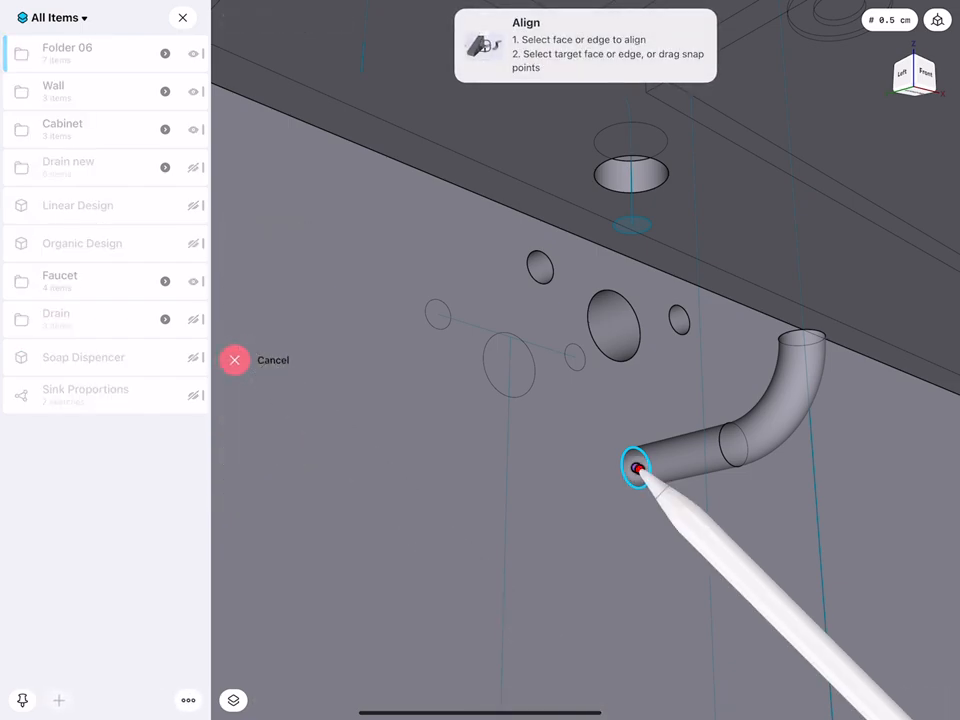
drag(635, 468, 540, 267)
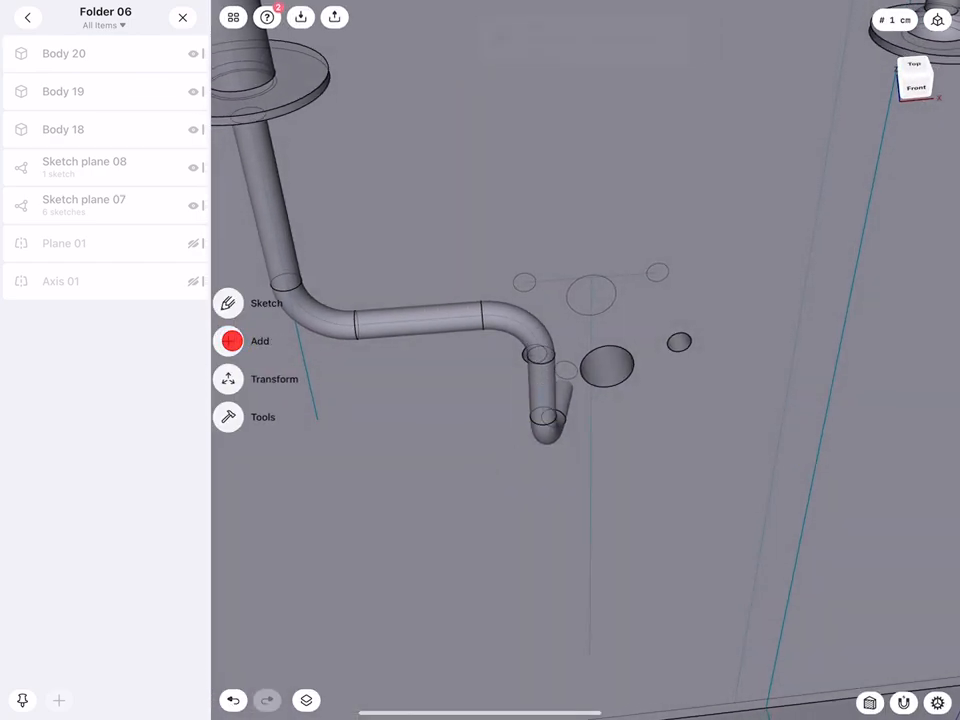
click(540, 400)
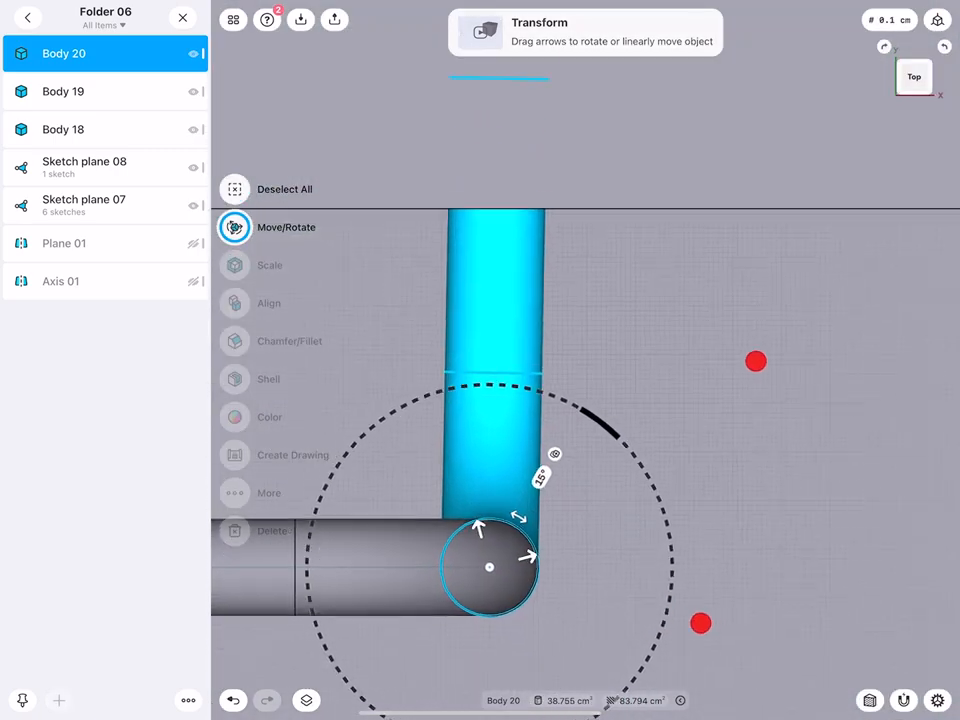
click(914, 76)
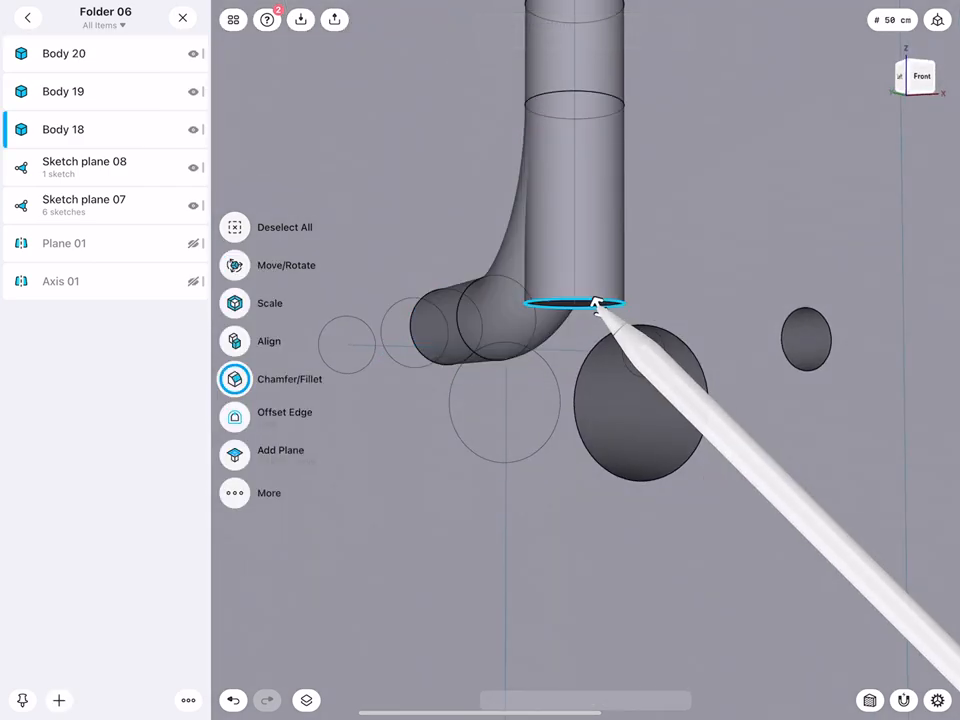
Select the pipe's circular end edge and dismiss the area-selection tip.
click(234, 265)
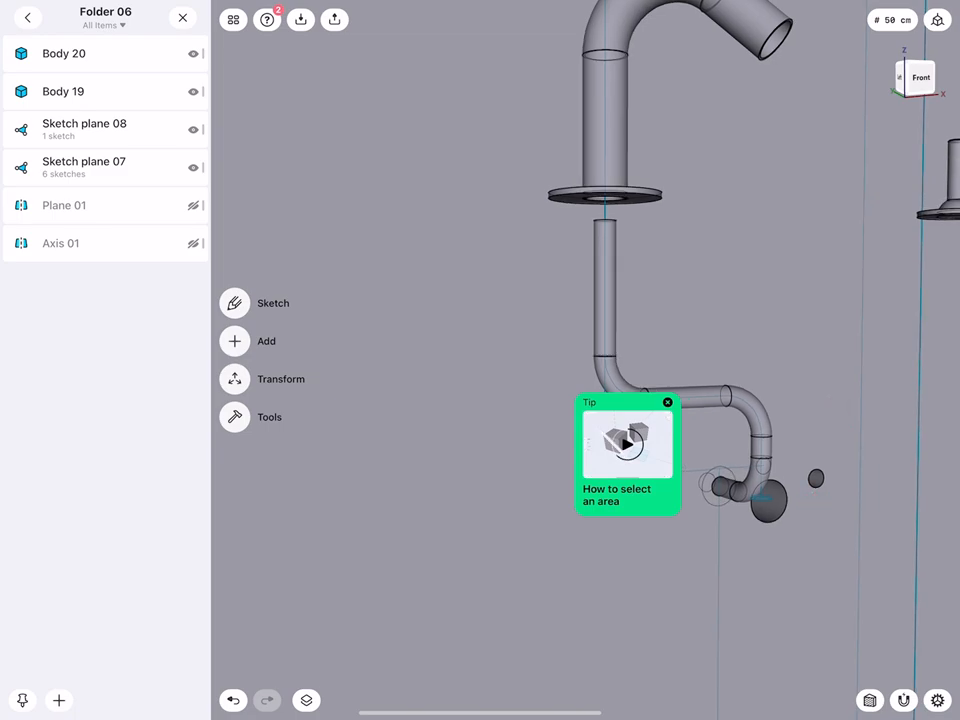
click(28, 18)
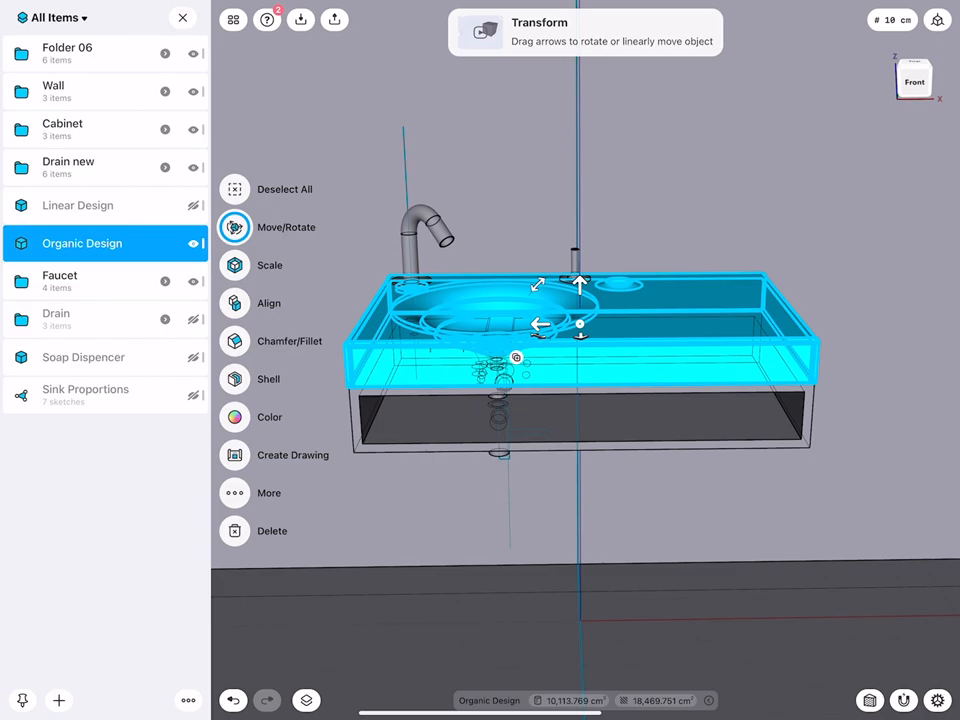
Create an ISO A4 landscape 1:20 drawing of Organic Design with principal views placed.
click(234, 455)
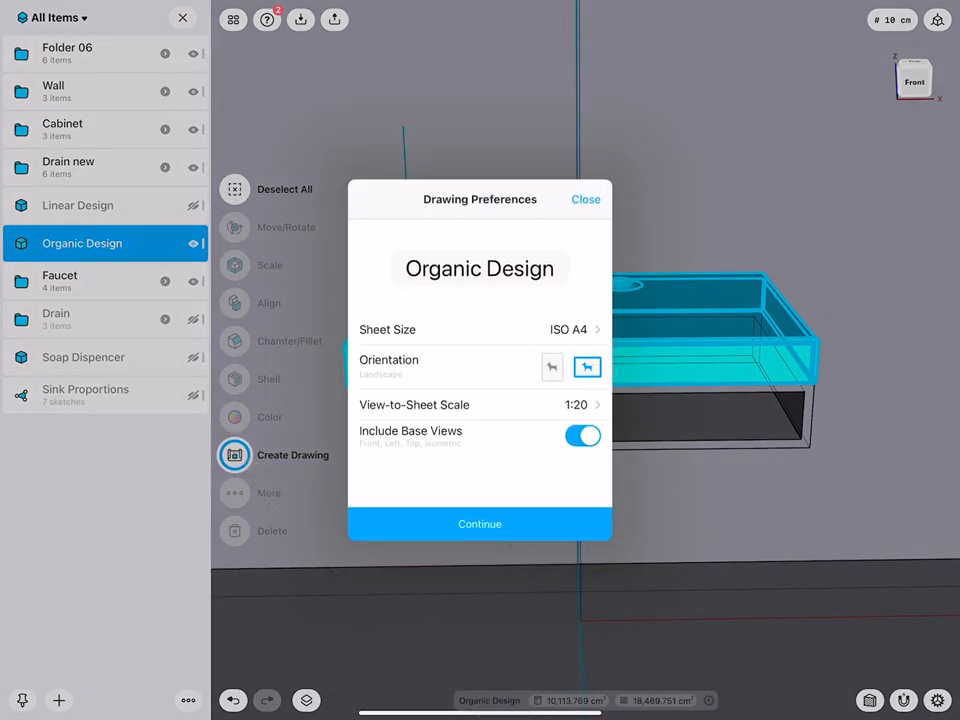
click(583, 435)
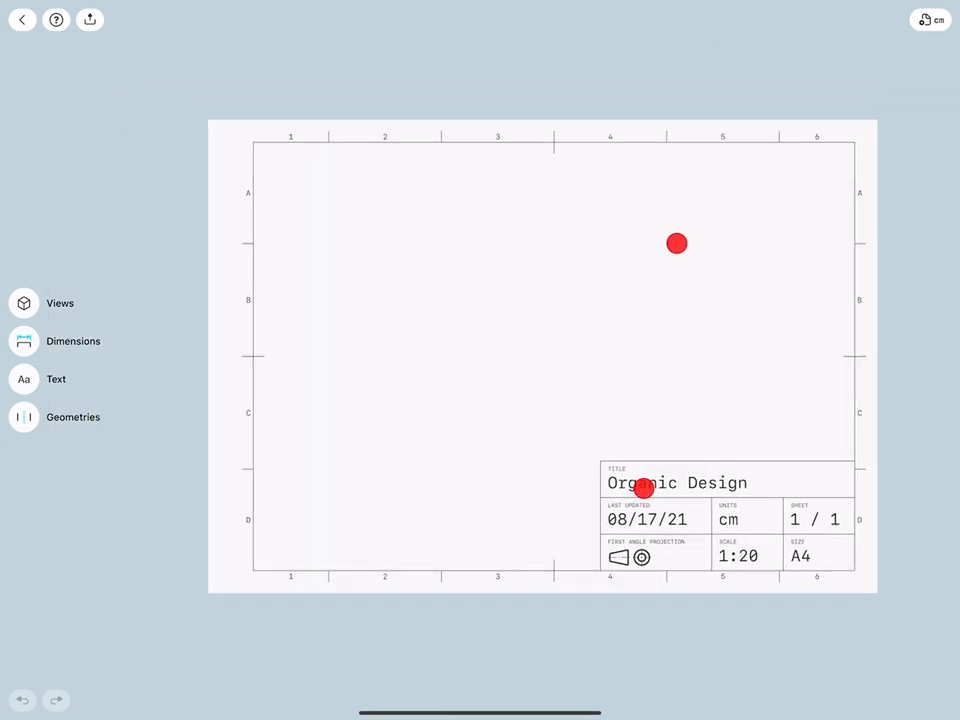
click(60, 303)
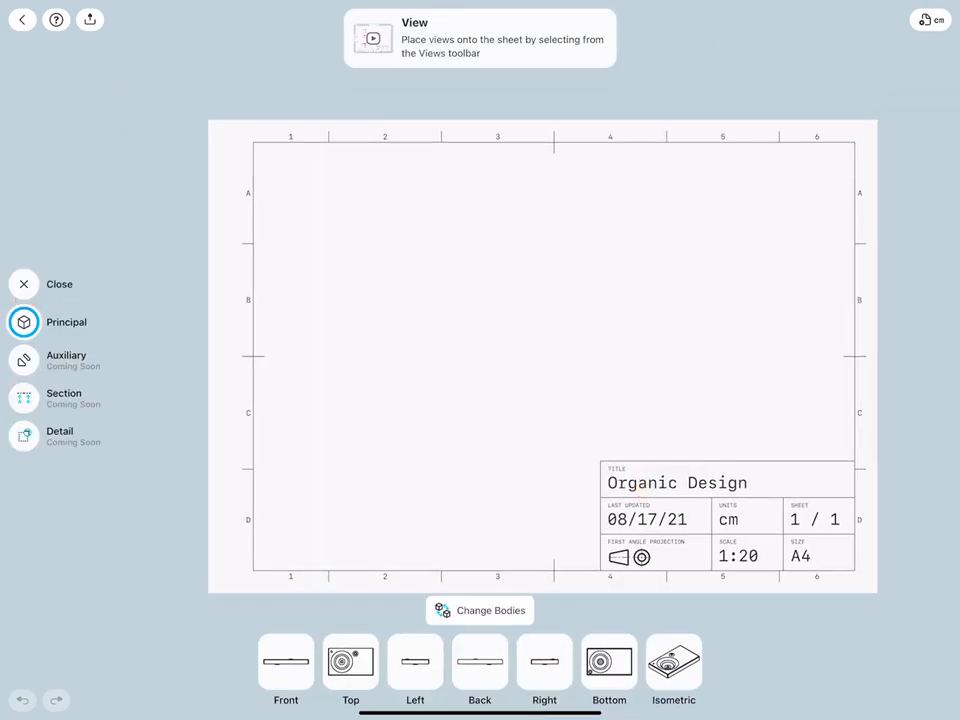
click(350, 660)
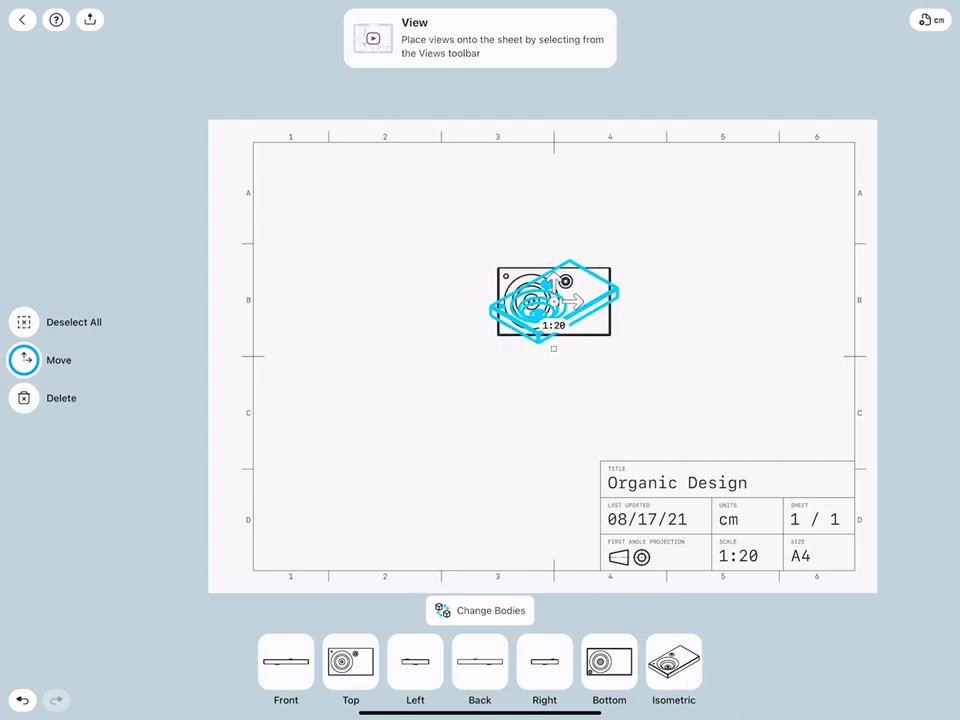
Move the top view down below the side views on the sheet.
click(673, 660)
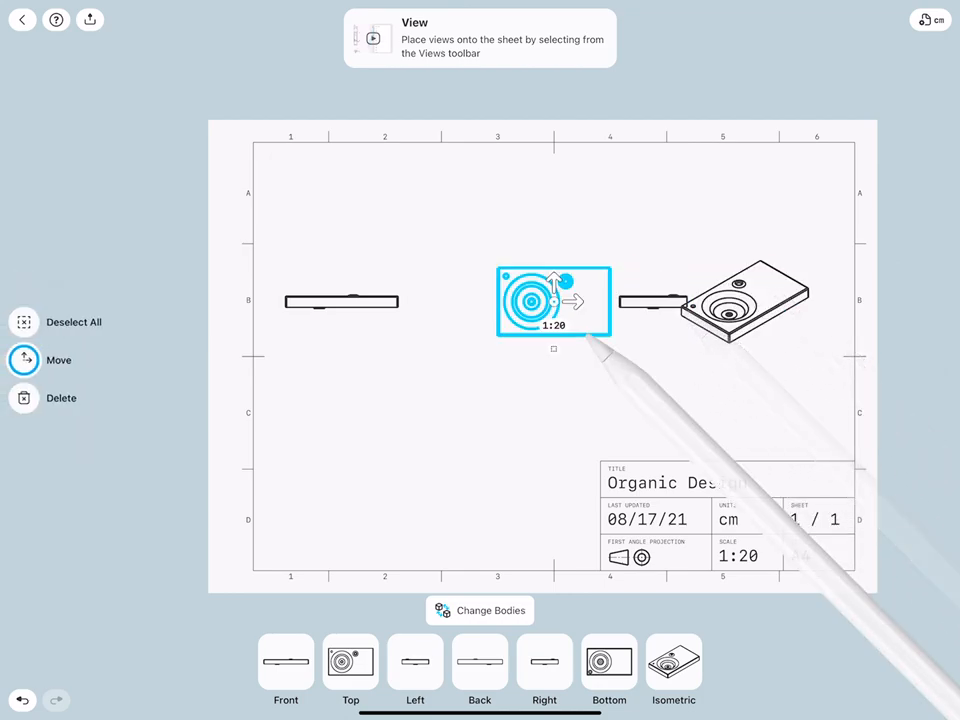
drag(553, 300, 370, 398)
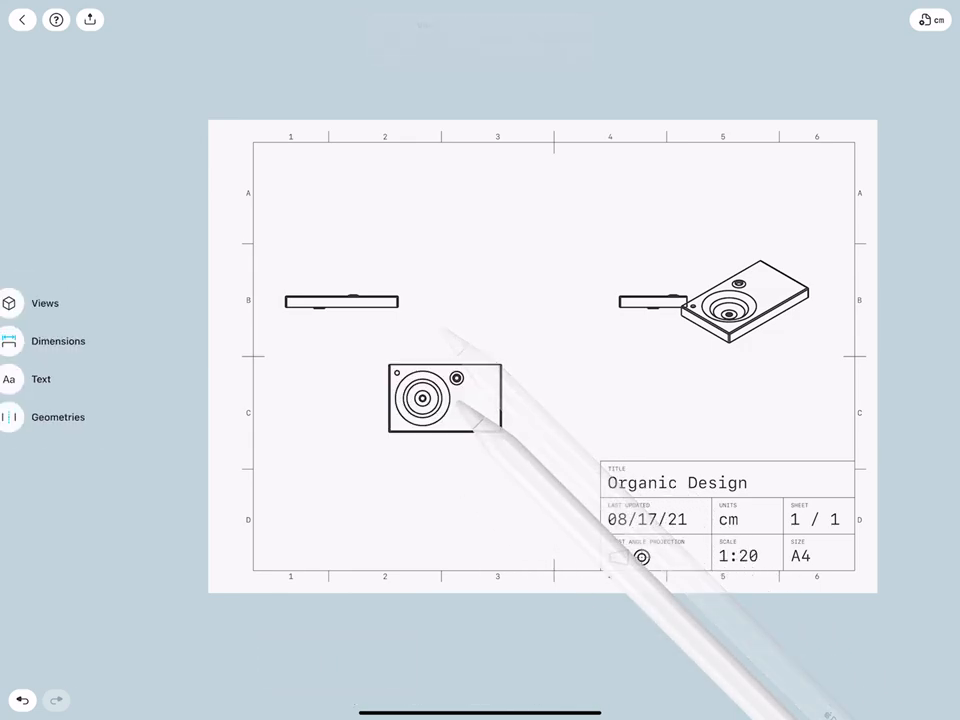
click(500, 432)
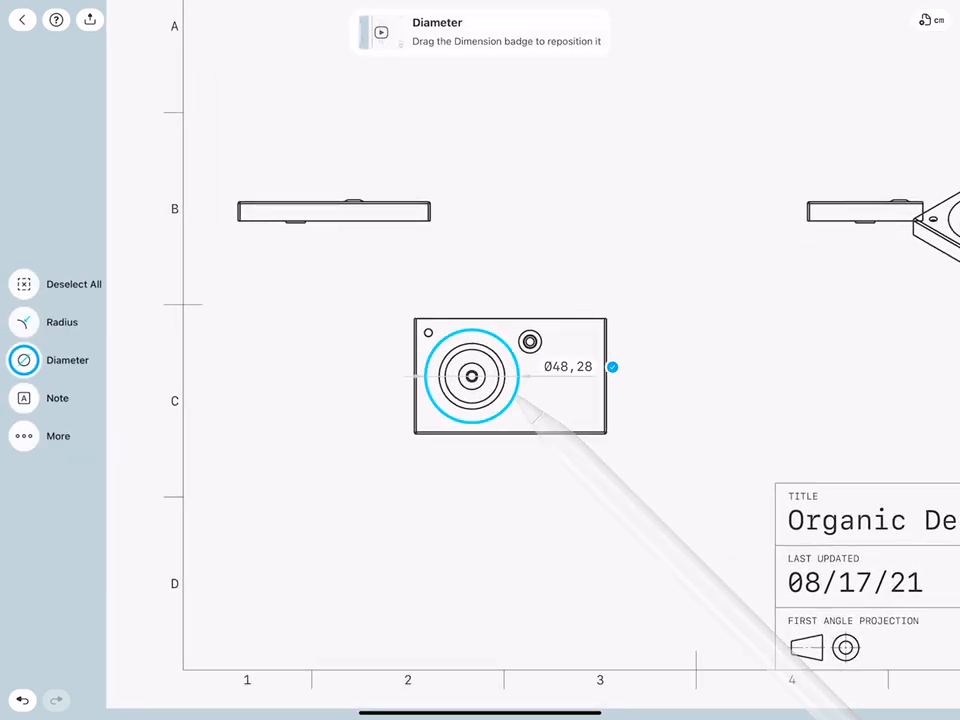
Set the side views to 1:10 scale and reposition them above the title block.
click(509, 375)
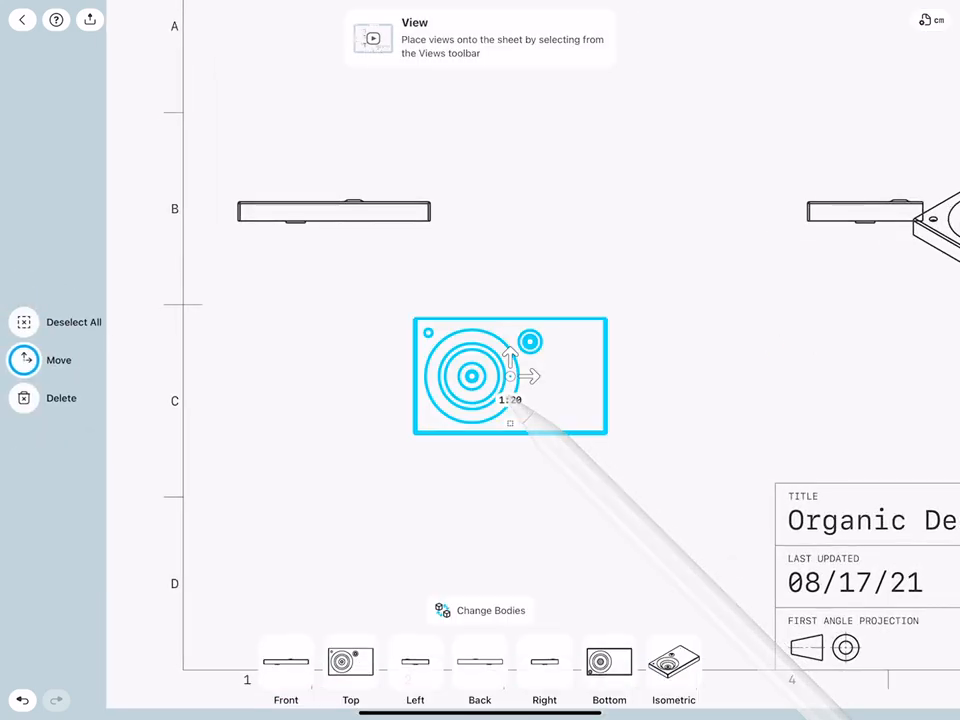
click(509, 399)
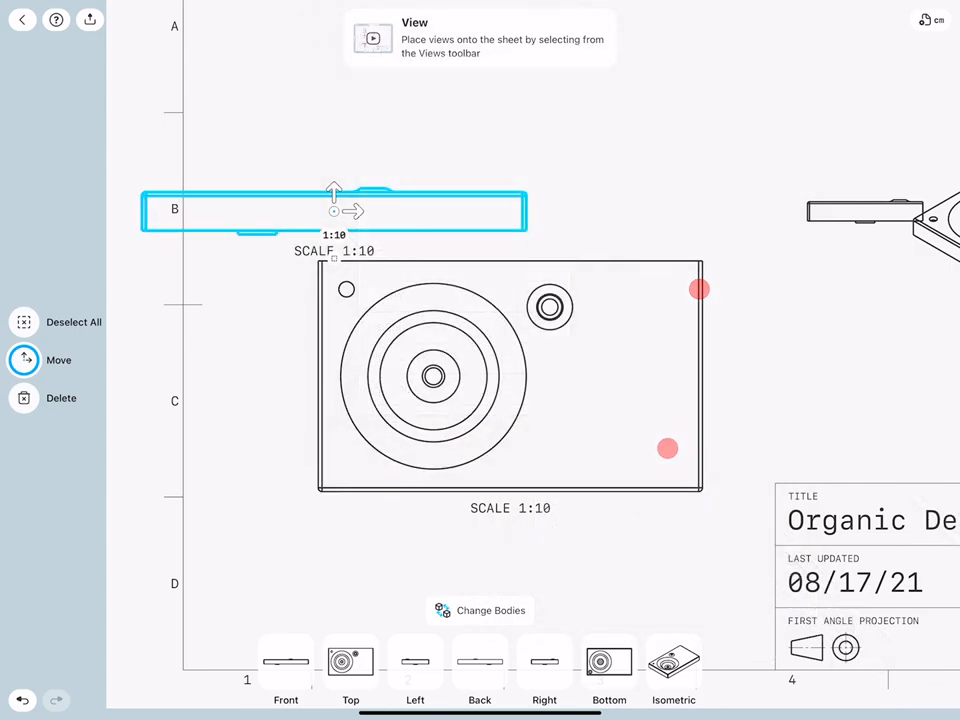
click(333, 235)
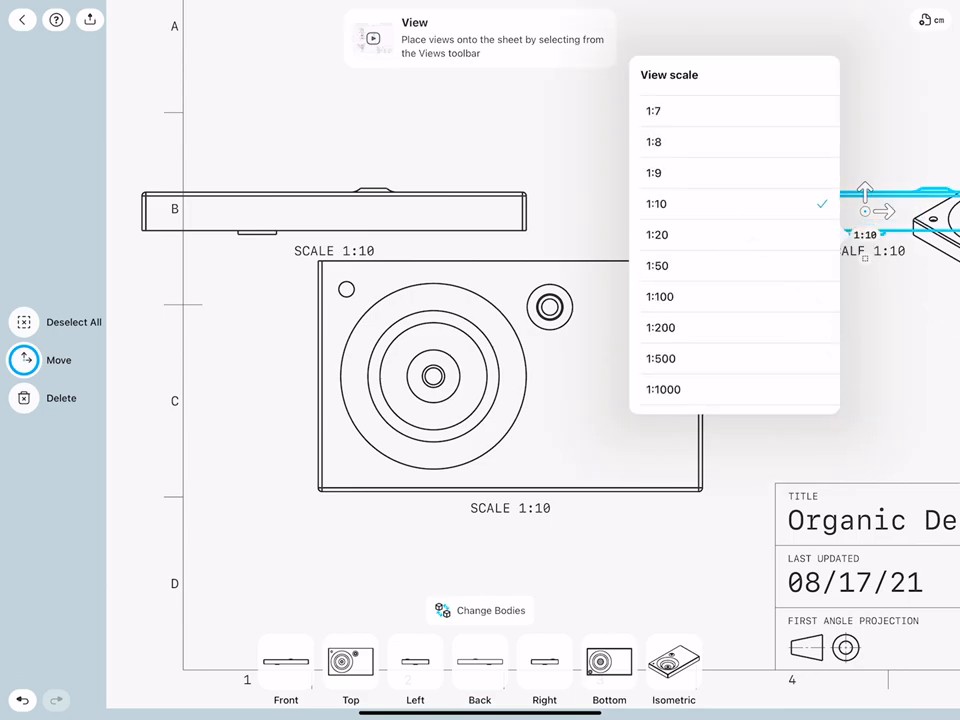
click(657, 234)
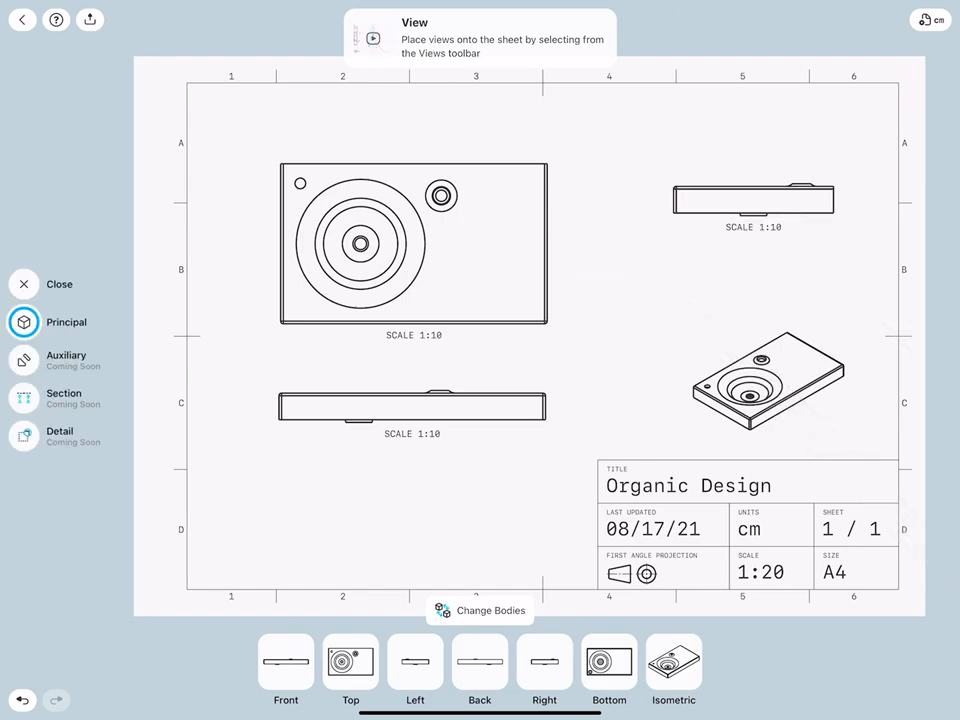
click(770, 385)
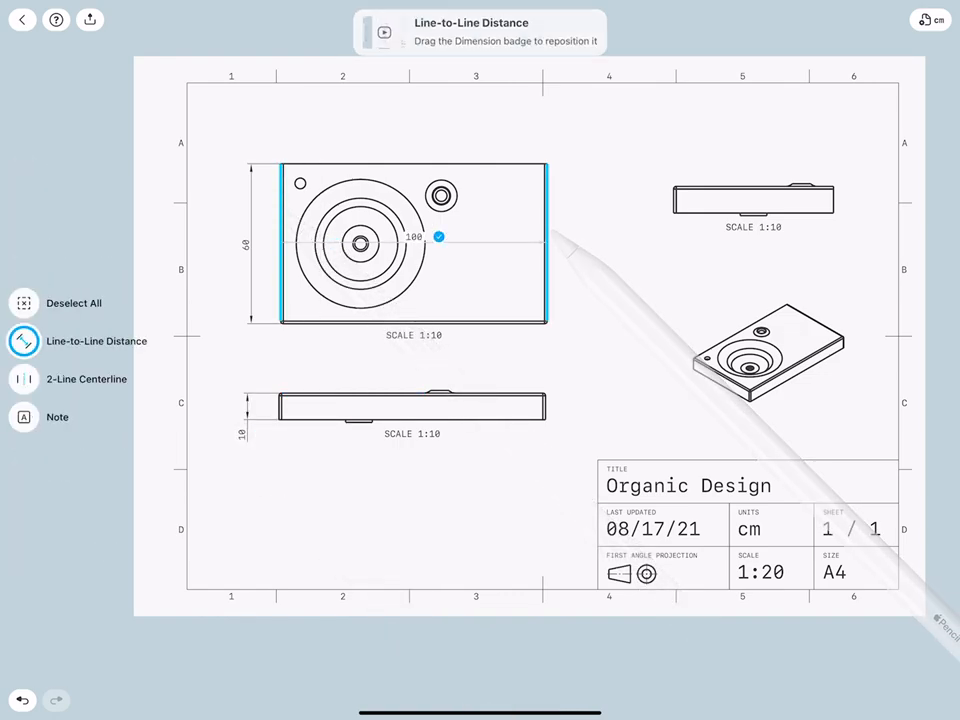
Add the 100 width, drain-centre offset and 7,37 small-hole dimensions to the sink views.
drag(437, 237, 448, 128)
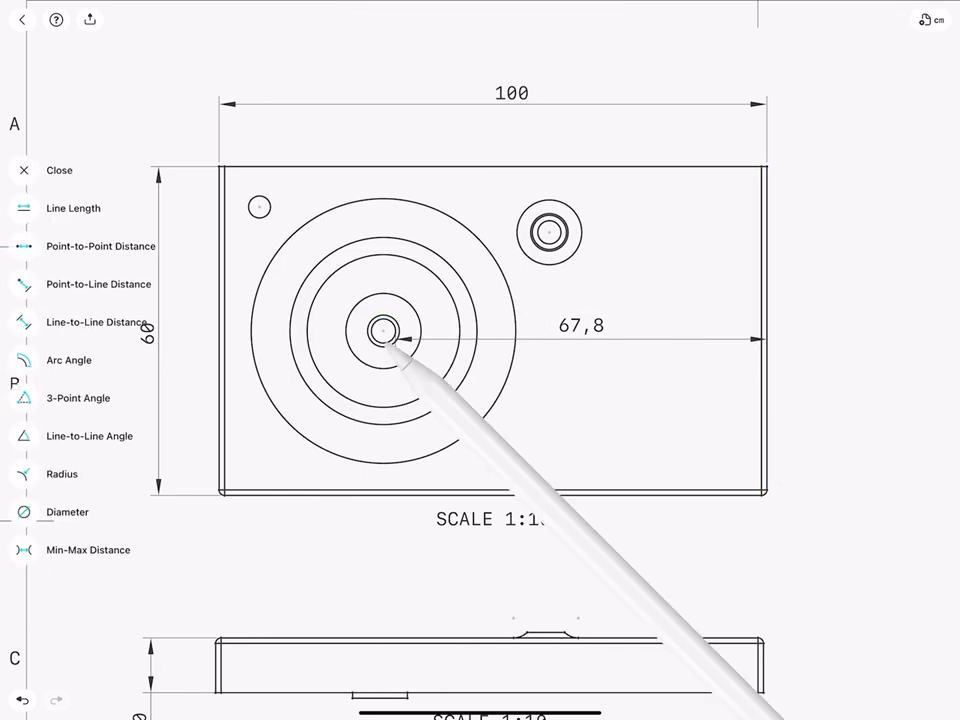
click(25, 284)
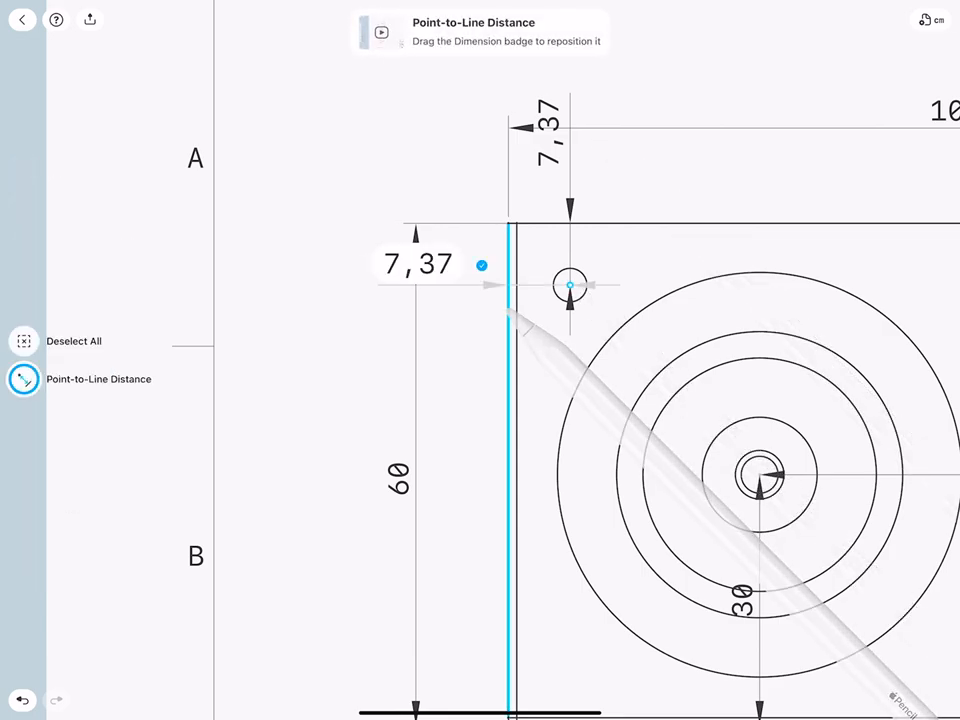
click(569, 284)
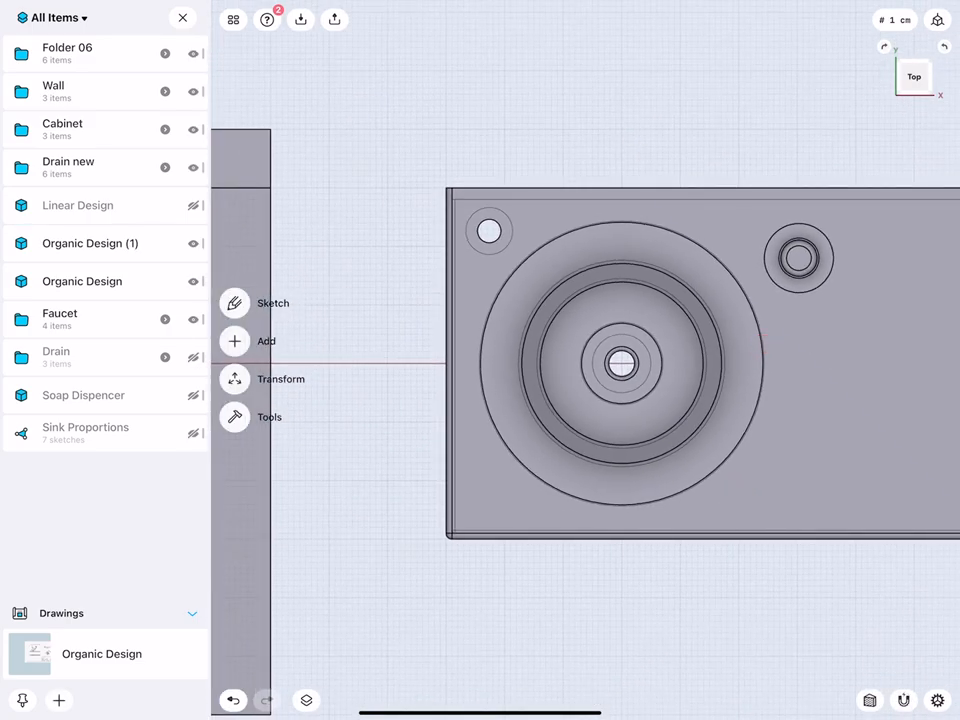
Create a drawing from the selected Organic Design (1) sink to bring up Drawing Preferences.
click(272, 303)
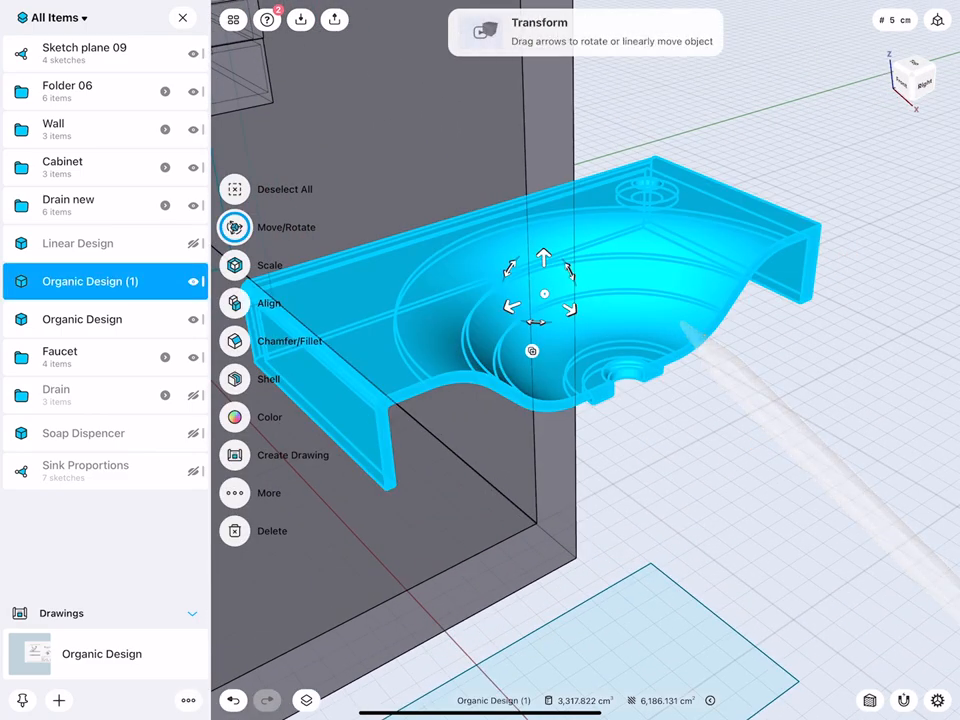
click(234, 455)
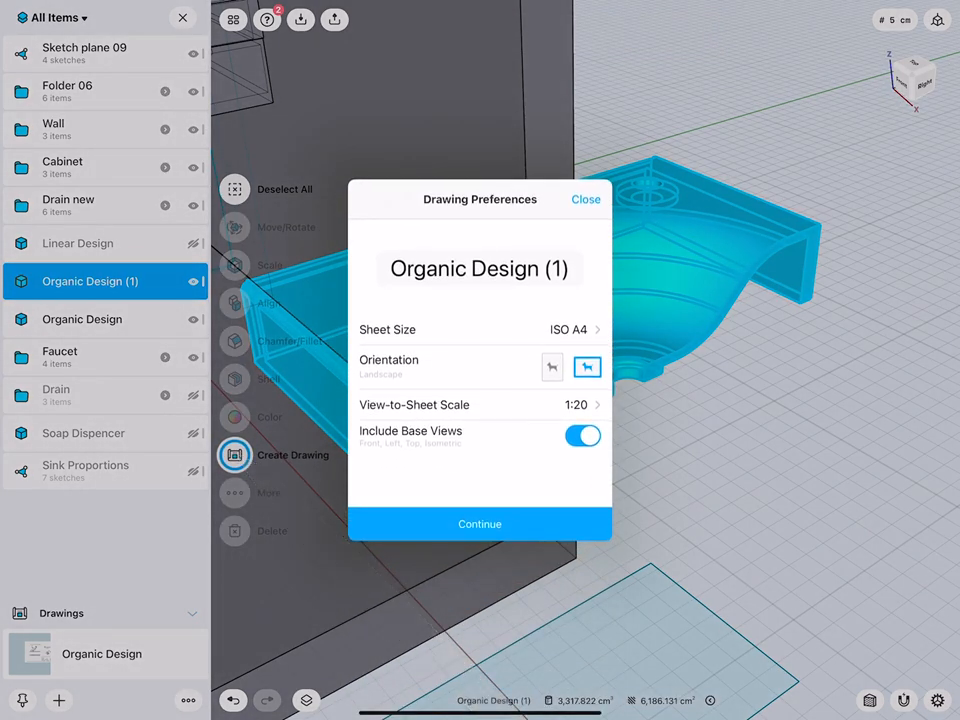
Name the drawing 'Organic Design section' and continue with the ISO A4 landscape sheet.
click(480, 268)
text(section)
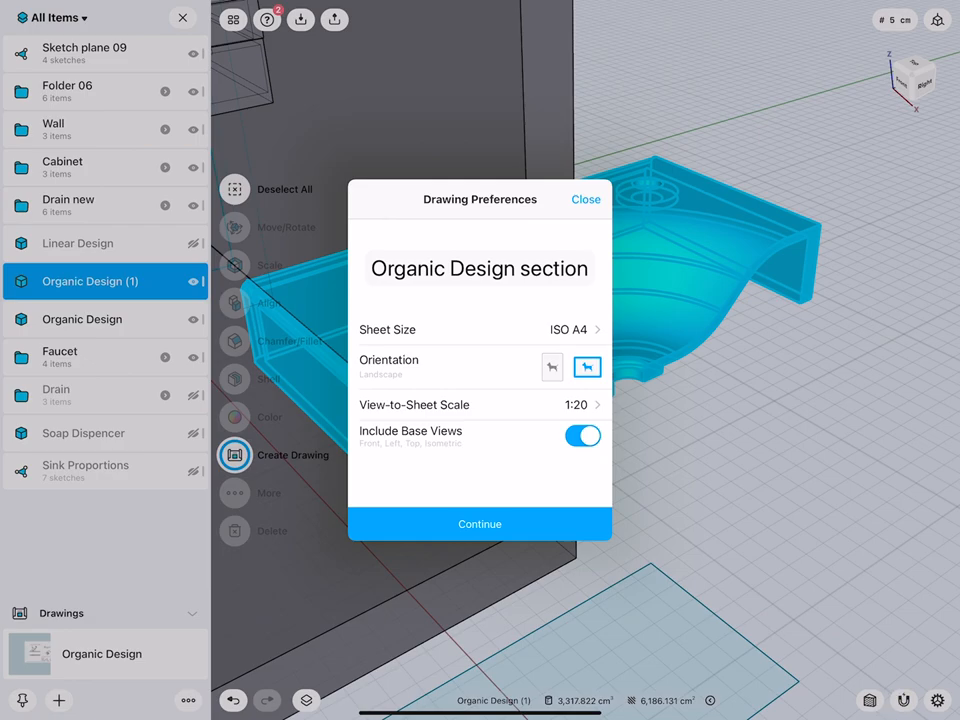
click(479, 404)
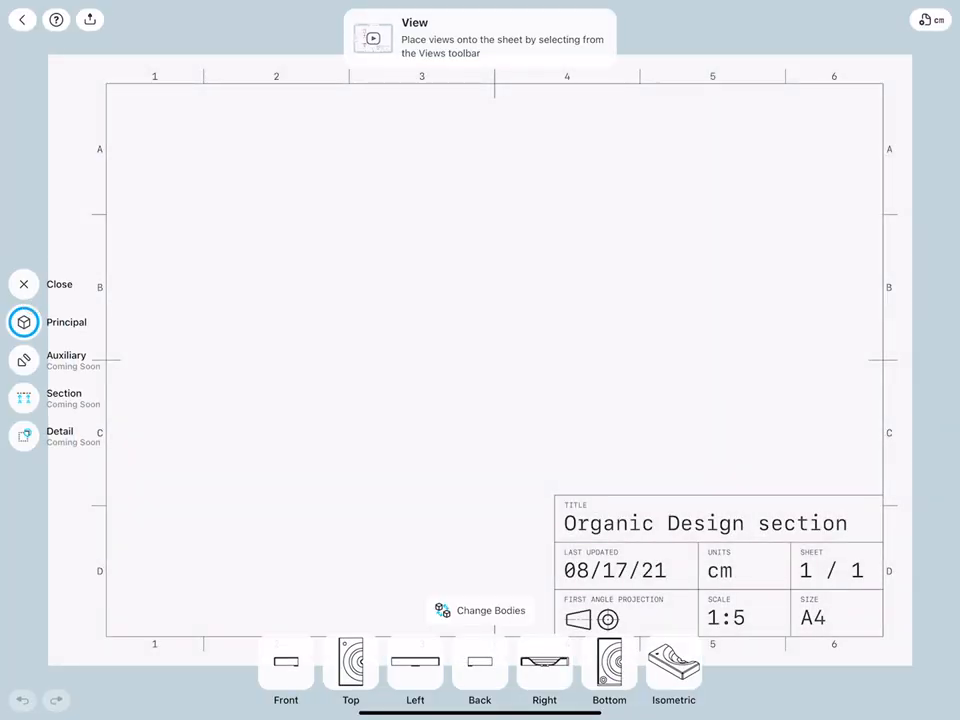
Place the sink's front profile view on the section sheet at 1:3 scale.
click(496, 313)
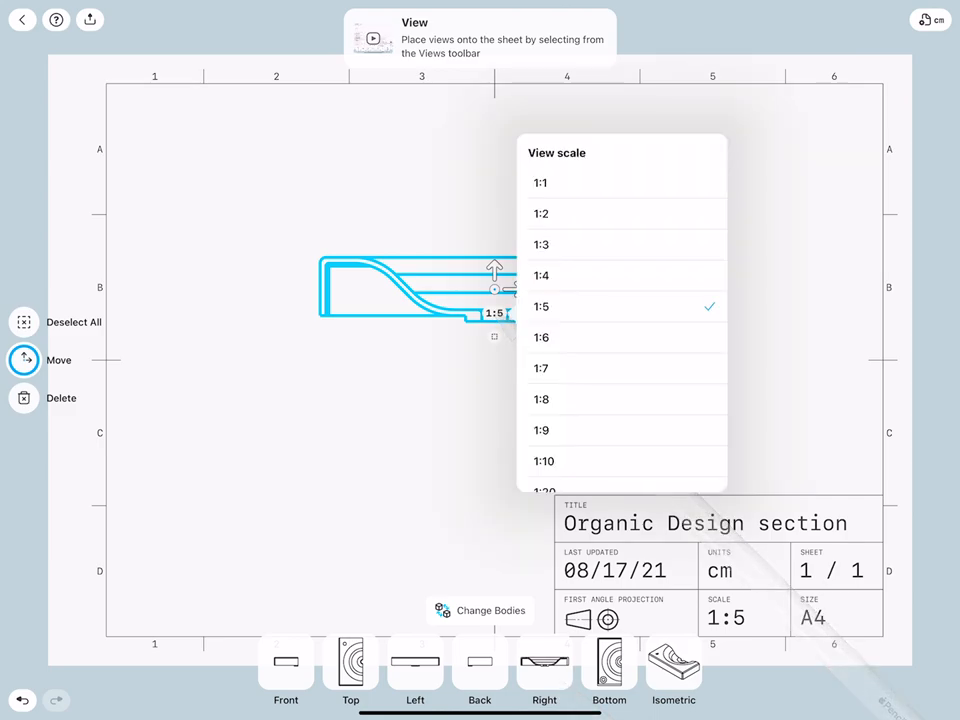
click(541, 244)
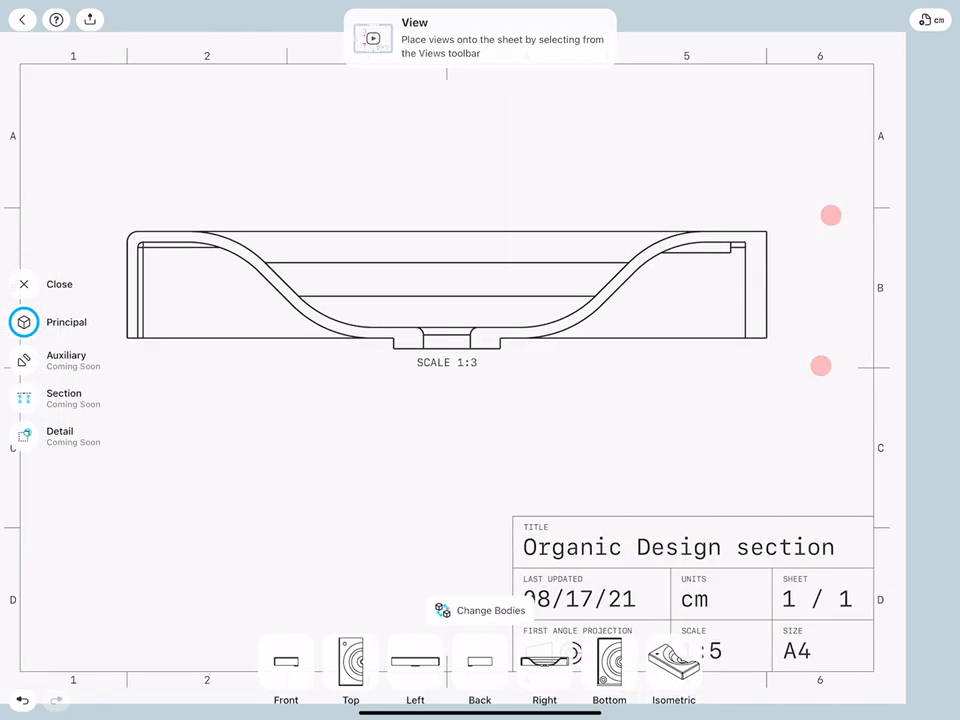
click(23, 321)
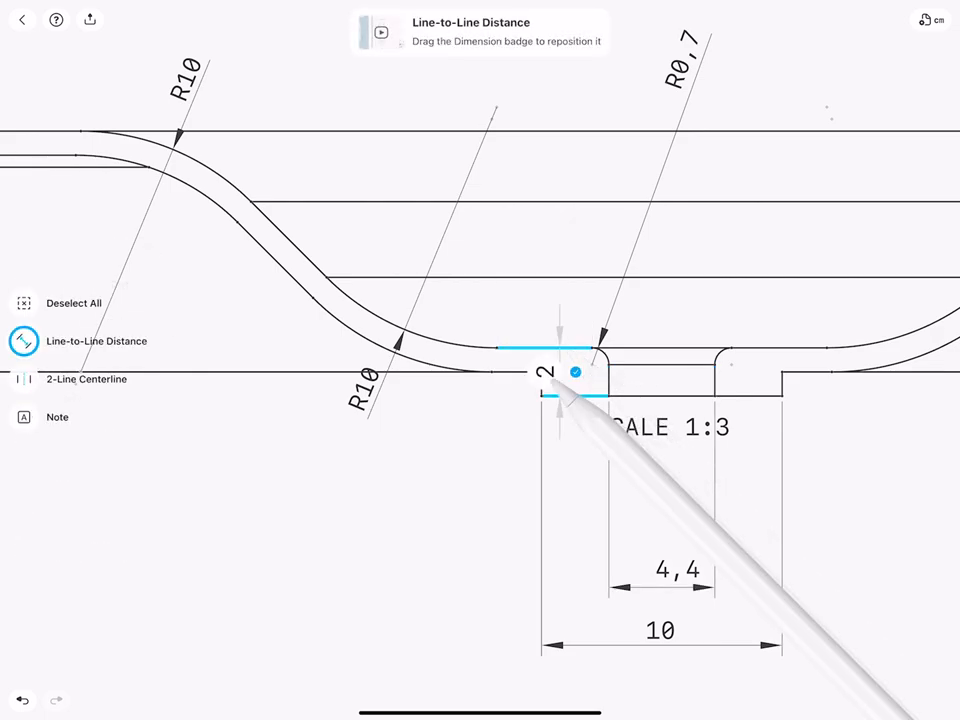
Move the 2 dimension below the profile and add a 1 dimension beside the drain.
drag(575, 372, 505, 522)
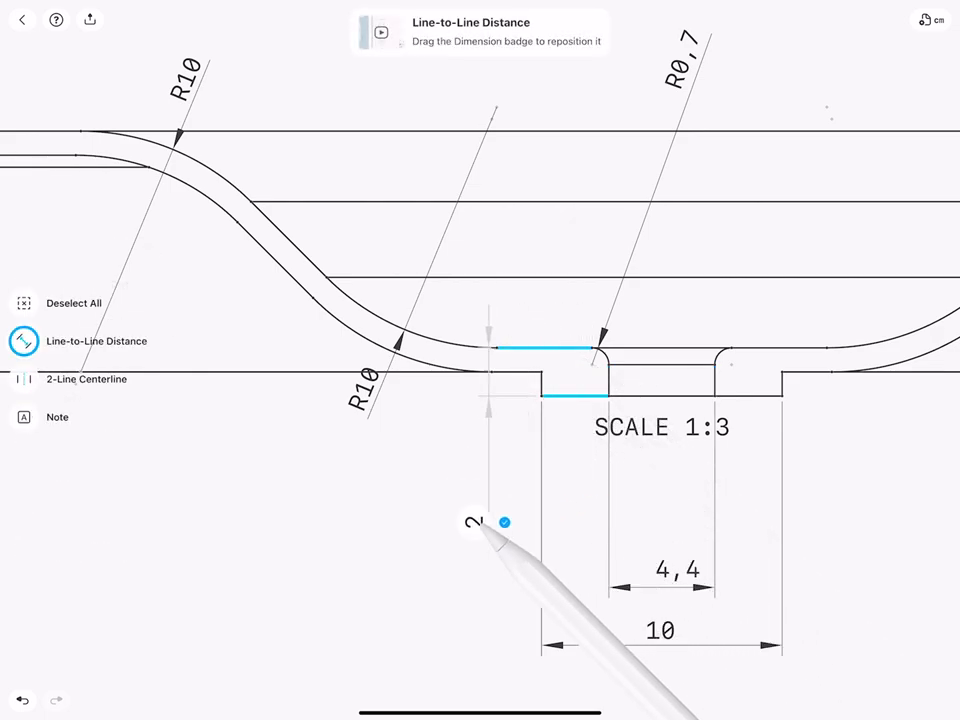
drag(505, 522, 545, 358)
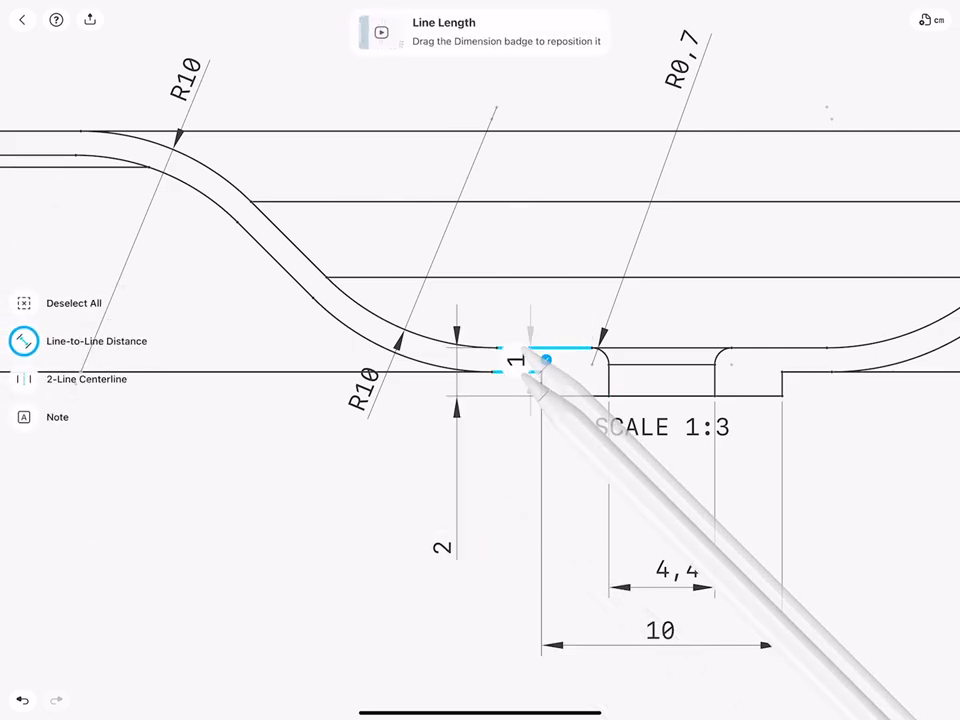
drag(520, 360, 485, 540)
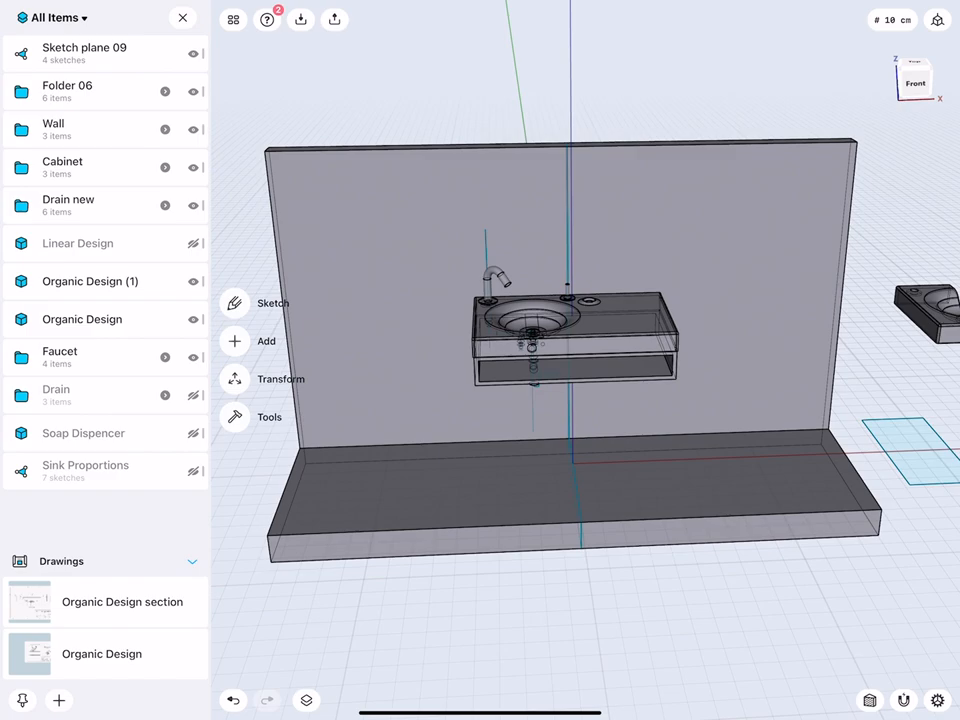
Select the assembly parts for a new drawing, excluding Organic Design (1).
click(269, 378)
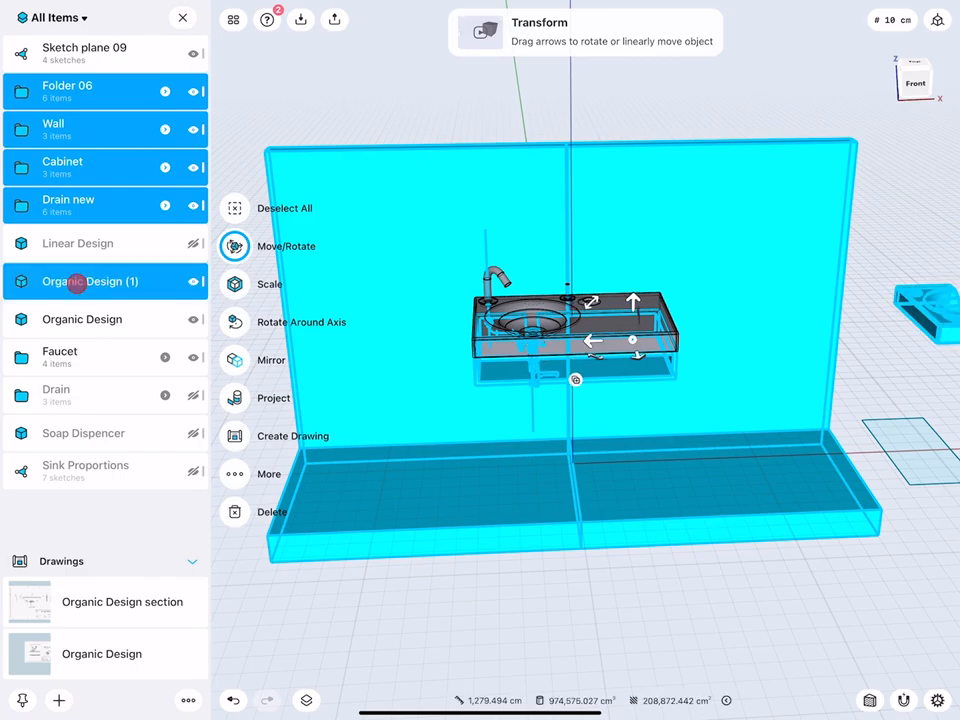
click(90, 319)
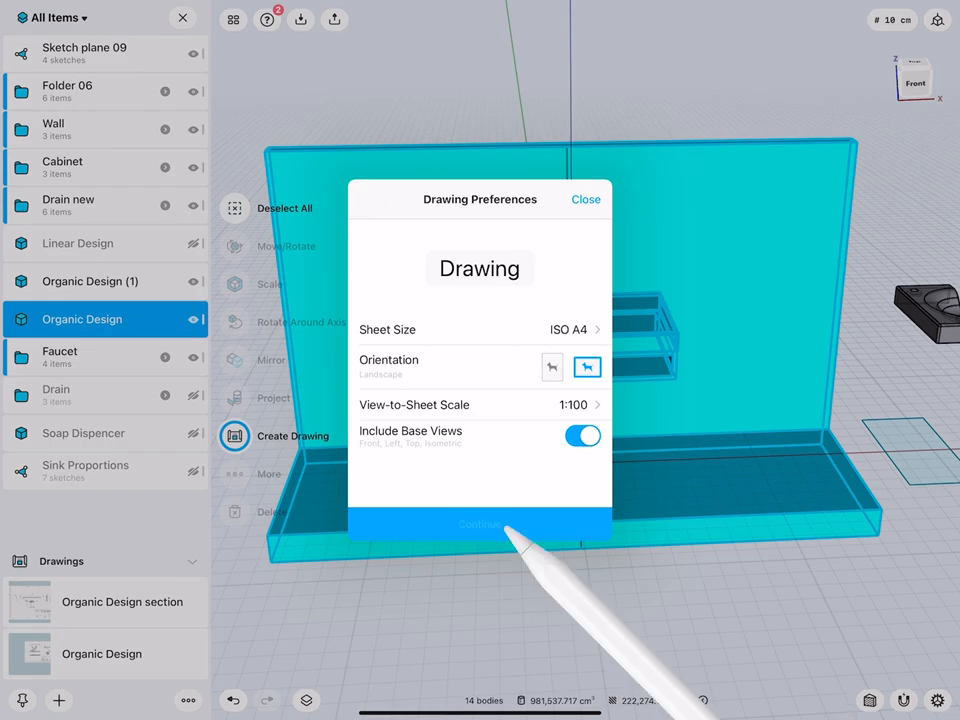
Create the assembly drawing at ISO A4, 1:100 with base views included.
click(479, 524)
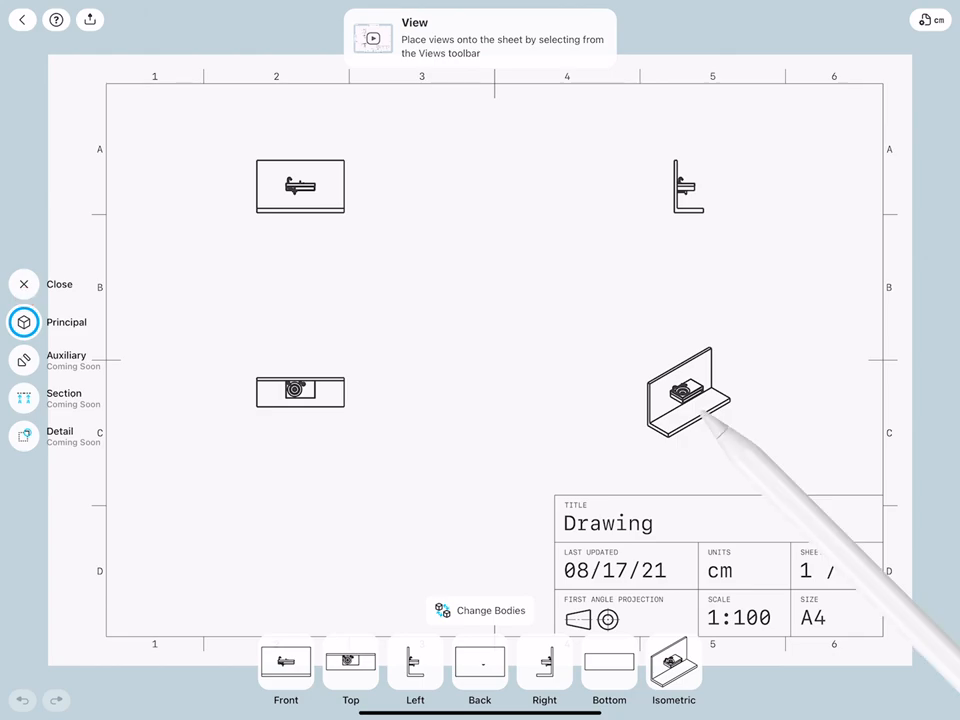
Delete the isometric and top views and set the front view to 1:20.
click(688, 390)
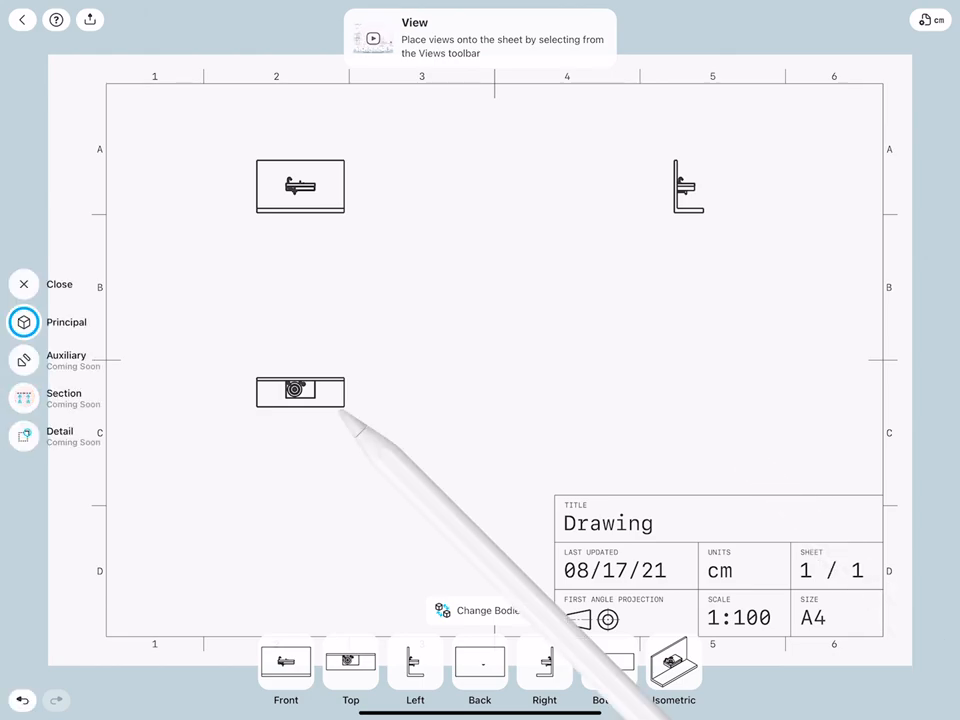
click(300, 186)
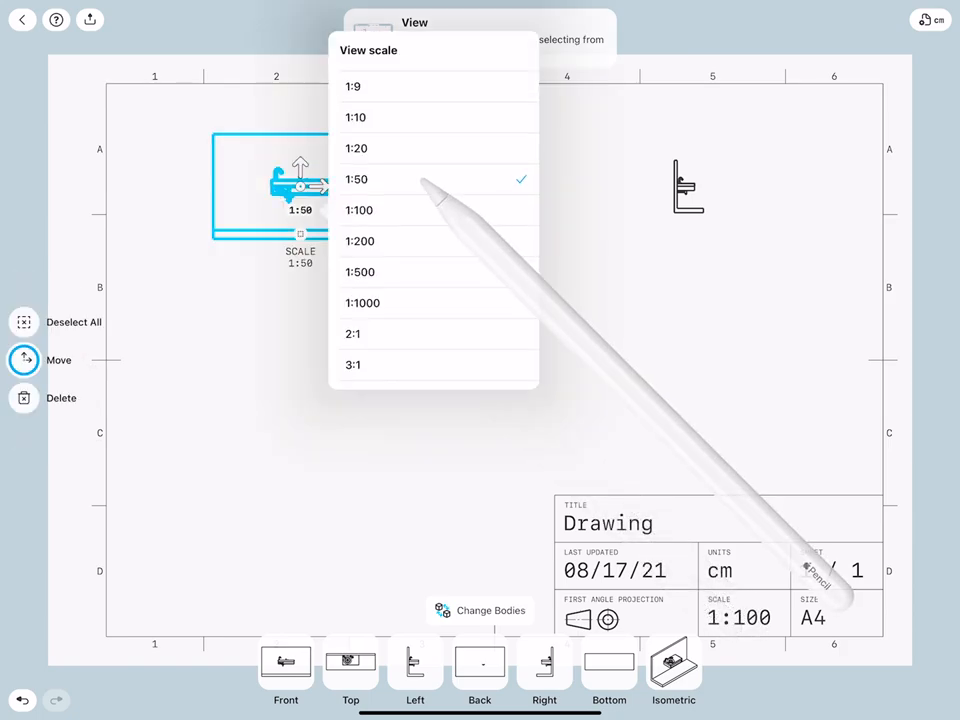
click(356, 148)
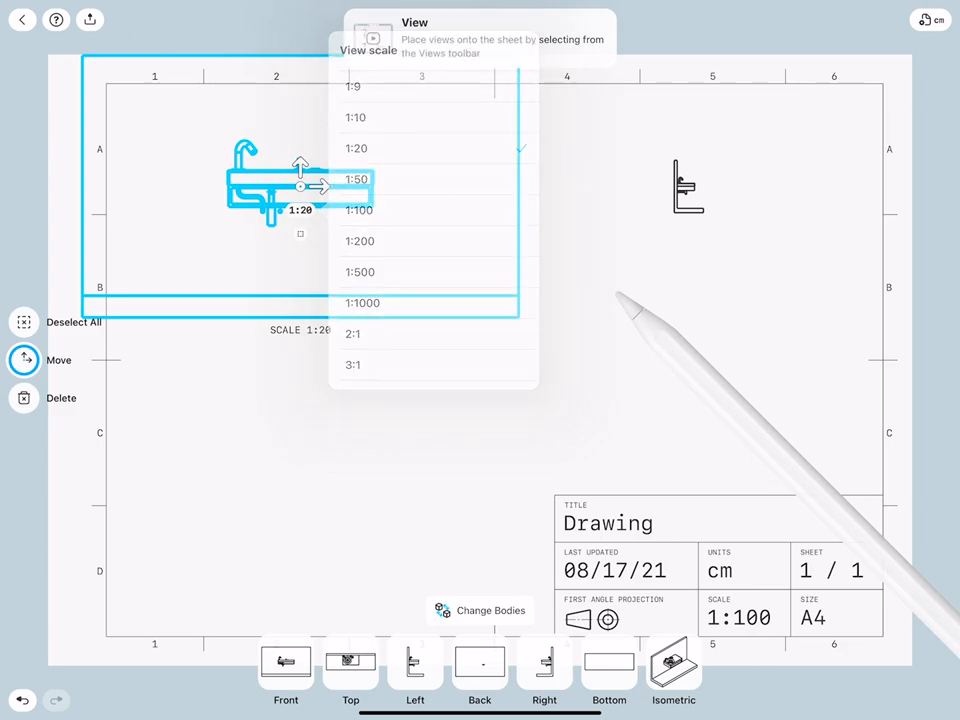